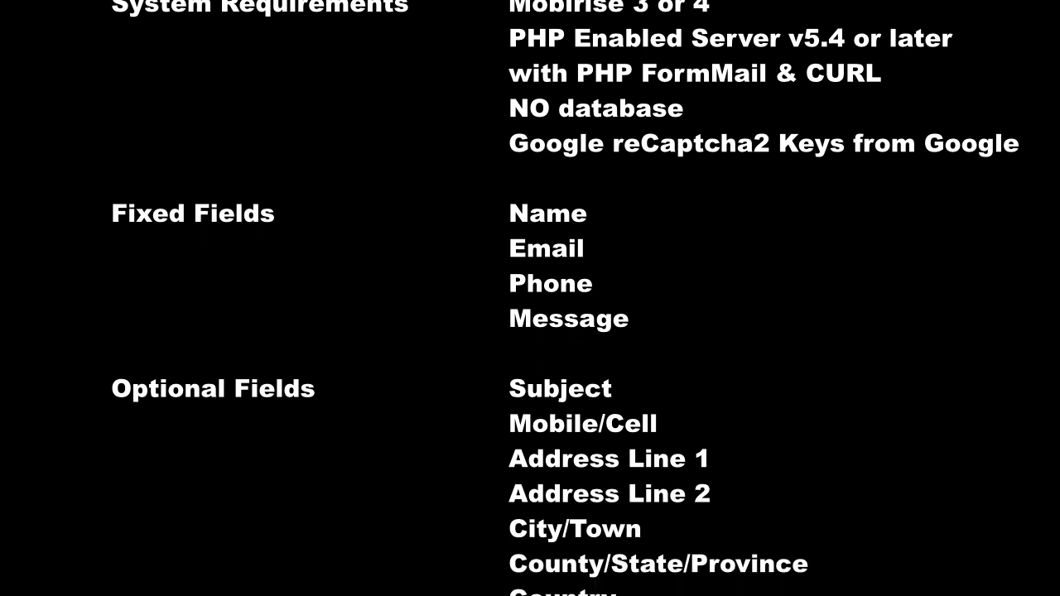
# Scroll the empty page, then open the editor's hamburger main menu
pyautogui.scroll(-3)
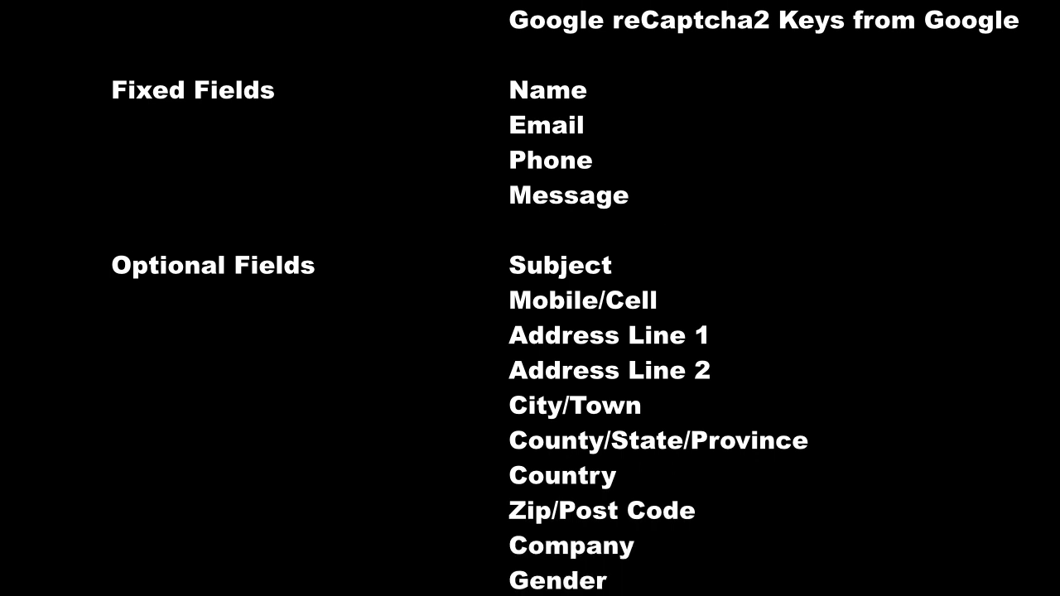
pyautogui.scroll(-3)
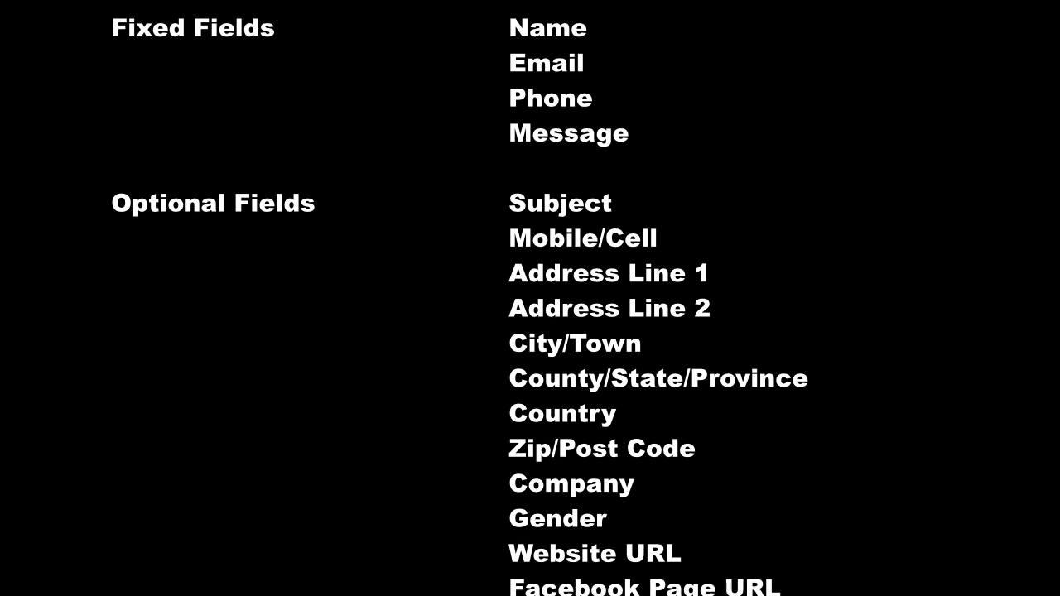
pyautogui.scroll(-3)
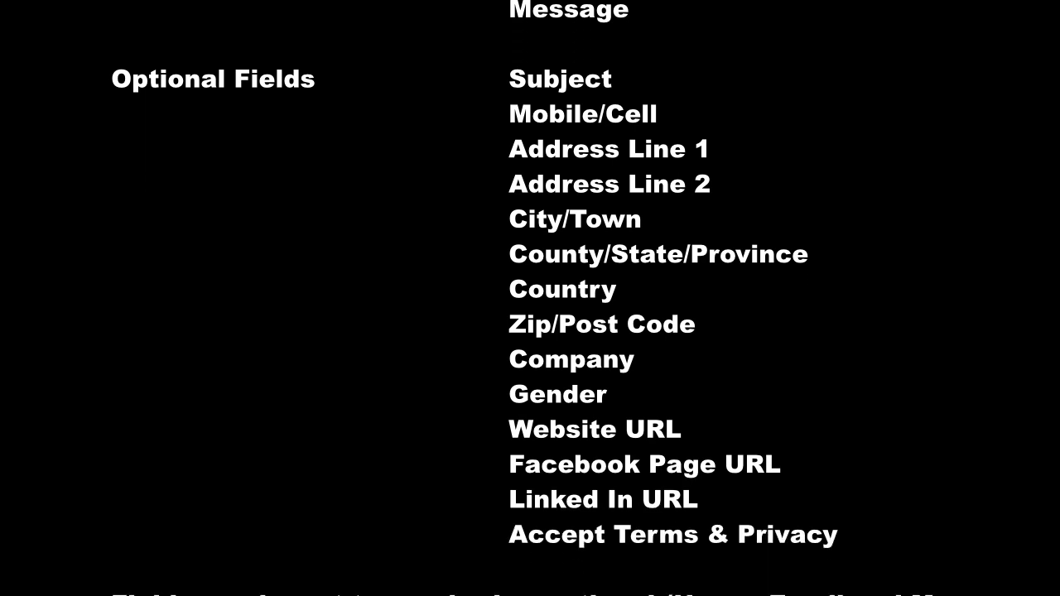
pyautogui.scroll(-3)
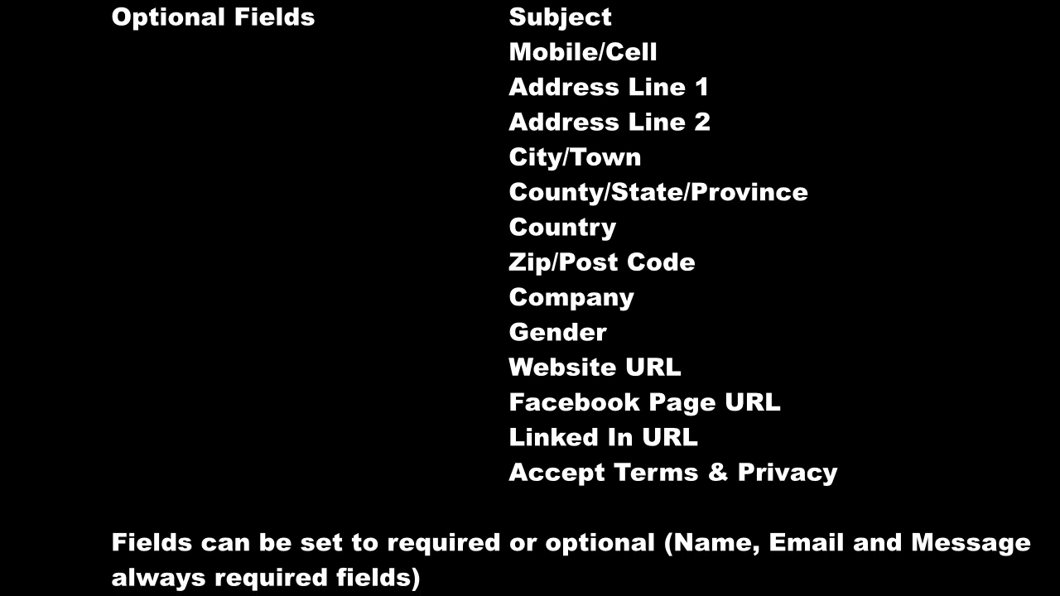
pyautogui.scroll(-3)
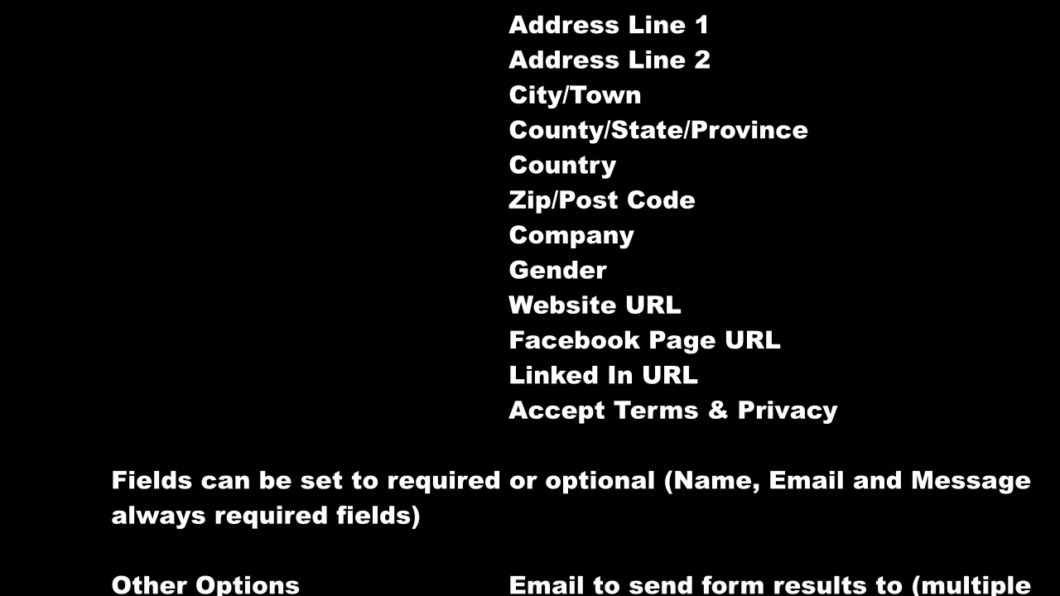
pyautogui.scroll(-3)
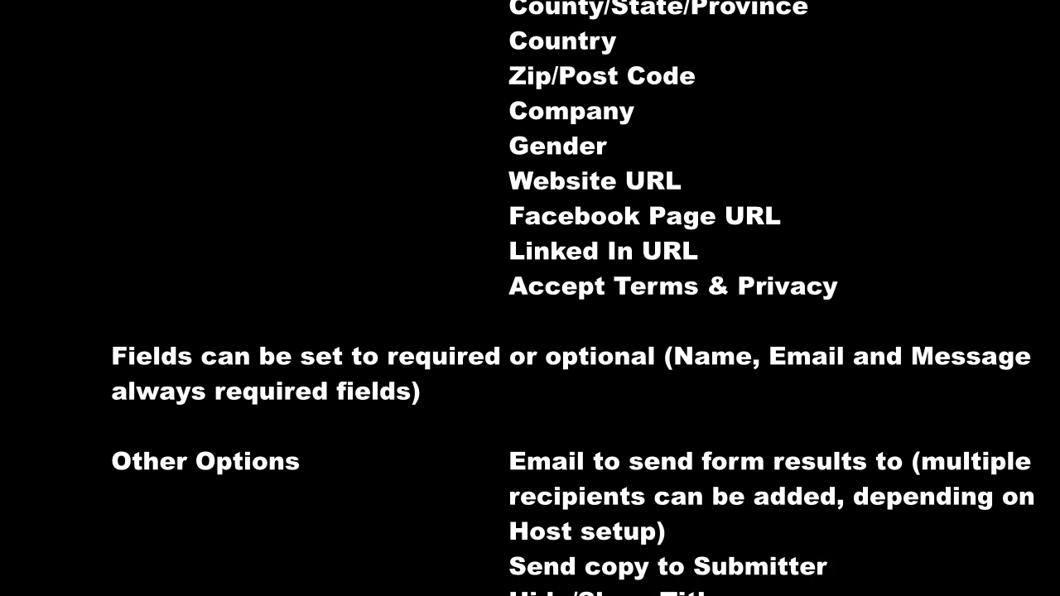
pyautogui.scroll(-3)
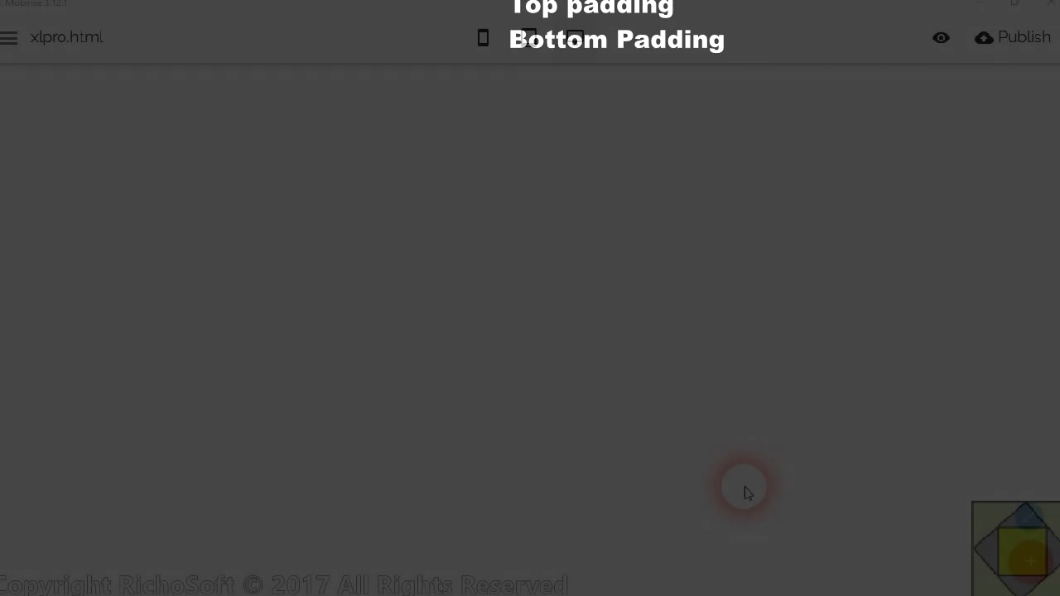
pyautogui.click(574, 38)
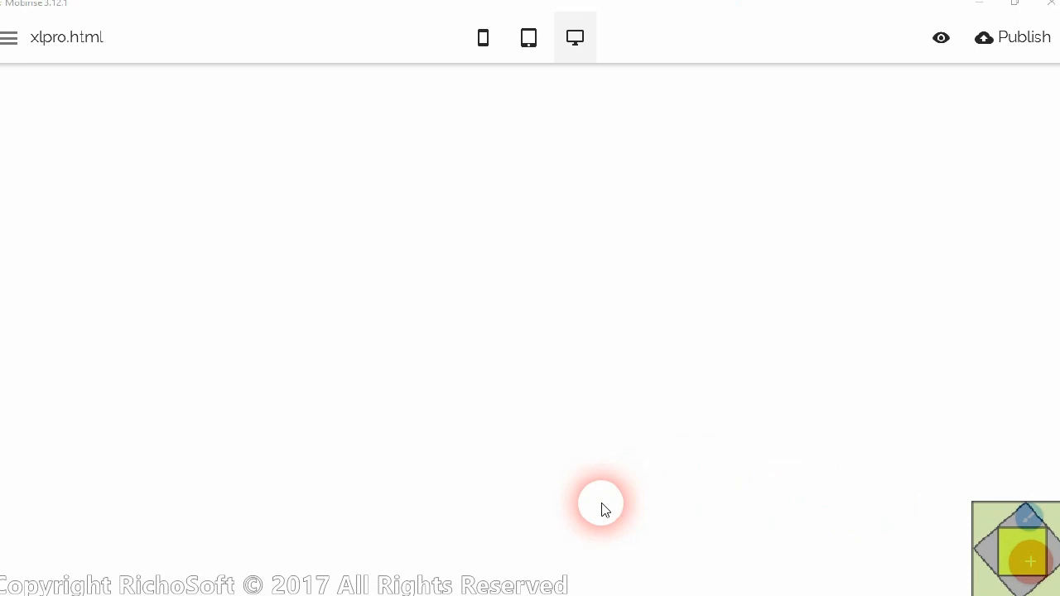
pyautogui.moveTo(505, 347)
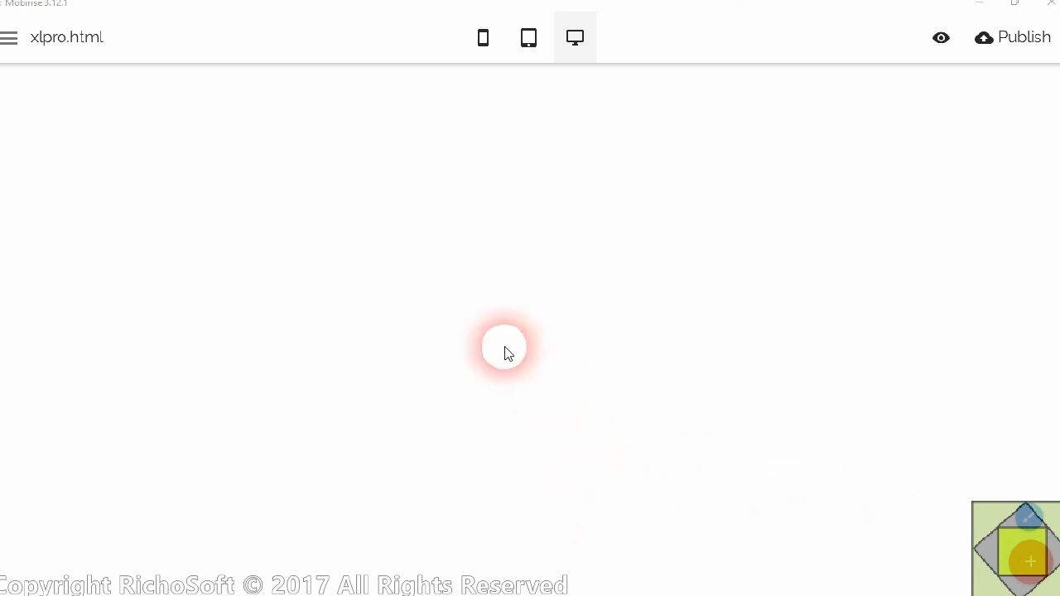
pyautogui.moveTo(568, 207)
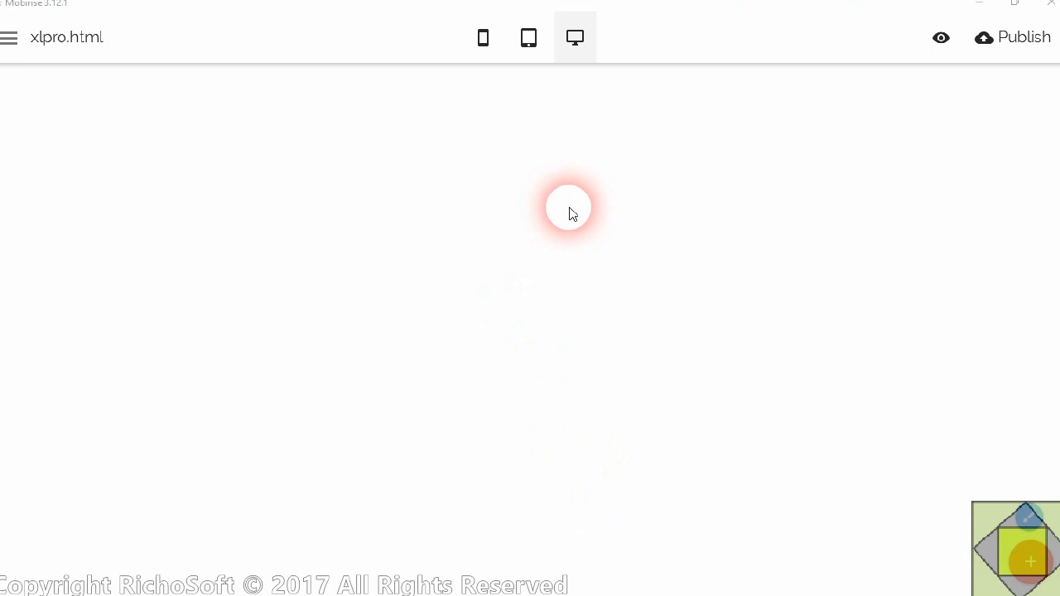
pyautogui.moveTo(343, 94)
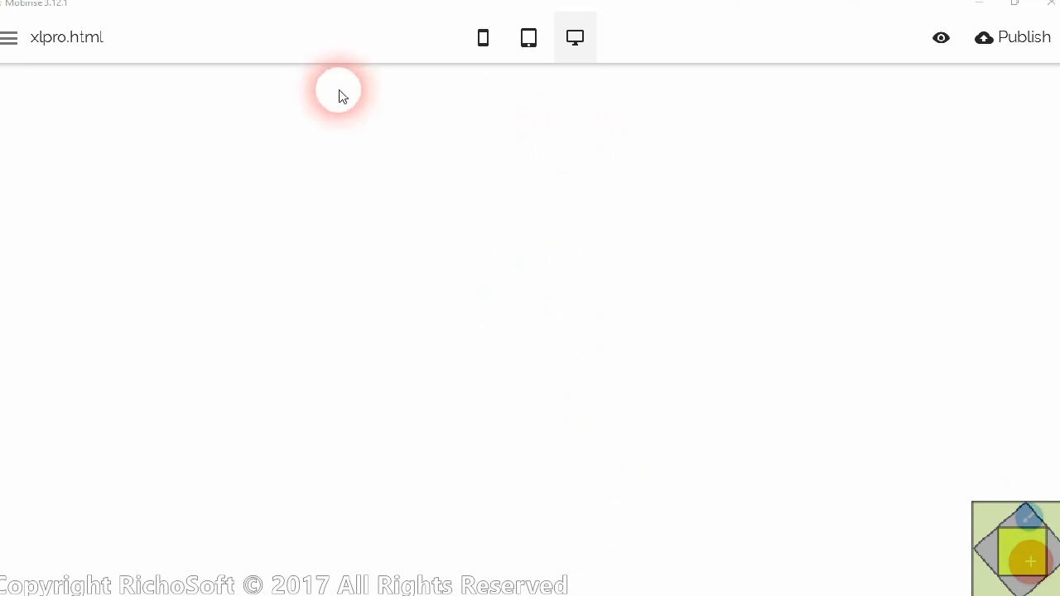
pyautogui.click(9, 37)
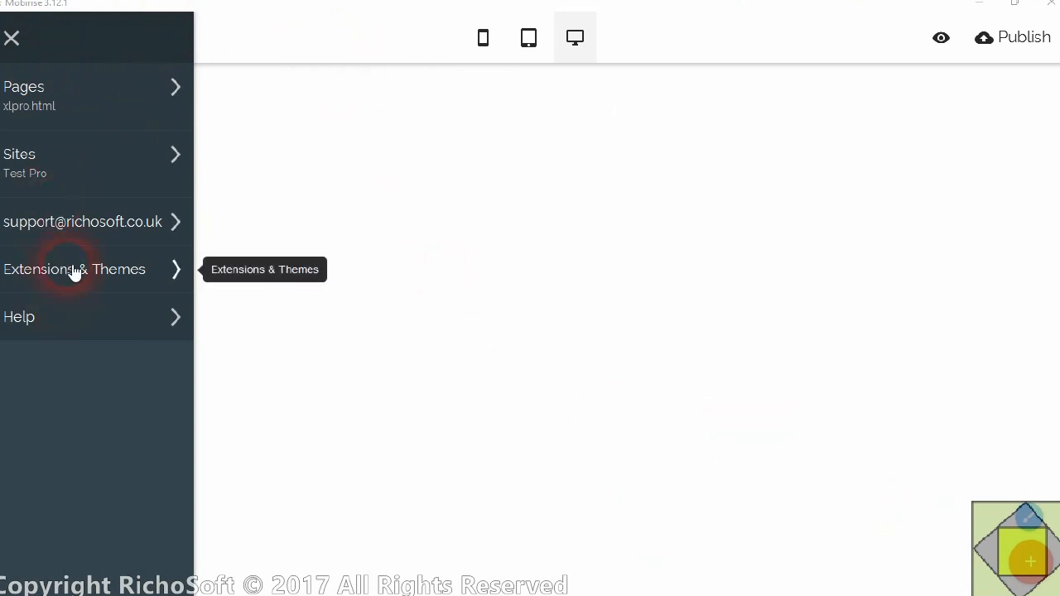
# Import RSRCXLPROContactForm.mbrext from the network share through Extensions & Themes
pyautogui.click(73, 269)
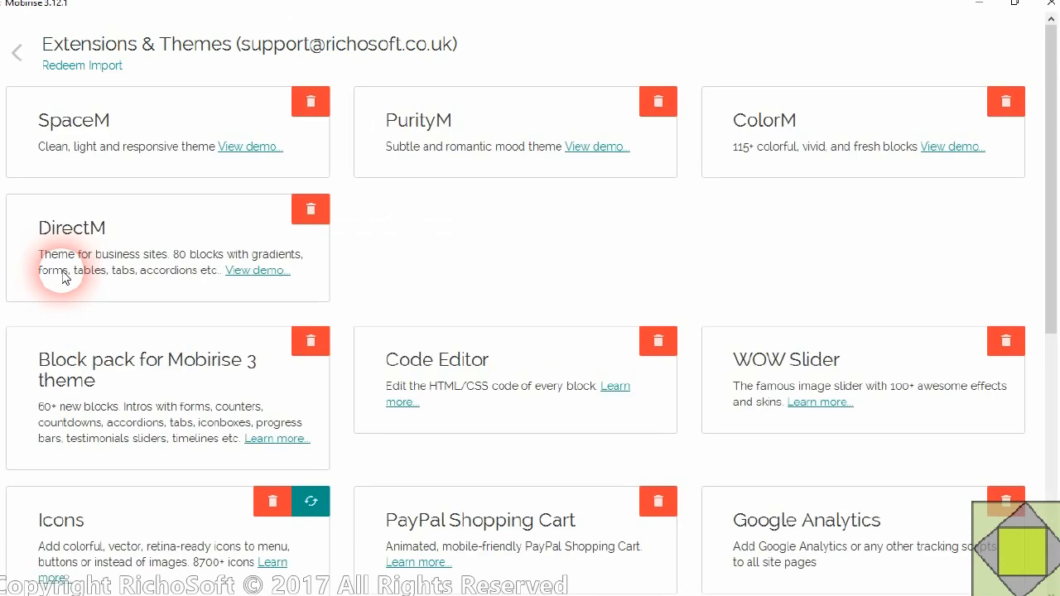
pyautogui.click(82, 65)
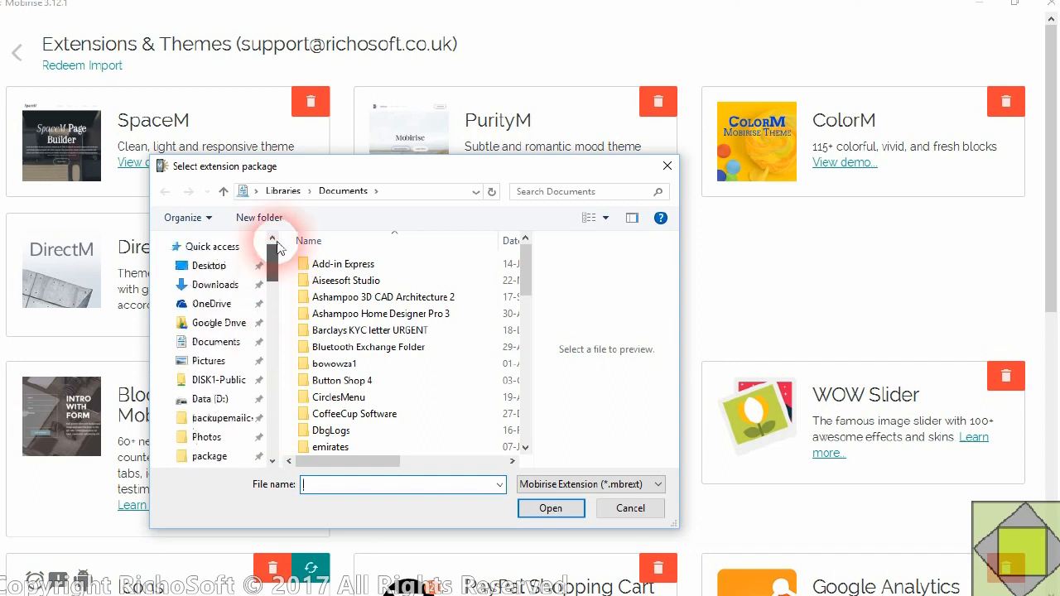
pyautogui.scroll(-3)
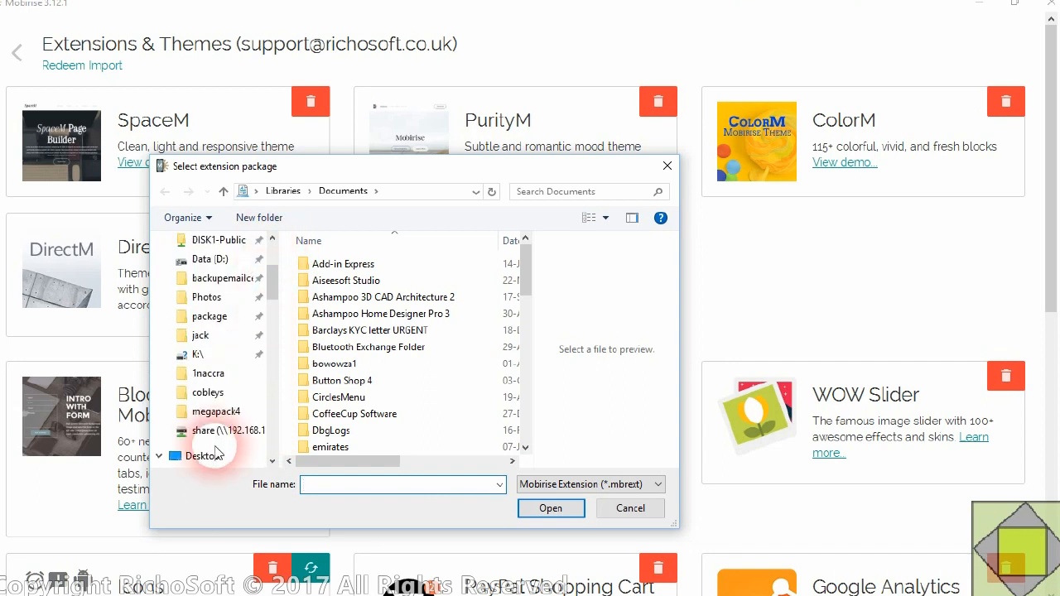
pyautogui.click(220, 430)
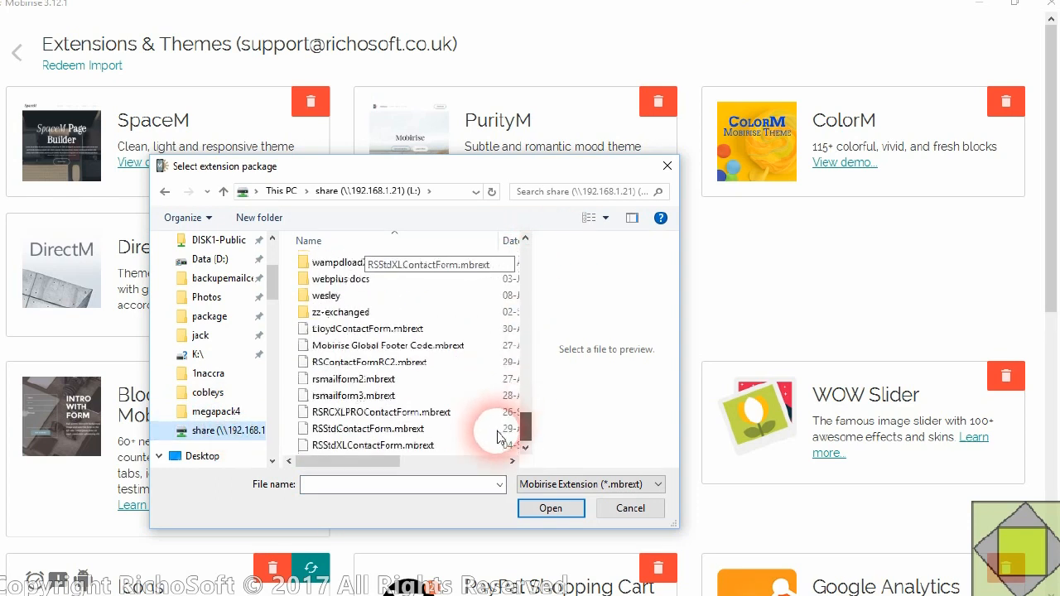
pyautogui.click(381, 411)
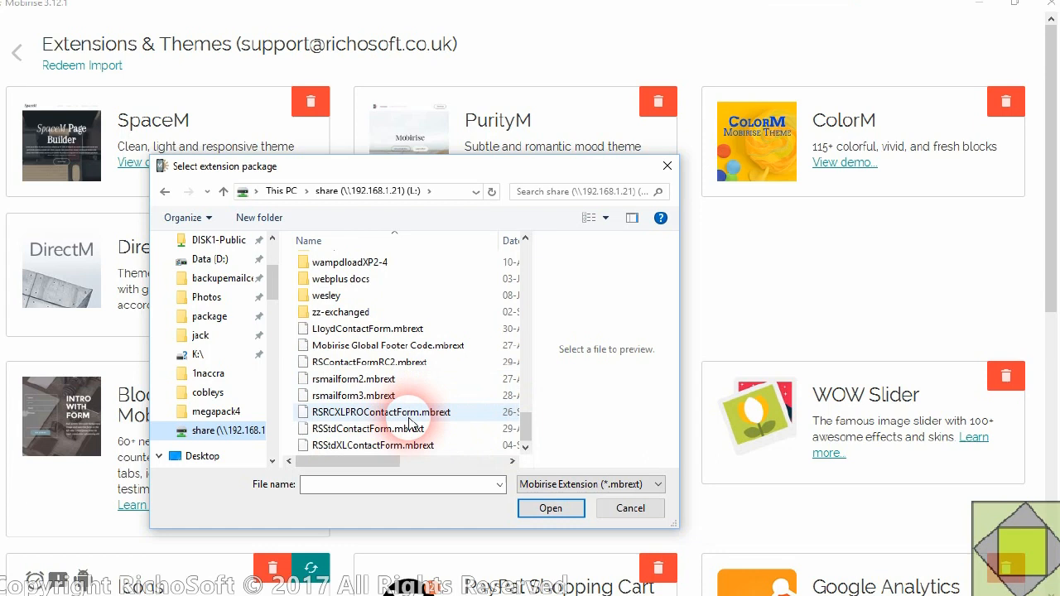
pyautogui.click(382, 411)
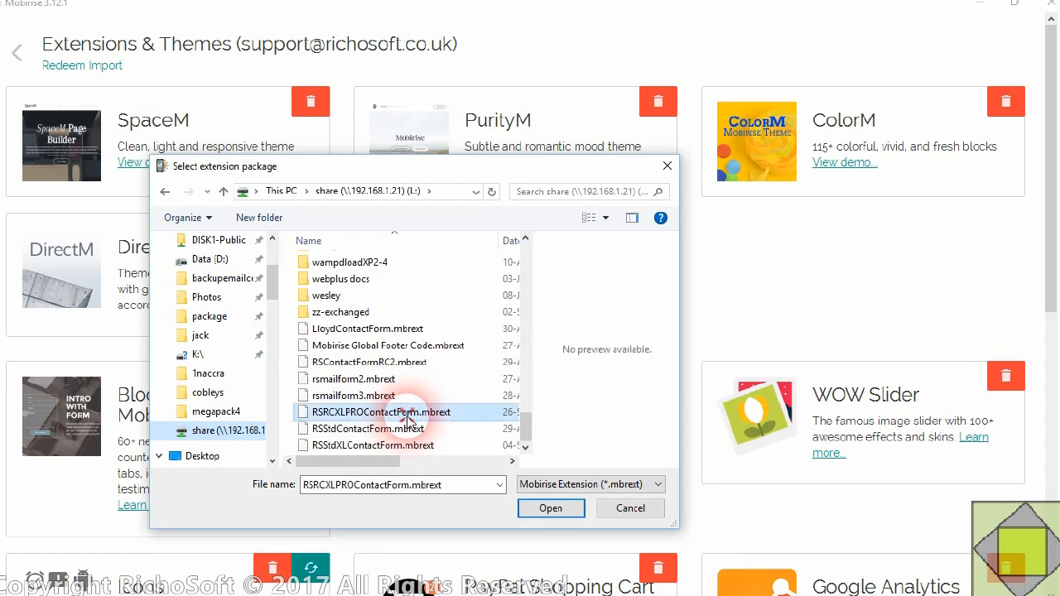
pyautogui.click(551, 507)
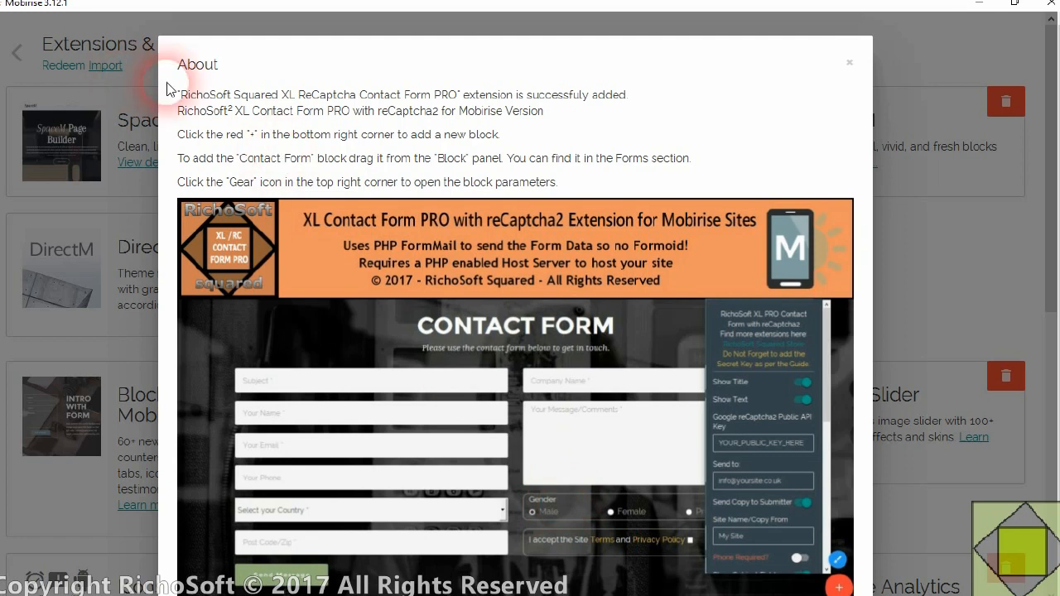
pyautogui.moveTo(779, 261)
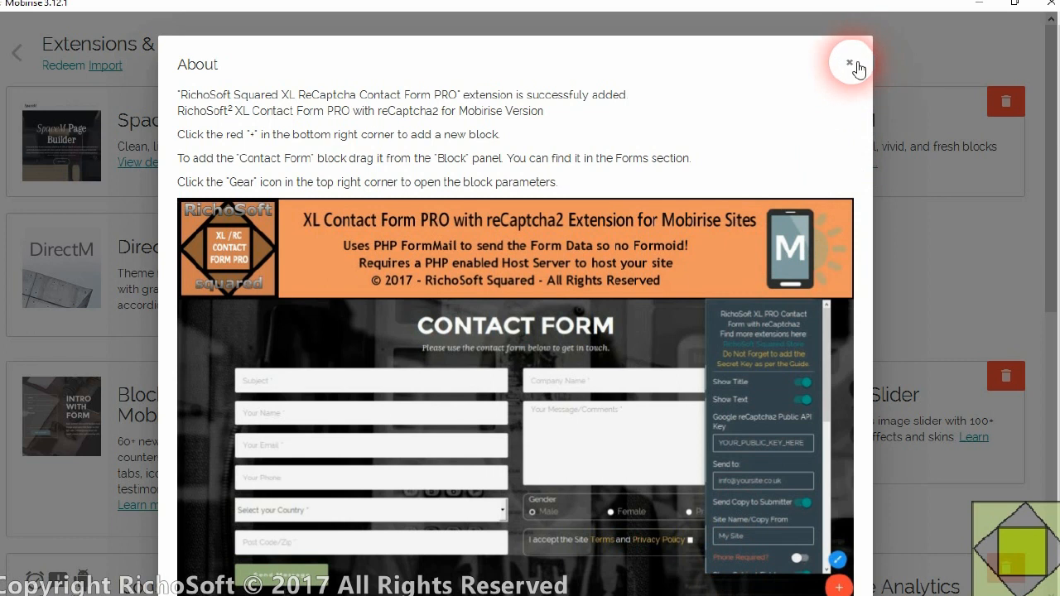
# Close the extension-added notice and go back from extensions to the site editor
pyautogui.click(849, 62)
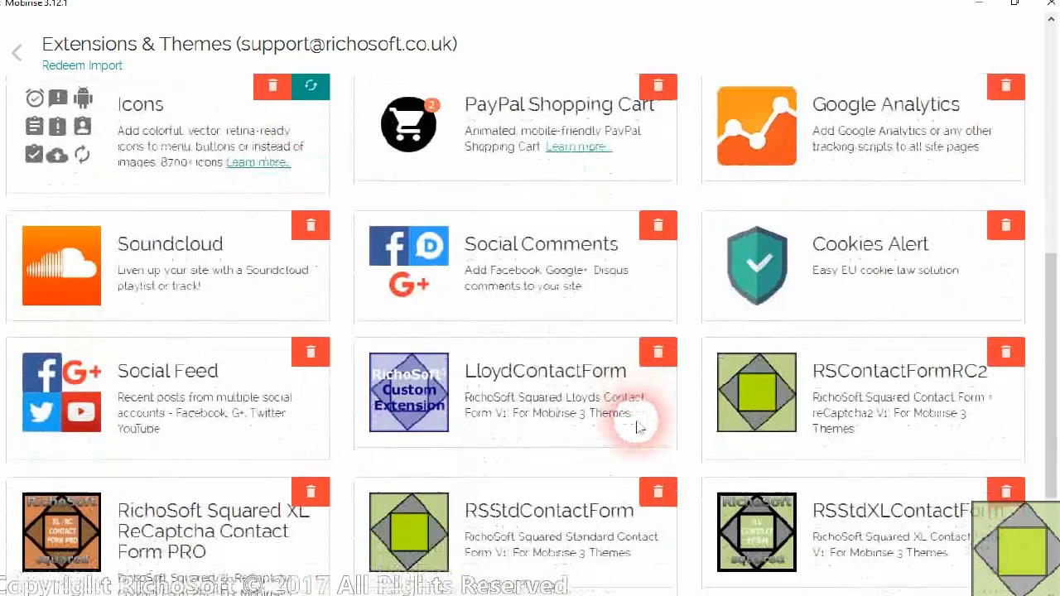
pyautogui.click(16, 52)
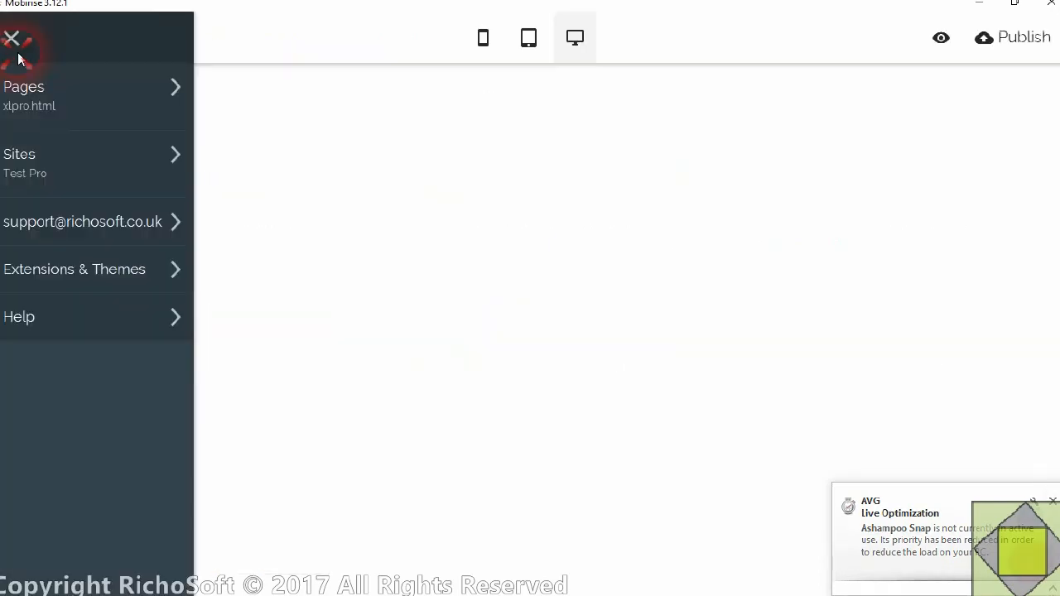
# Close the main menu and add the XL Contact Form PRO extension block to xlpro.html
pyautogui.click(12, 38)
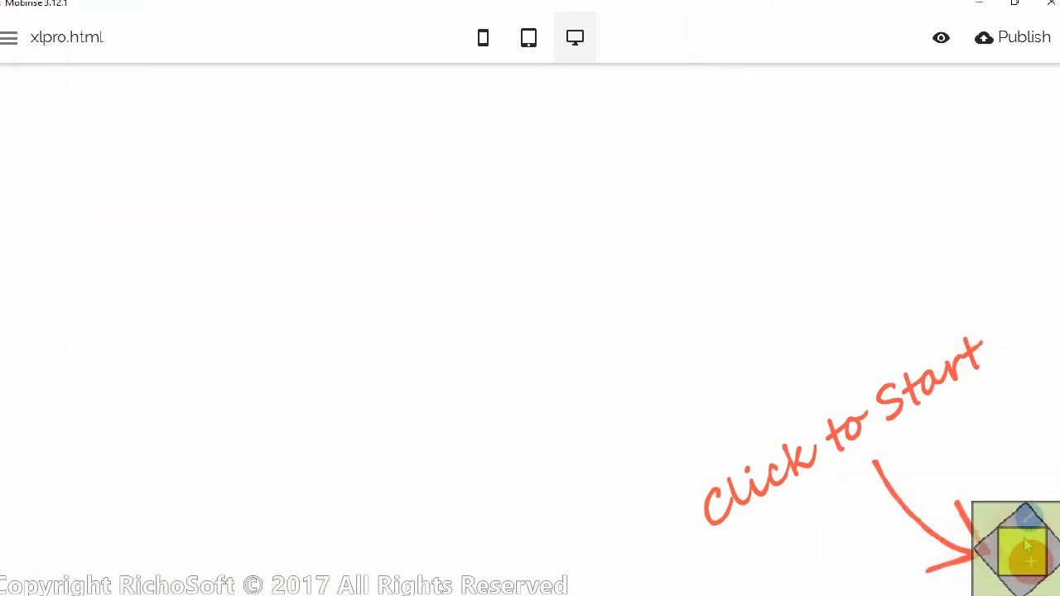
pyautogui.click(1029, 560)
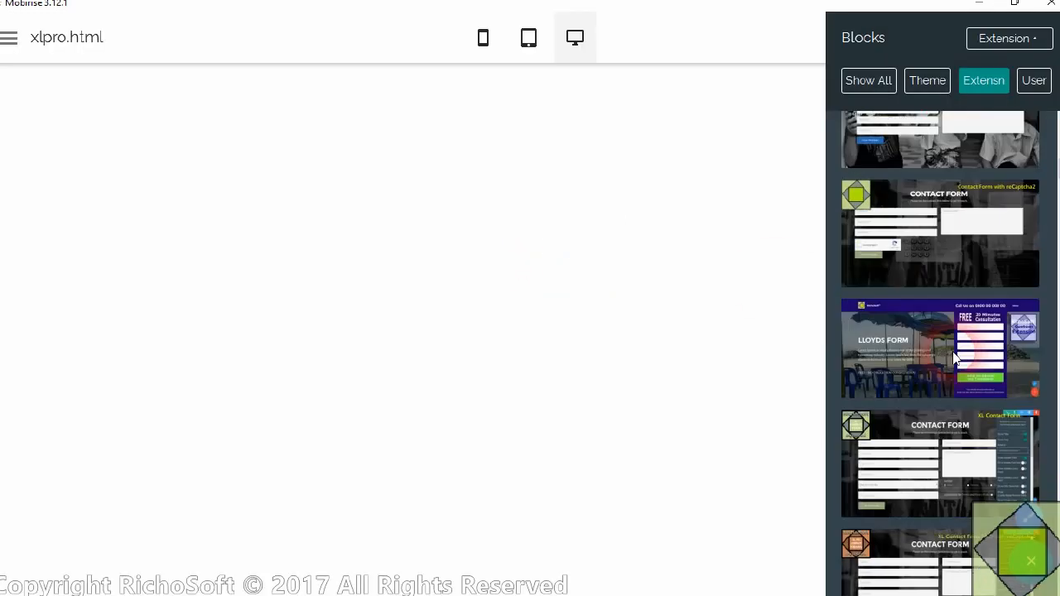
pyautogui.scroll(-3)
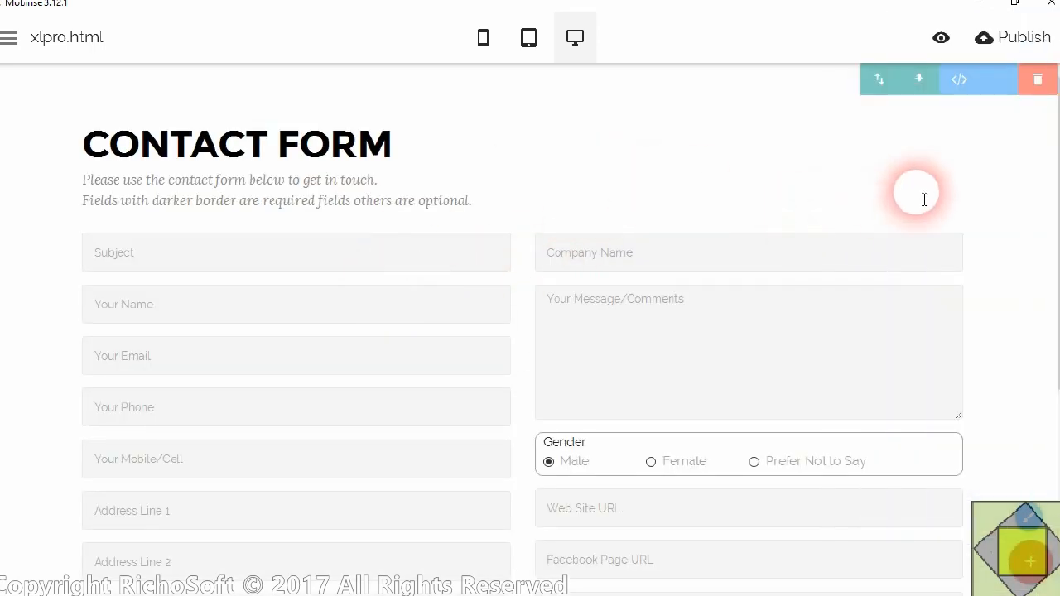
# In the contact form block's Parameters, choose Background Image to open the media picker
pyautogui.click(998, 79)
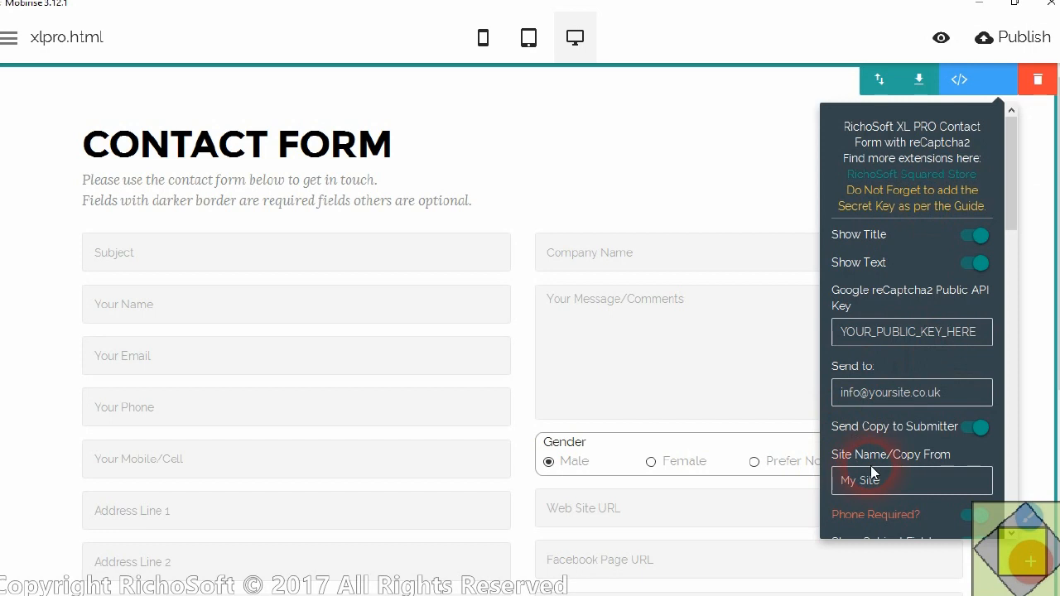
pyautogui.scroll(-3)
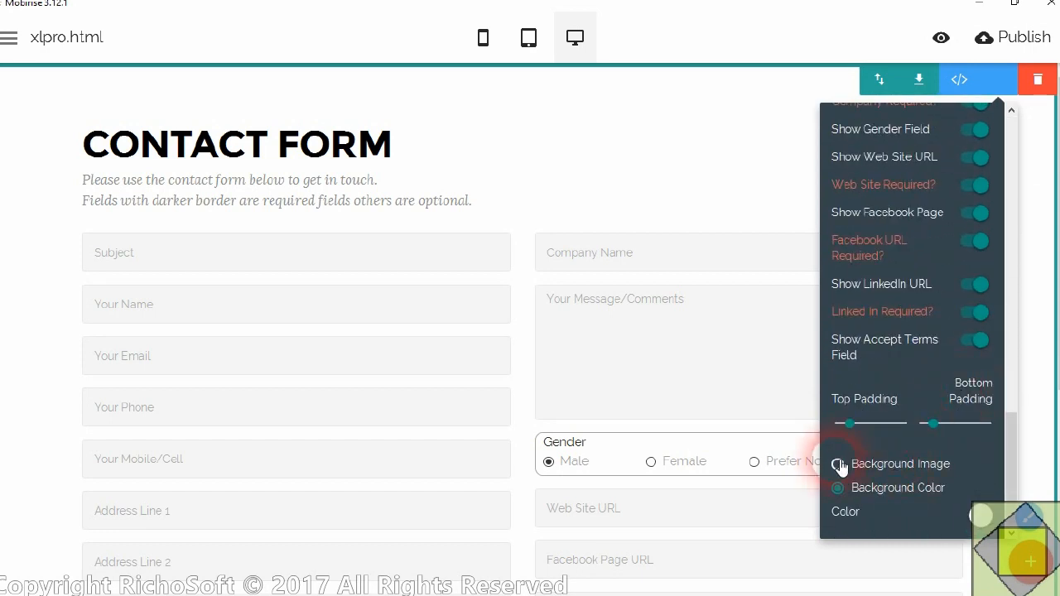
pyautogui.click(837, 464)
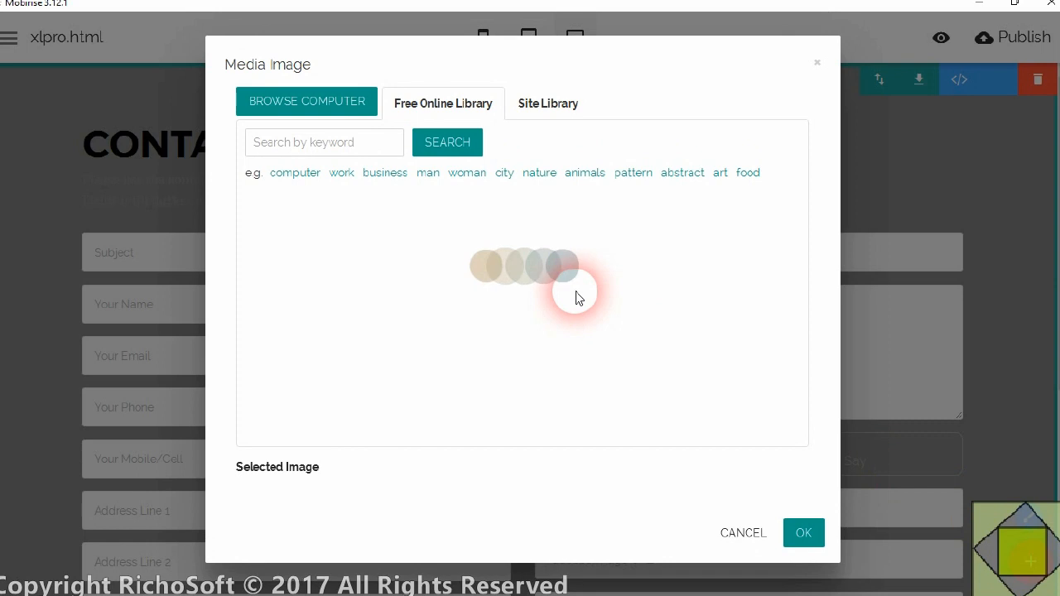
# Apply the woman-with-phone photo from the Free Online Library as section background
pyautogui.click(447, 141)
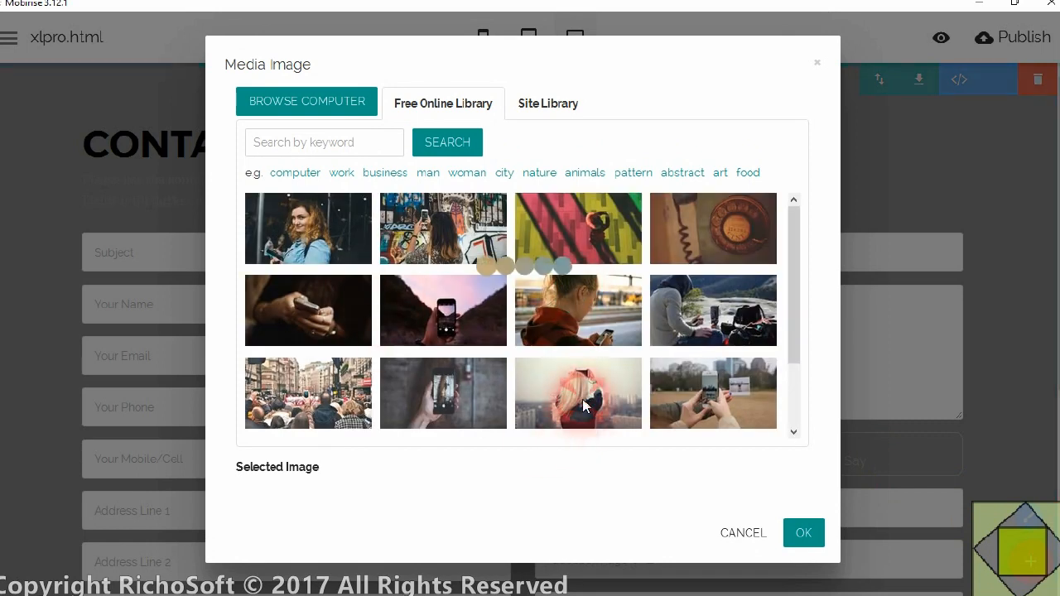
pyautogui.click(577, 394)
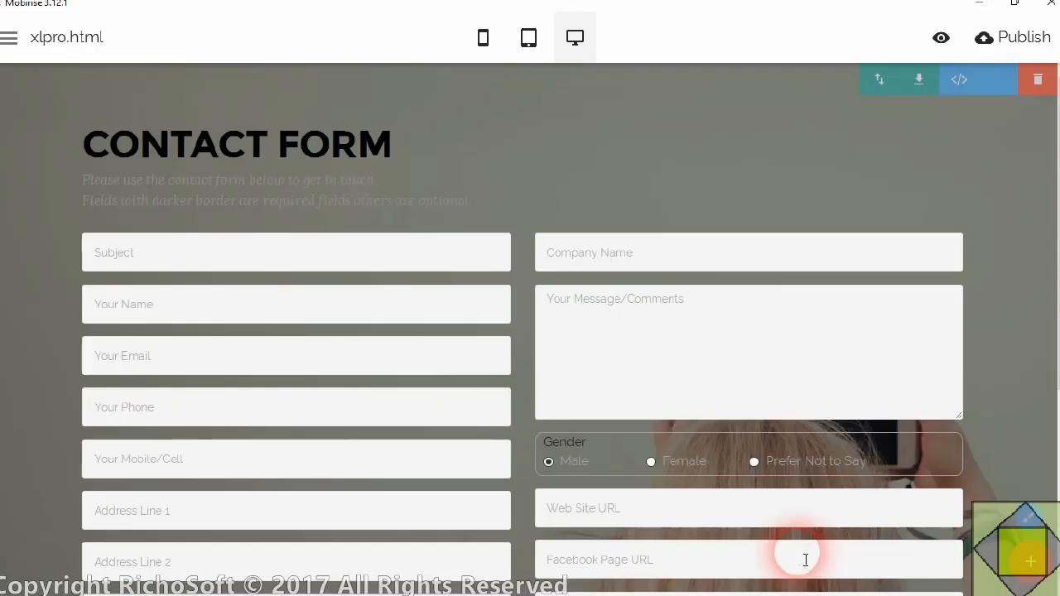
pyautogui.moveTo(967, 120)
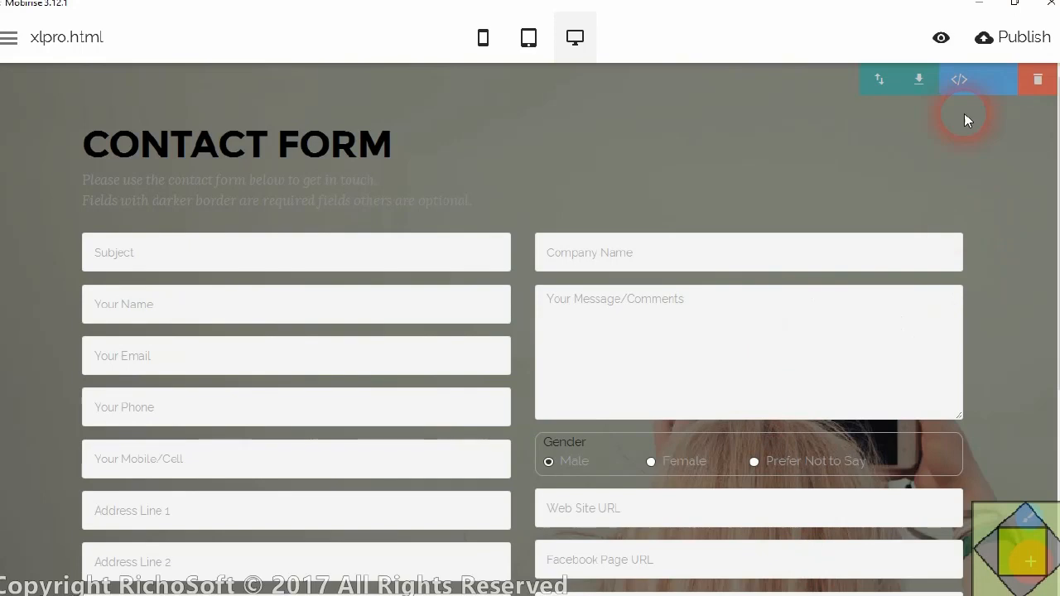
# Turn on Parallax and drag the Top Padding slider smaller in block Parameters
pyautogui.click(958, 79)
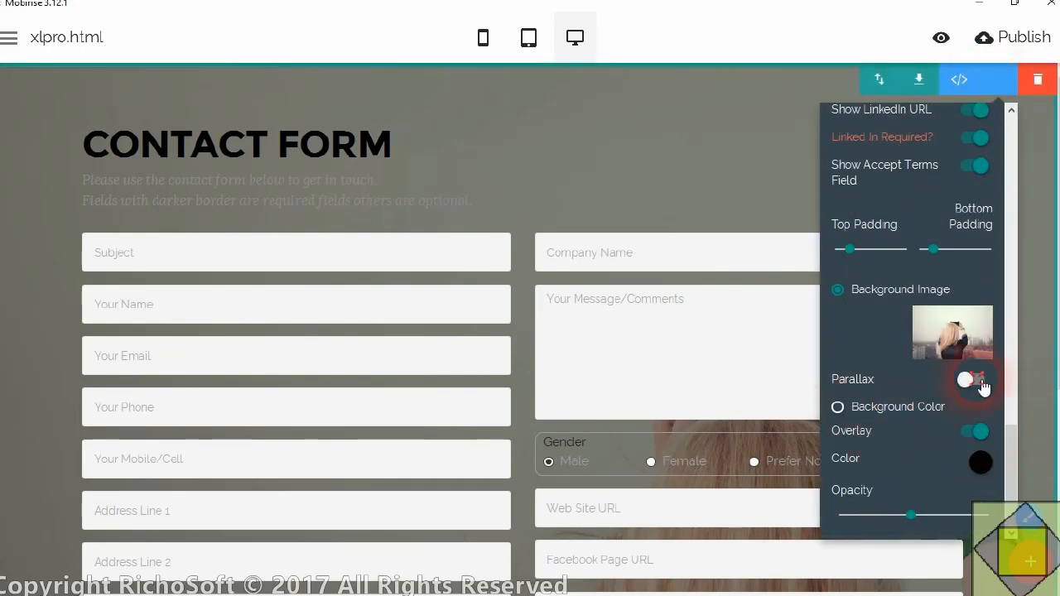
pyautogui.click(975, 379)
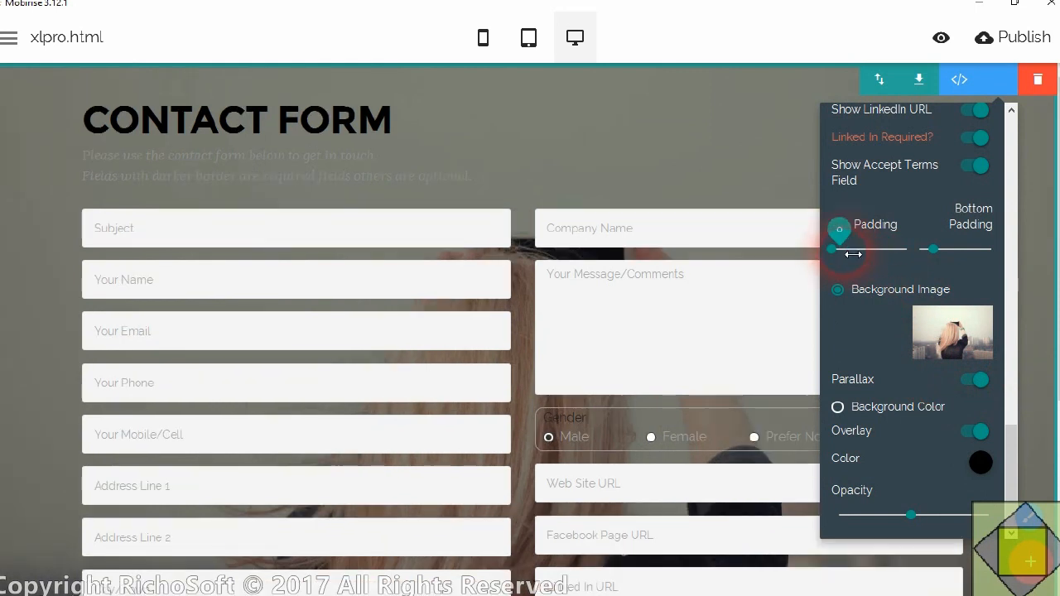
pyautogui.moveTo(839, 249); pyautogui.dragTo(850, 249)
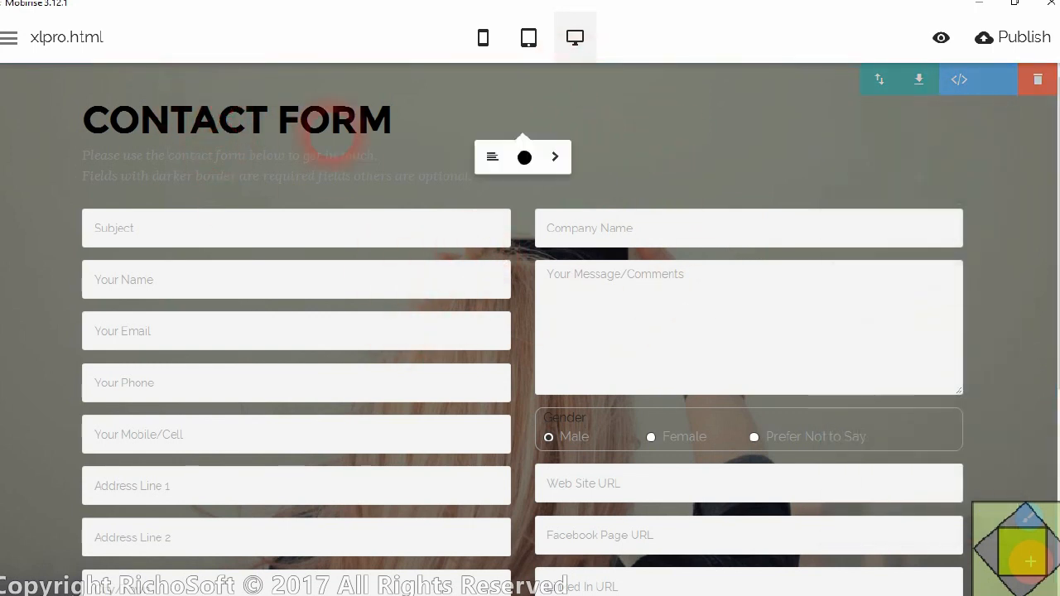
# Center-align the CONTACT FORM heading and the two-line intro text below it
pyautogui.click(524, 156)
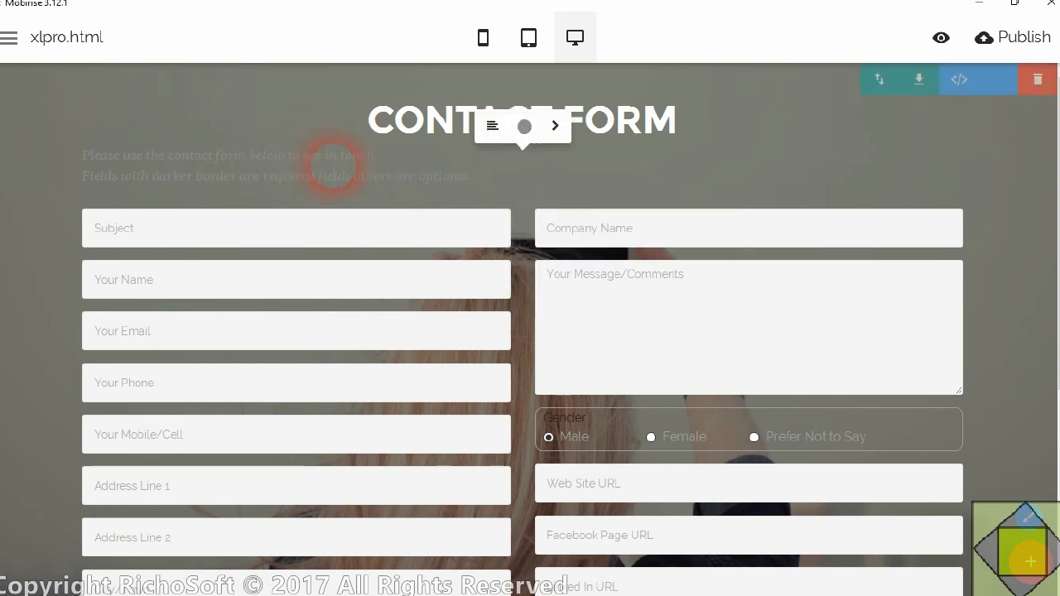
pyautogui.click(523, 125)
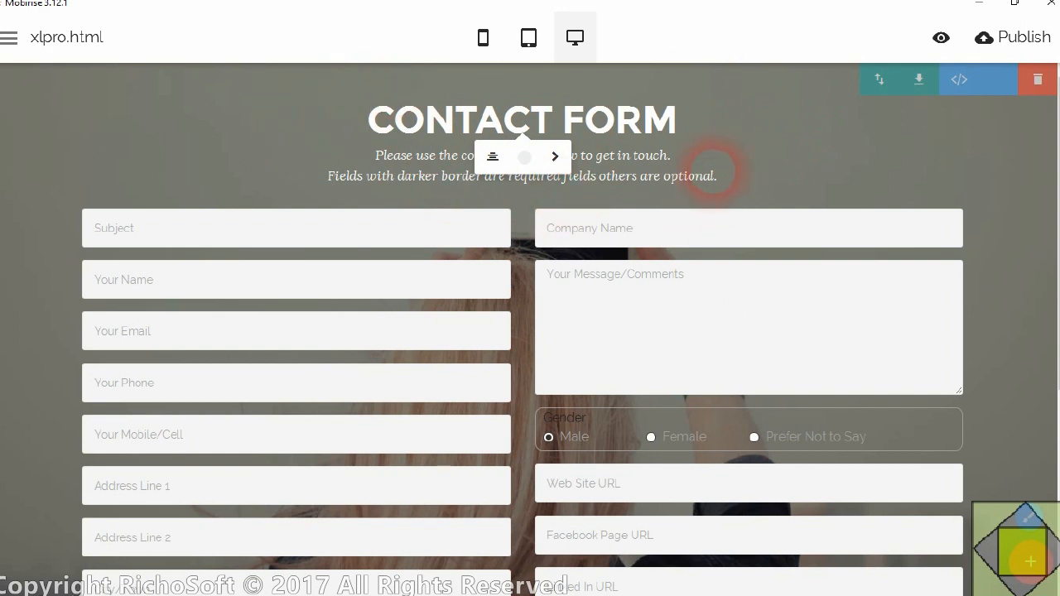
pyautogui.moveTo(553, 156)
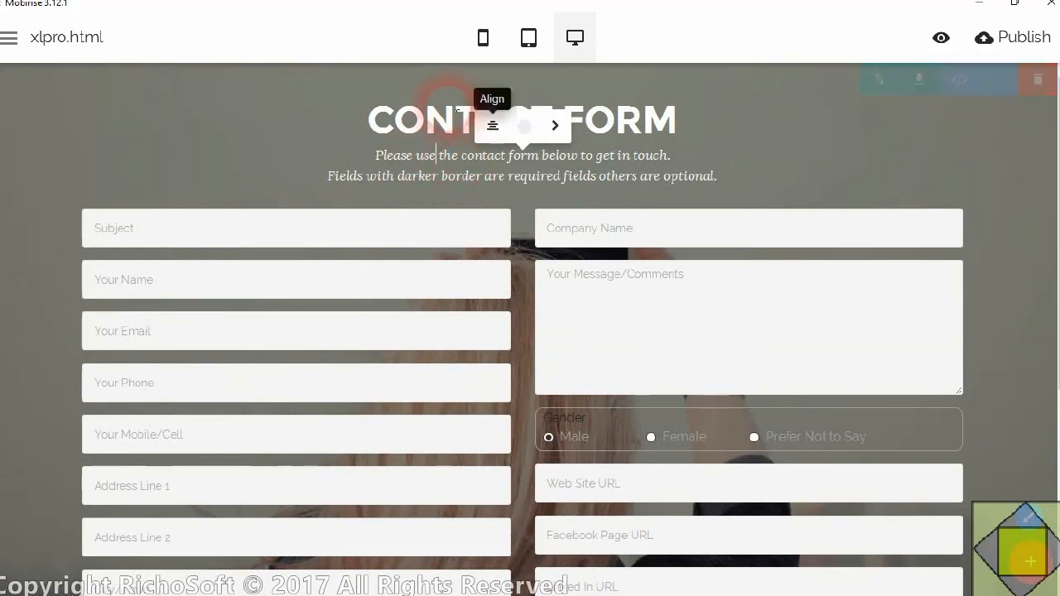
pyautogui.scroll(-3)
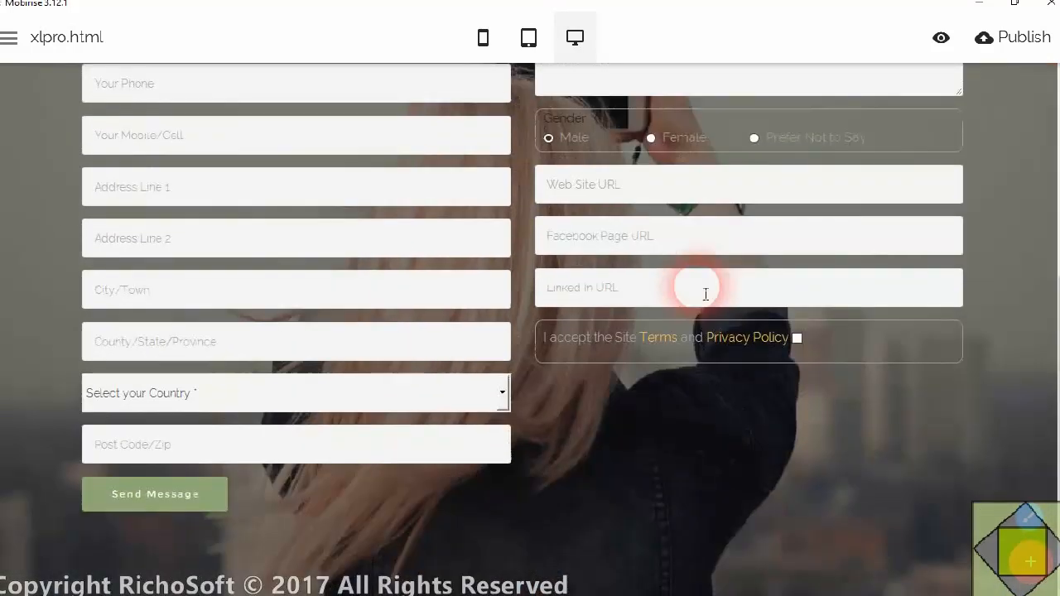
pyautogui.rightClick(571, 124)
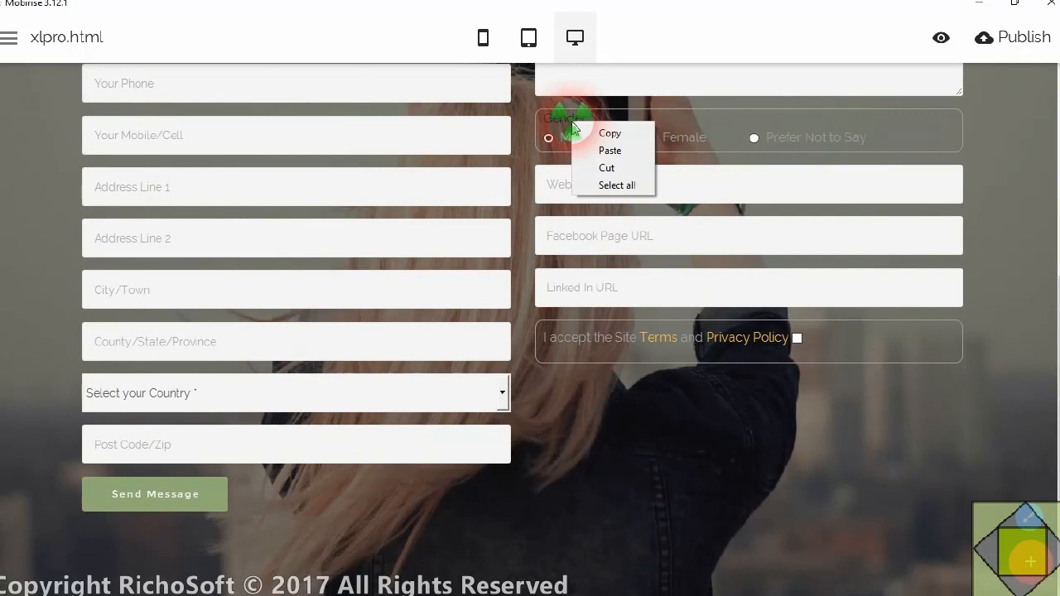
pyautogui.click(566, 93)
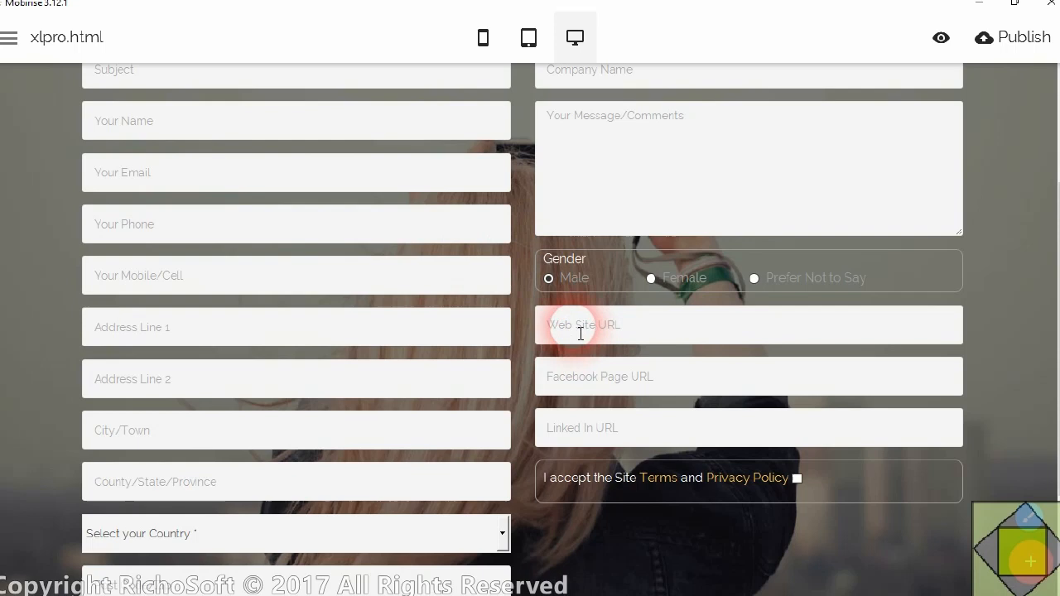
pyautogui.scroll(-3)
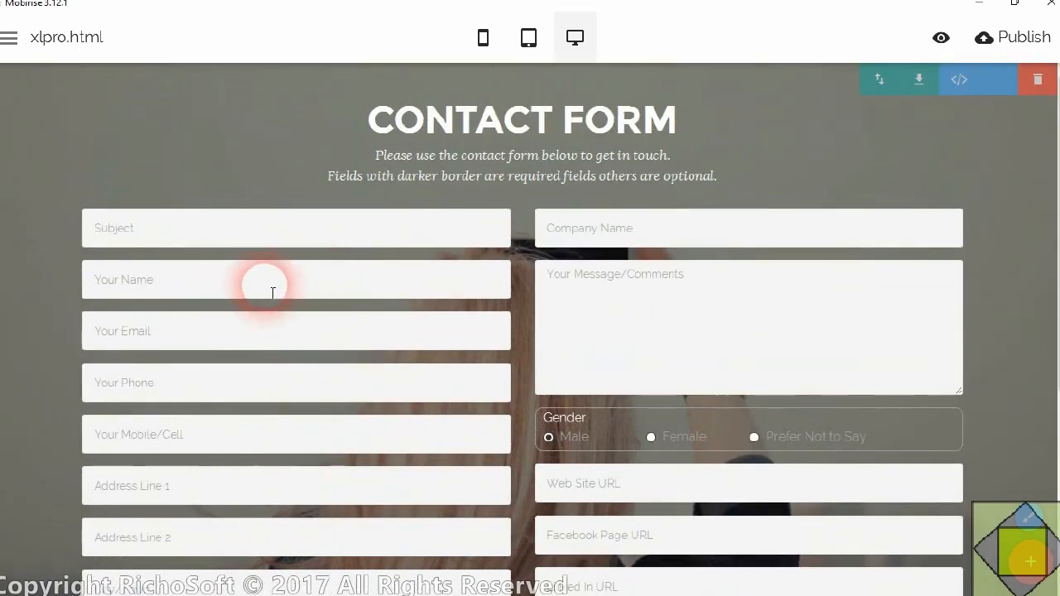
pyautogui.moveTo(644, 321)
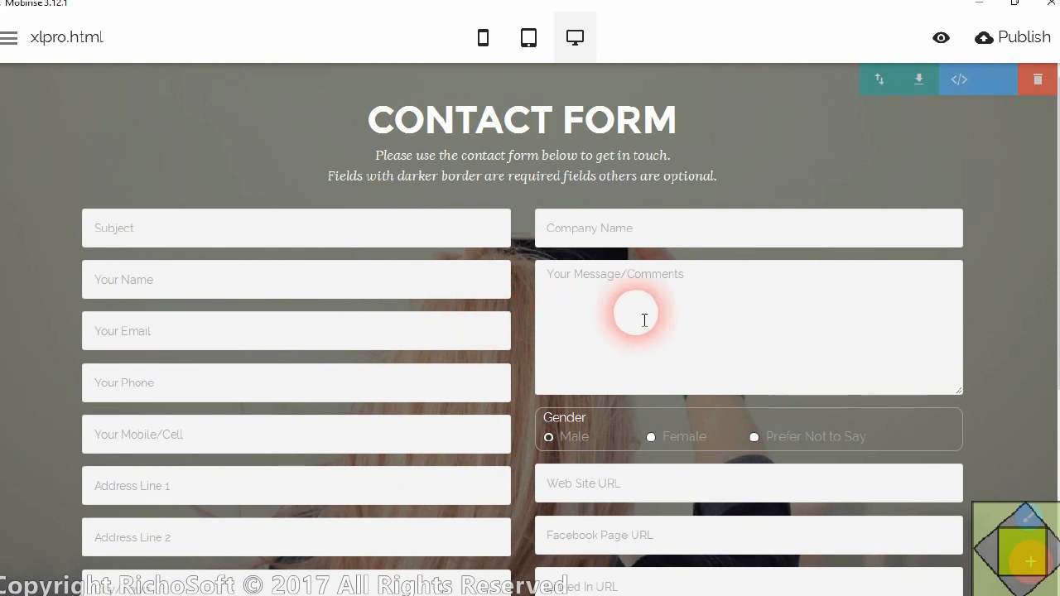
pyautogui.moveTo(258, 281)
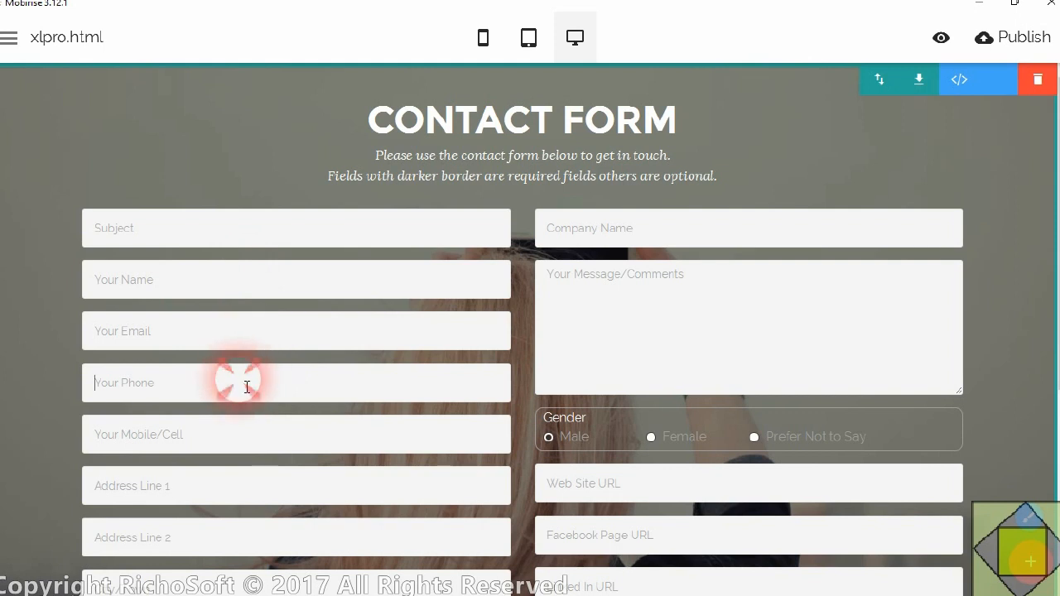
pyautogui.moveTo(662, 310)
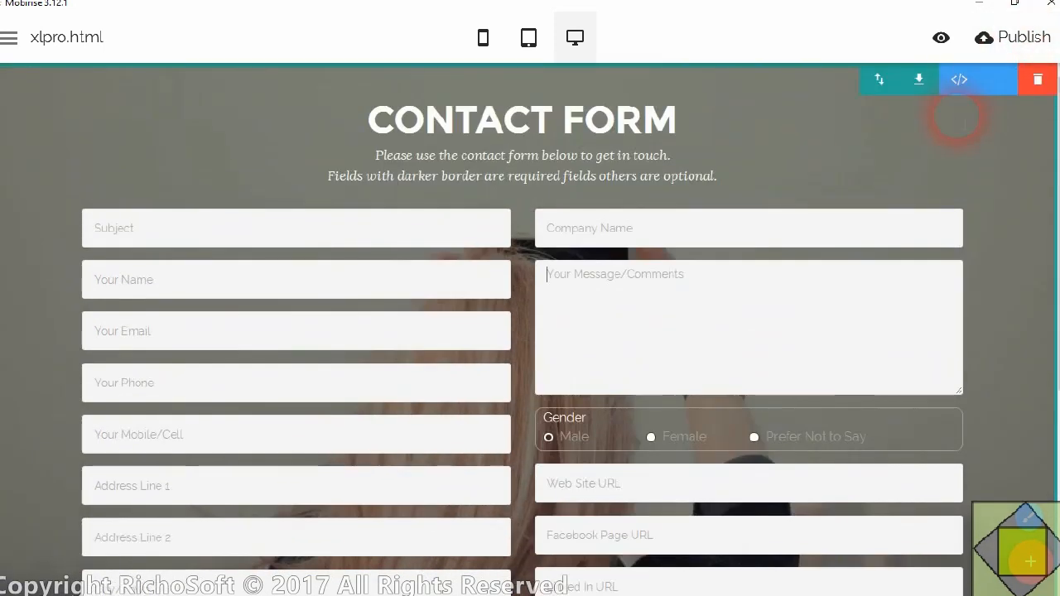
# Replace the form's Send to recipient with a richosofthosting.com address in block parameters
pyautogui.click(997, 79)
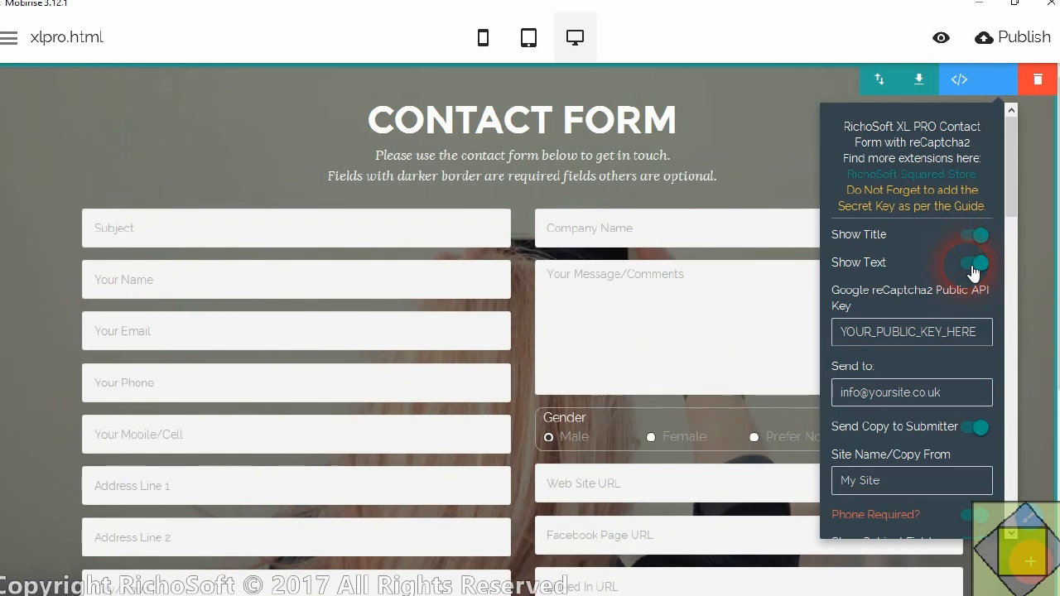
pyautogui.scroll(-3)
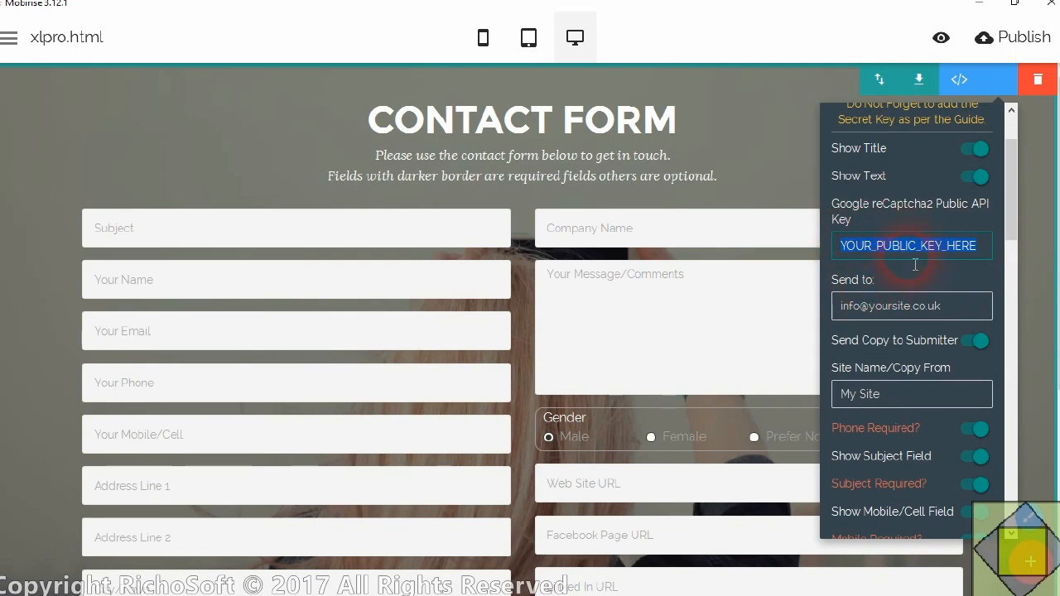
pyautogui.click(910, 246)
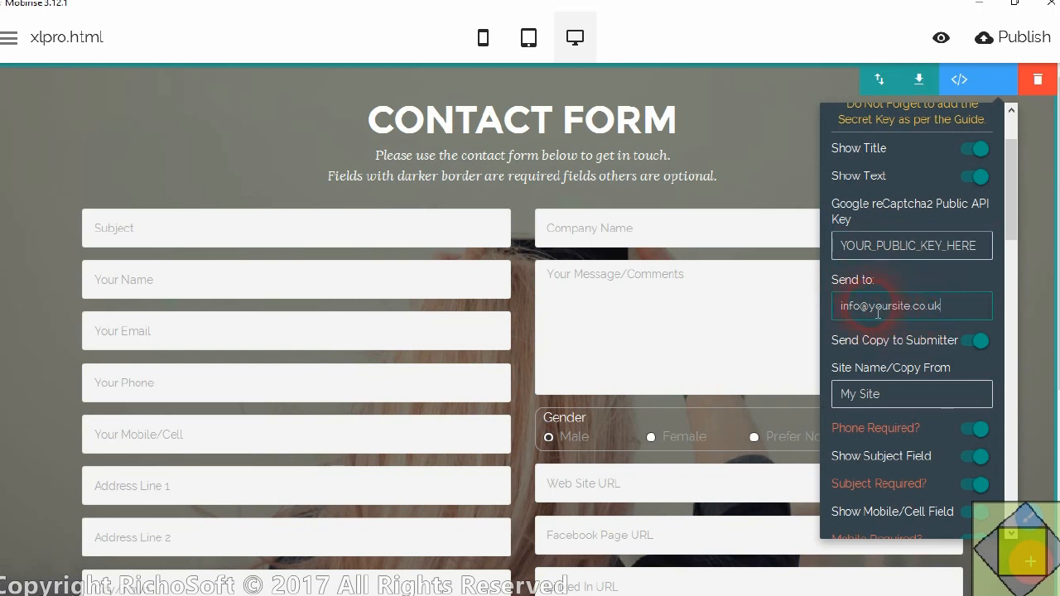
pyautogui.doubleClick(889, 305)
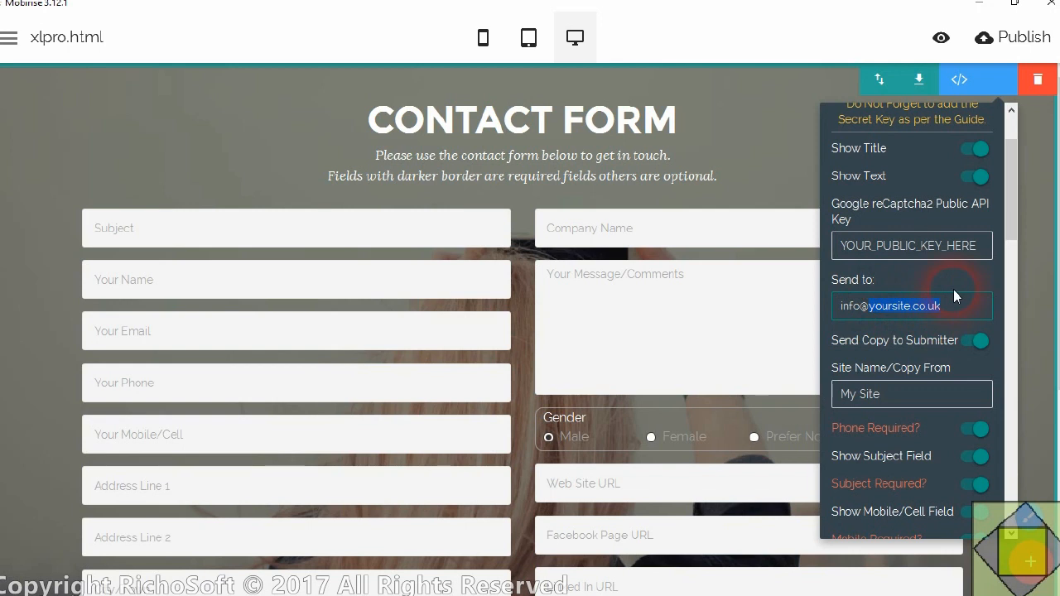
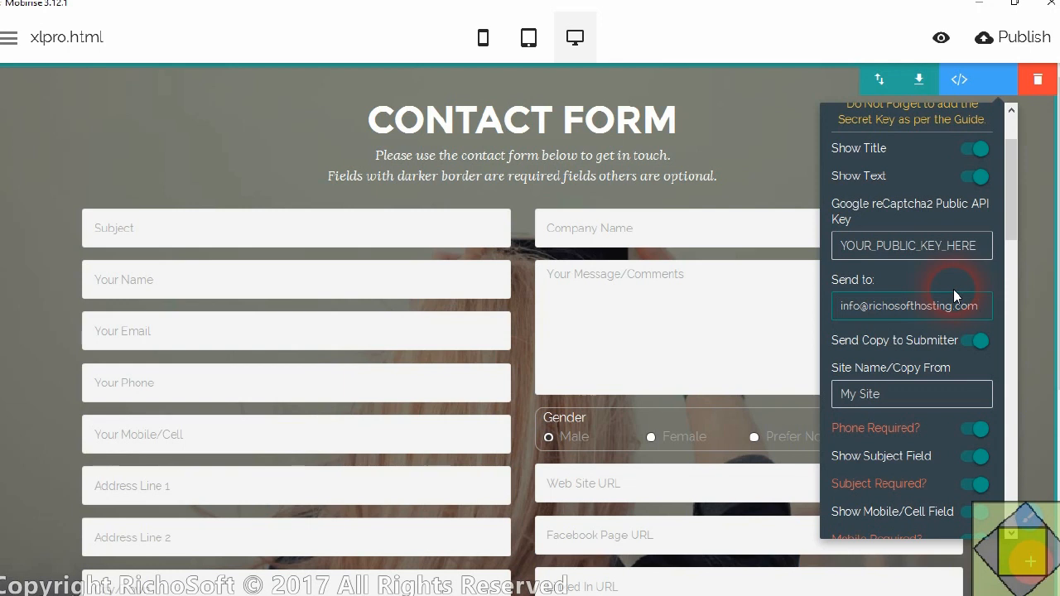
pyautogui.click(911, 305)
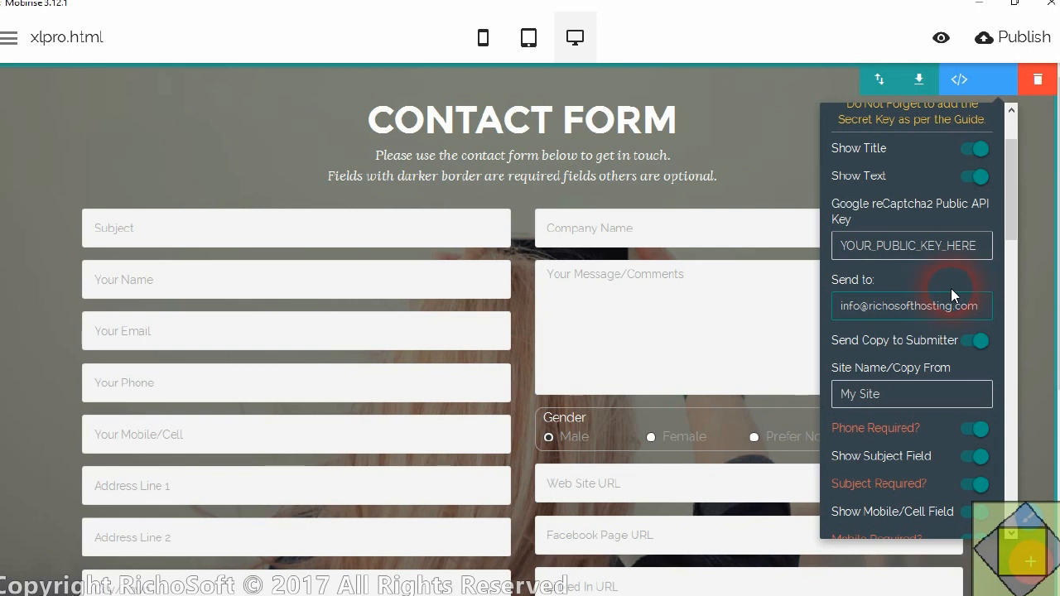
pyautogui.click(910, 306)
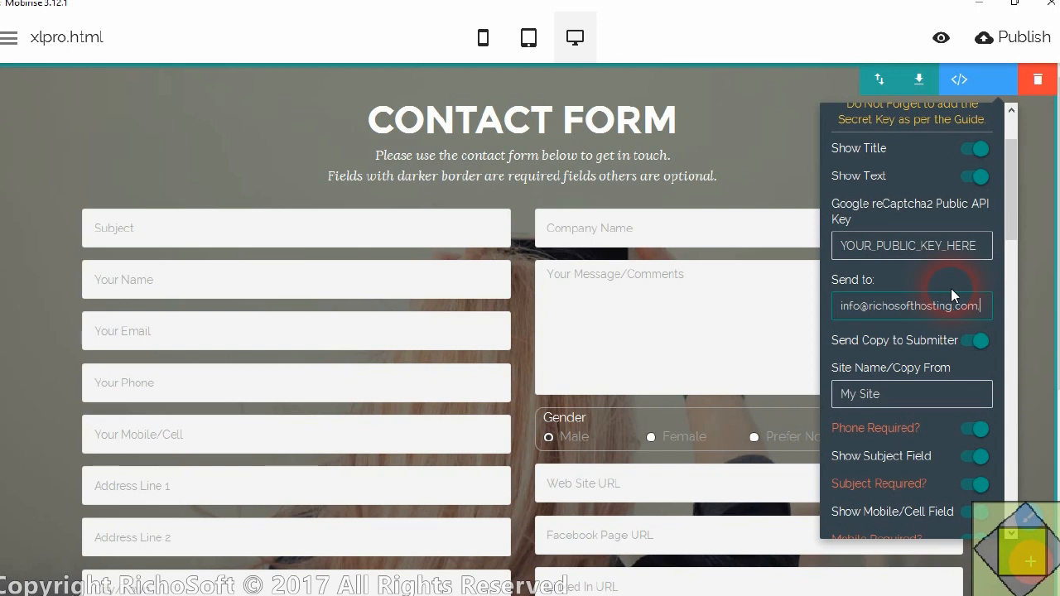
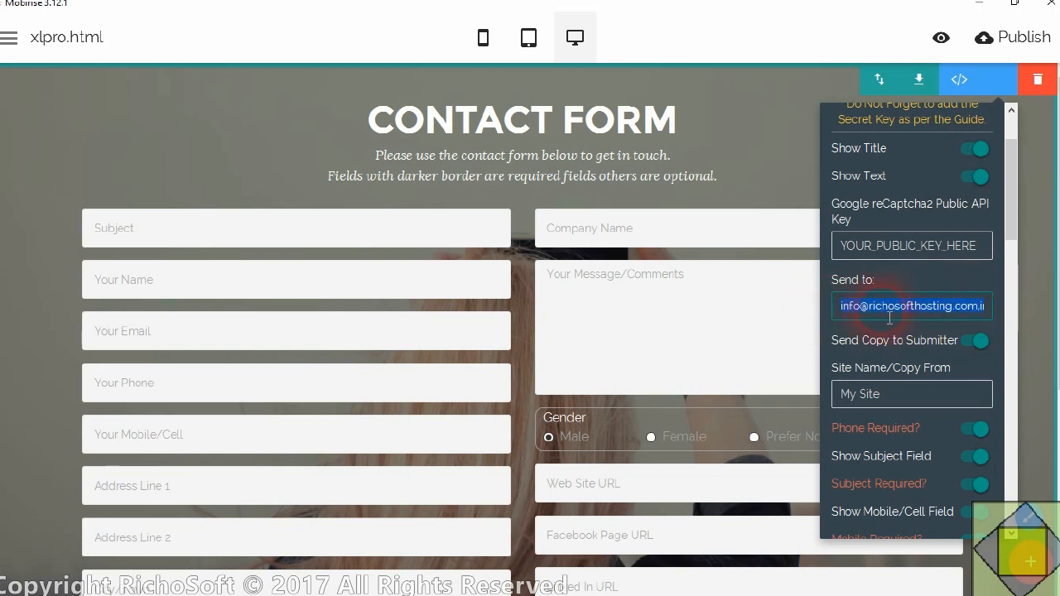
# Toggle Send Copy to Submitter off and on, and set Site Name to 'Richosoft Hosting'
pyautogui.scroll(-3)
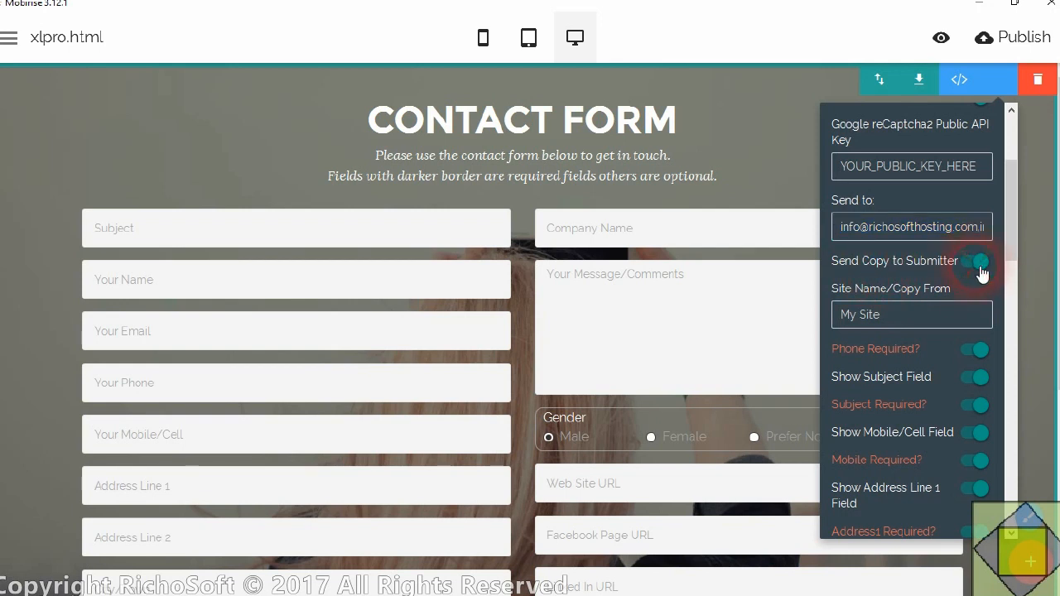
pyautogui.click(979, 264)
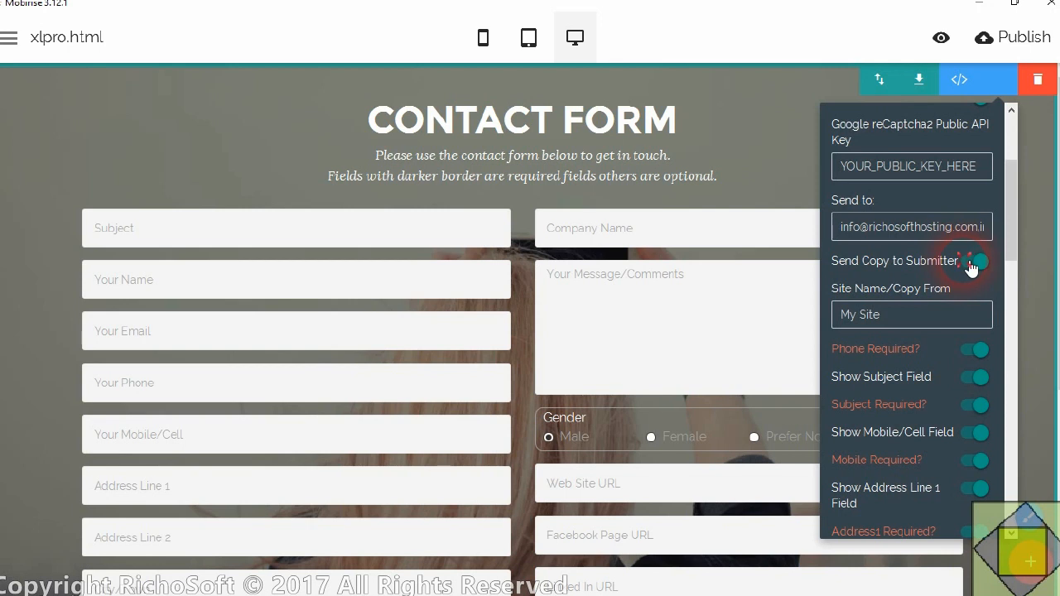
pyautogui.click(976, 260)
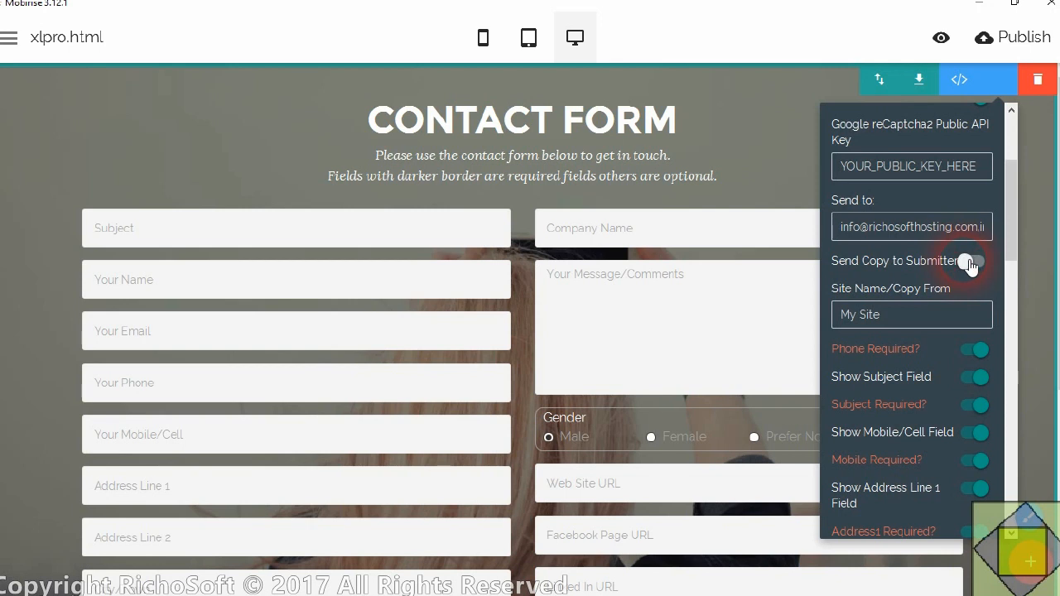
pyautogui.click(974, 260)
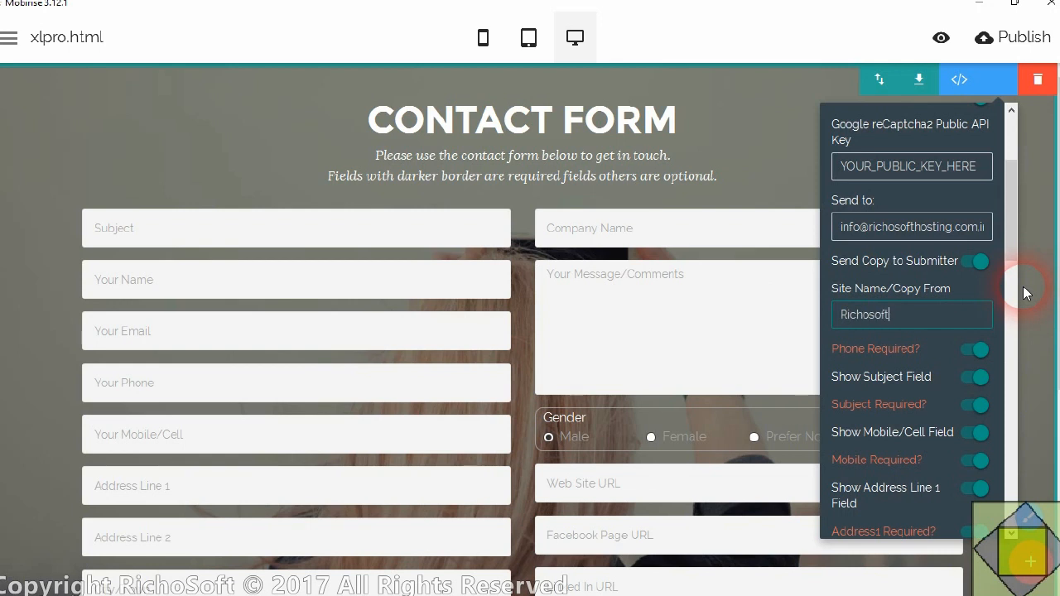
pyautogui.write('Hosting')
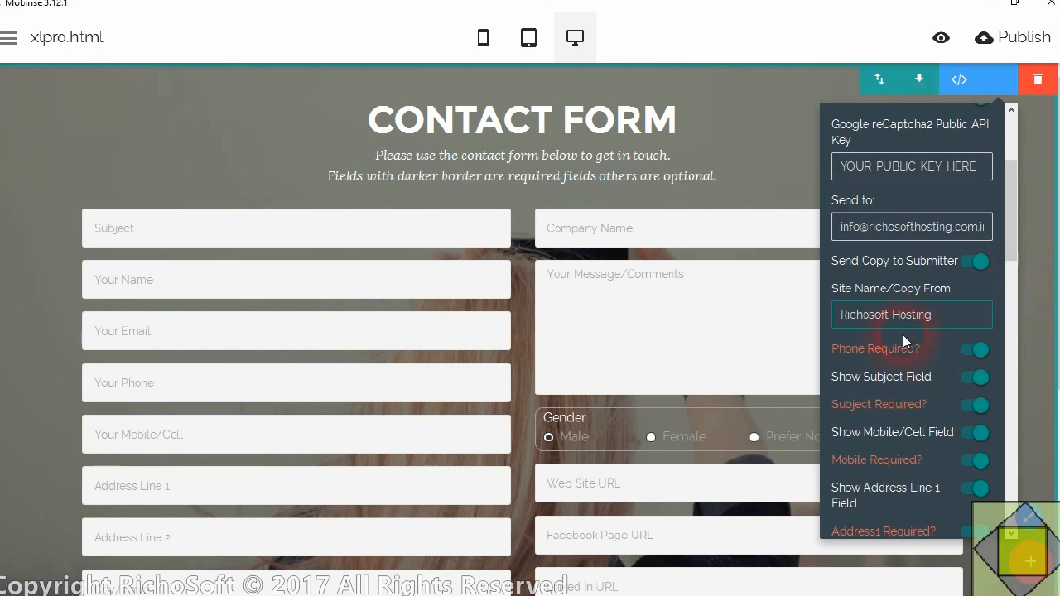
pyautogui.scroll(-3)
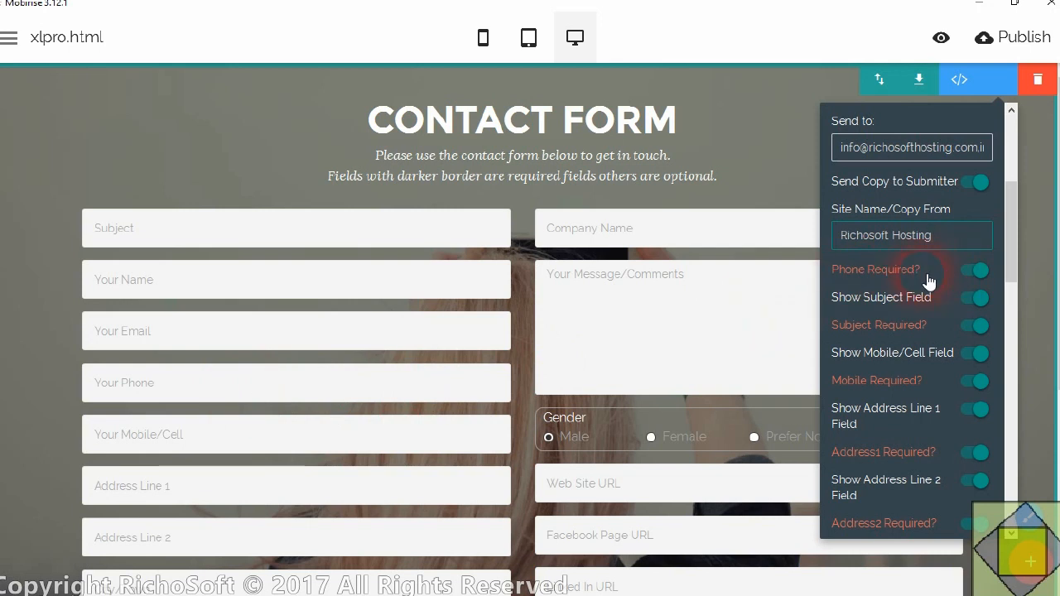
pyautogui.moveTo(968, 280)
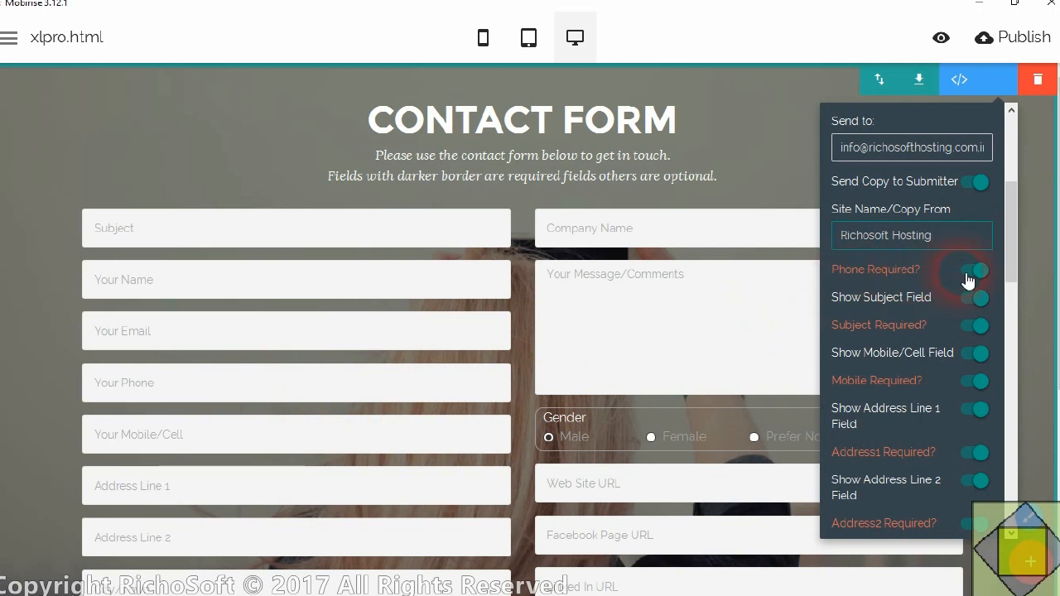
# Switch off Phone Required? so the phone number becomes optional
pyautogui.click(975, 269)
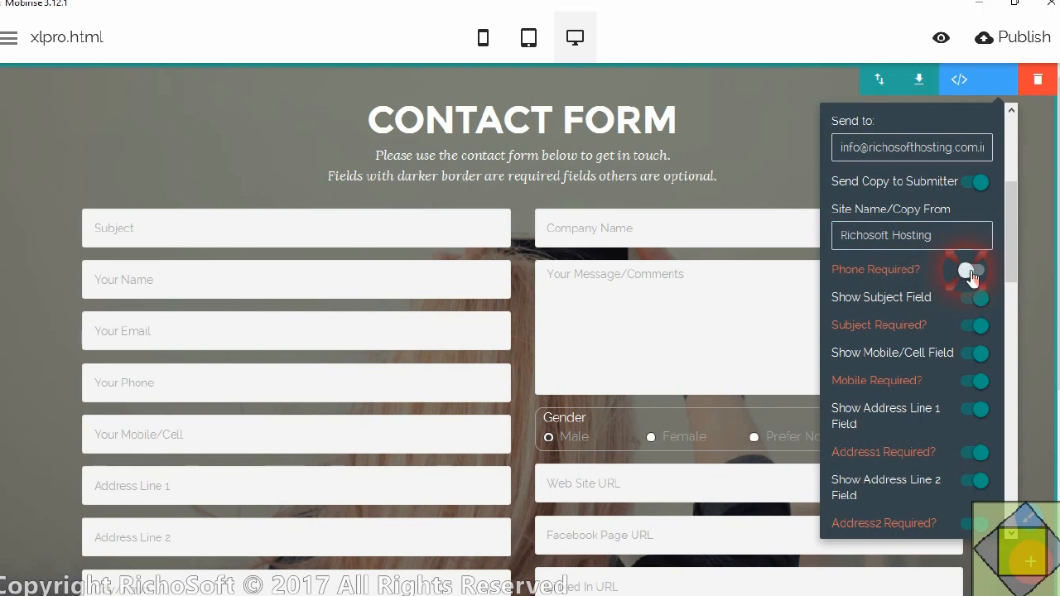
pyautogui.click(975, 271)
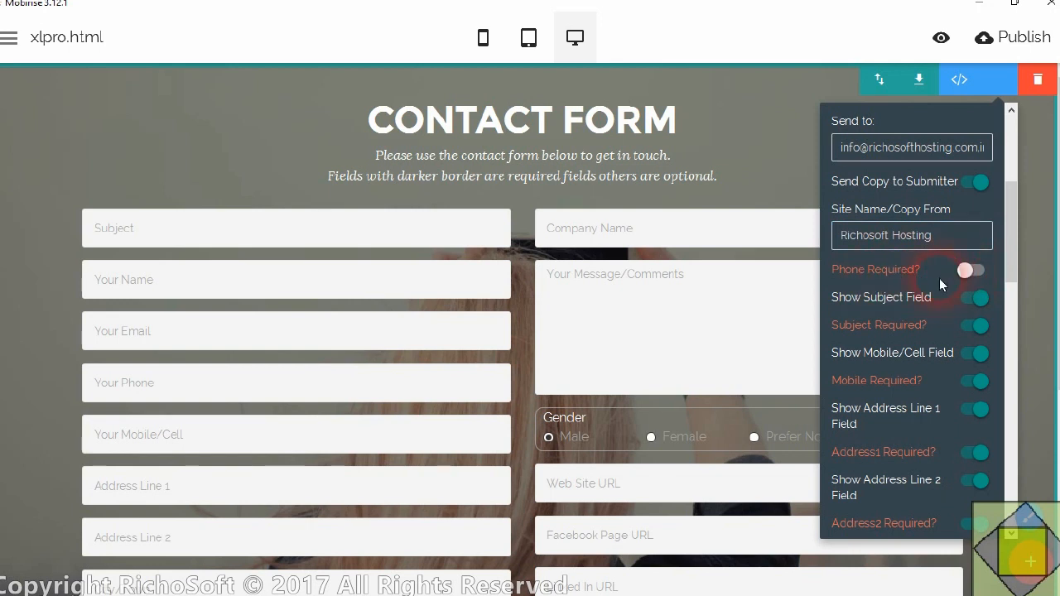
pyautogui.click(973, 270)
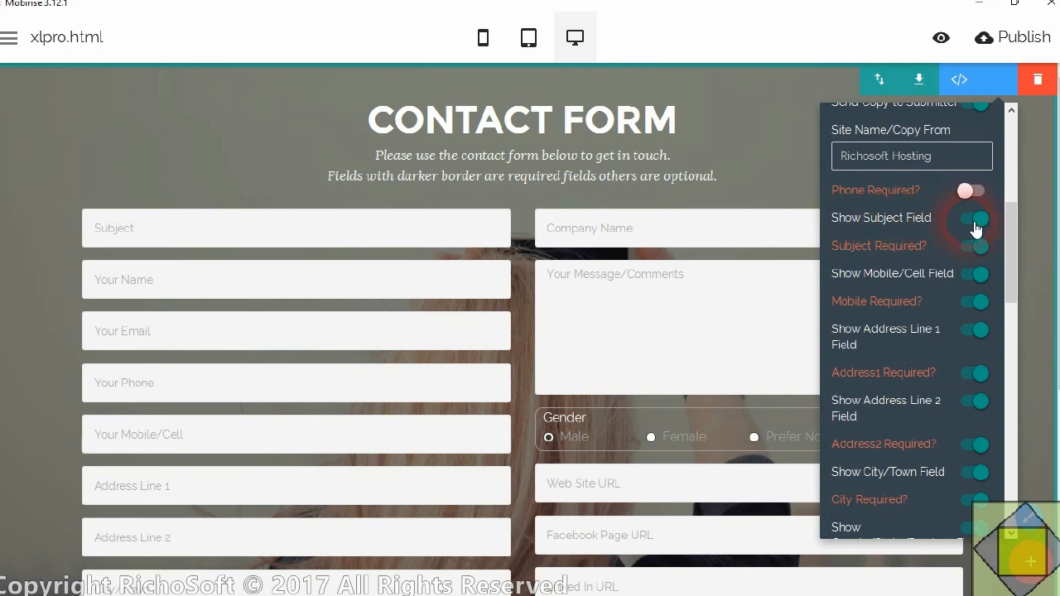
pyautogui.click(973, 189)
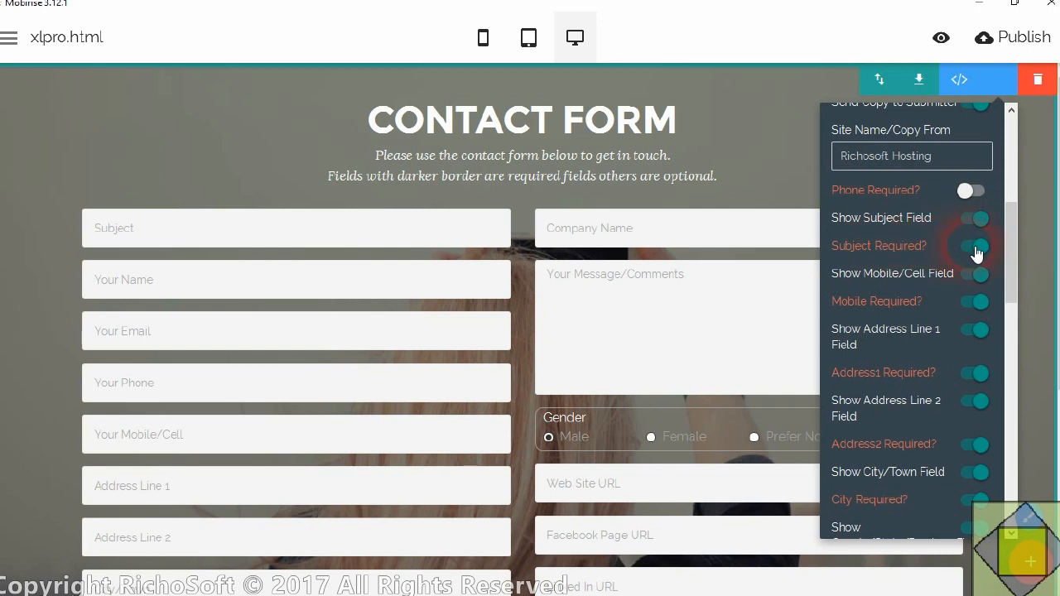
pyautogui.click(974, 246)
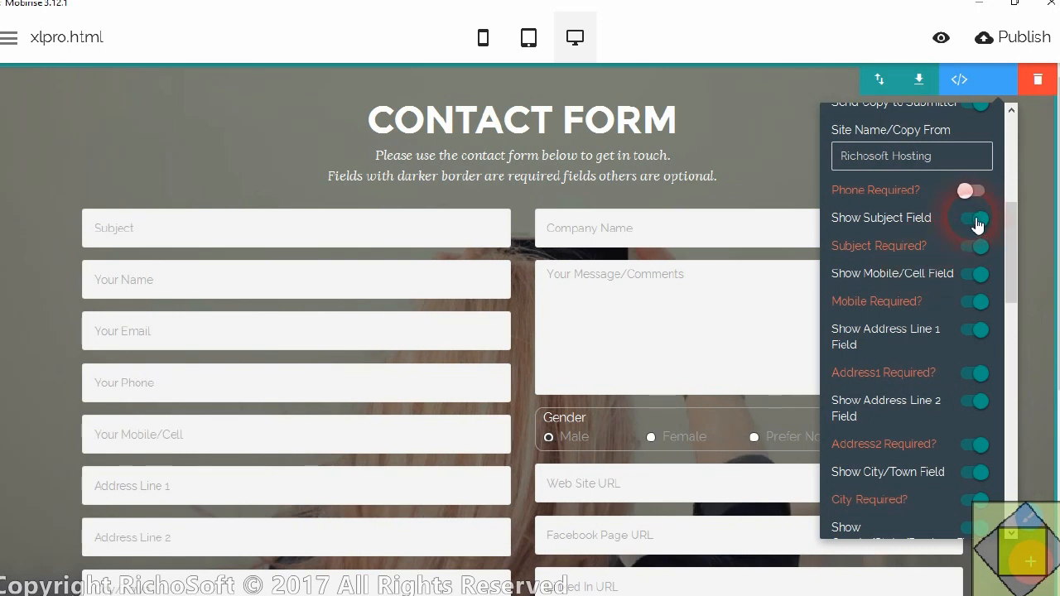
# Toggle Show Subject Field off and back on, then hide the Mobile/Cell field
pyautogui.click(975, 222)
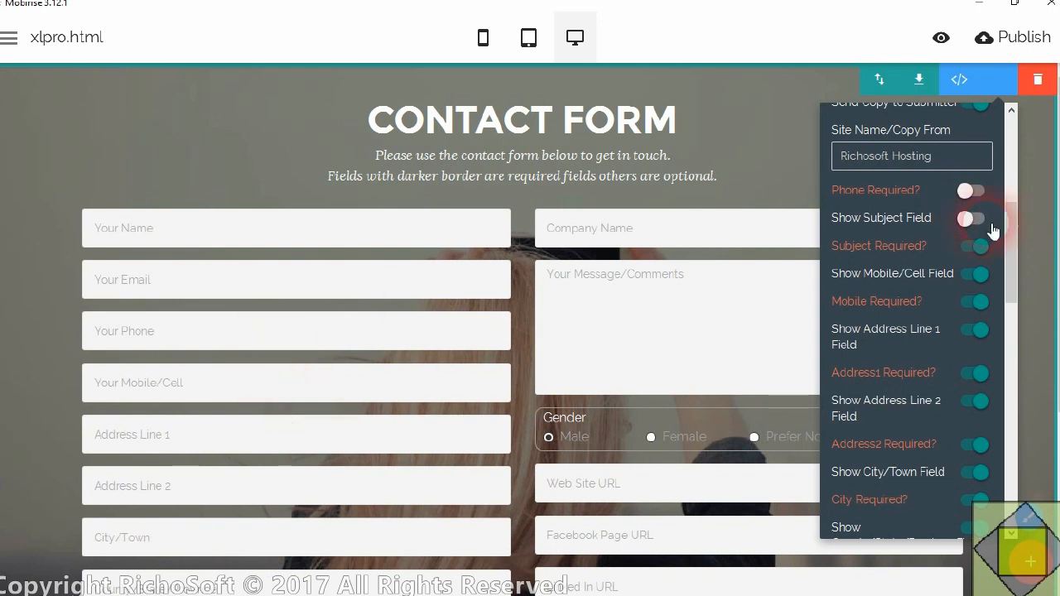
pyautogui.click(973, 217)
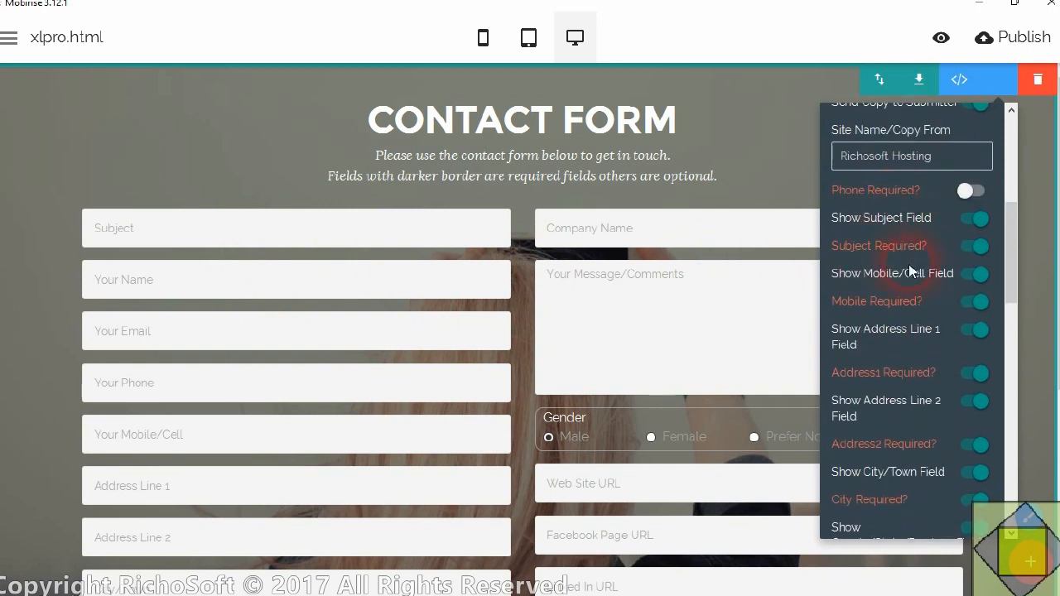
pyautogui.click(974, 273)
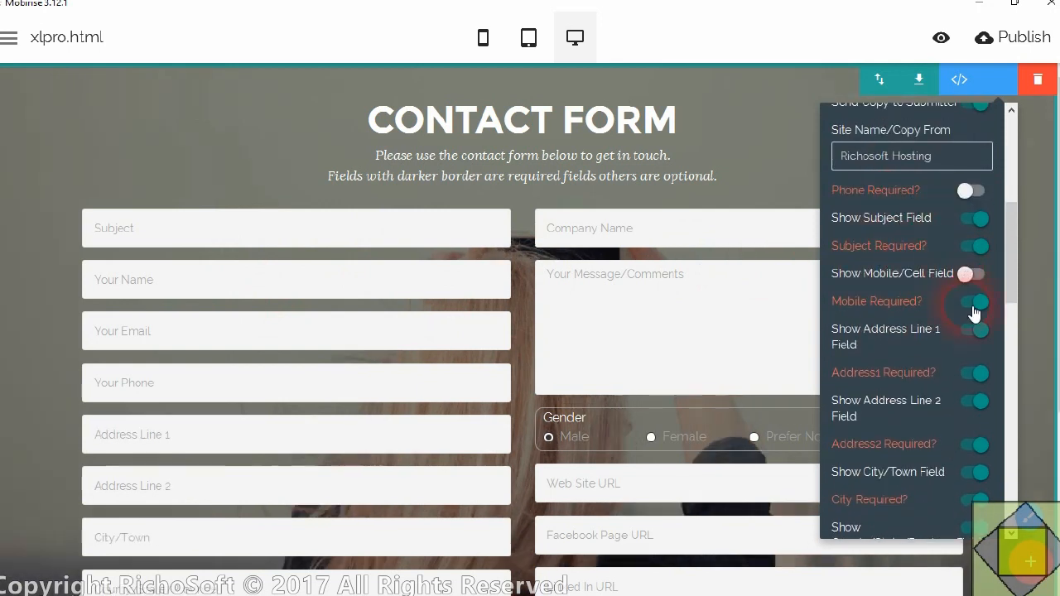
pyautogui.scroll(-3)
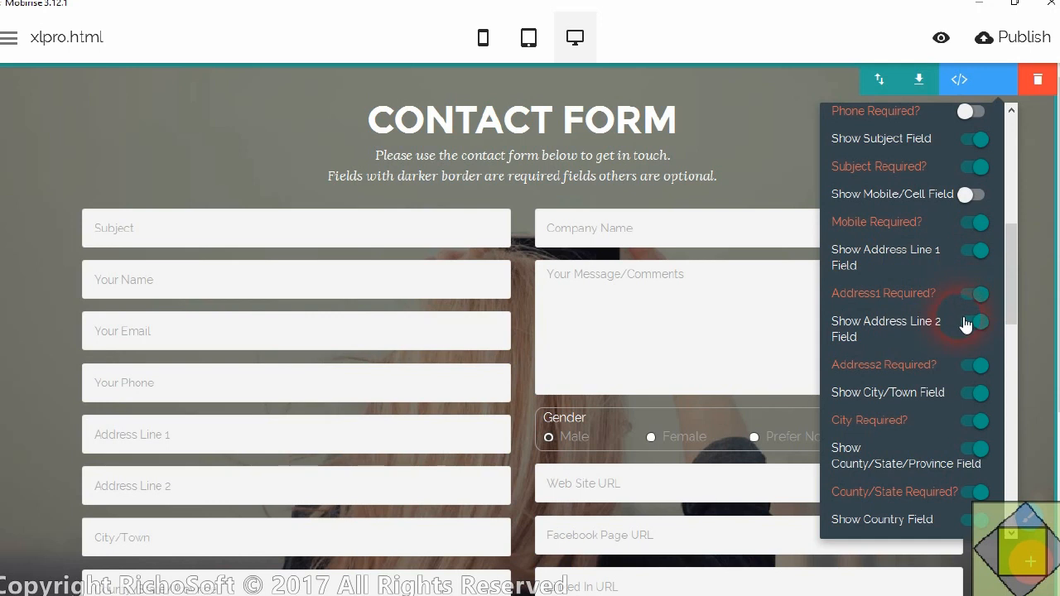
pyautogui.click(977, 322)
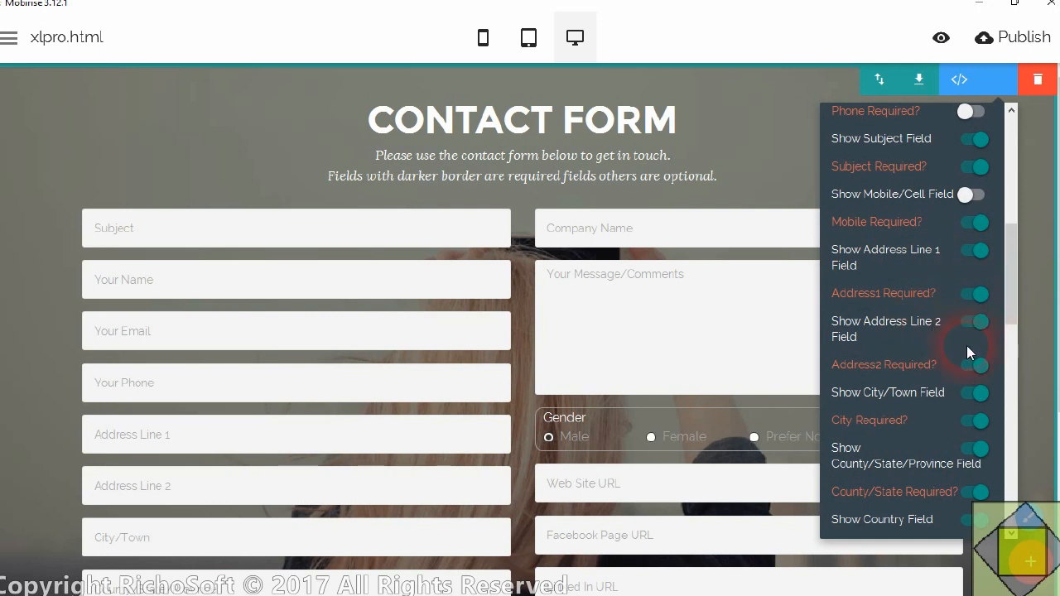
# Switch off Address2 Required? and scroll through the remaining field toggles
pyautogui.click(976, 365)
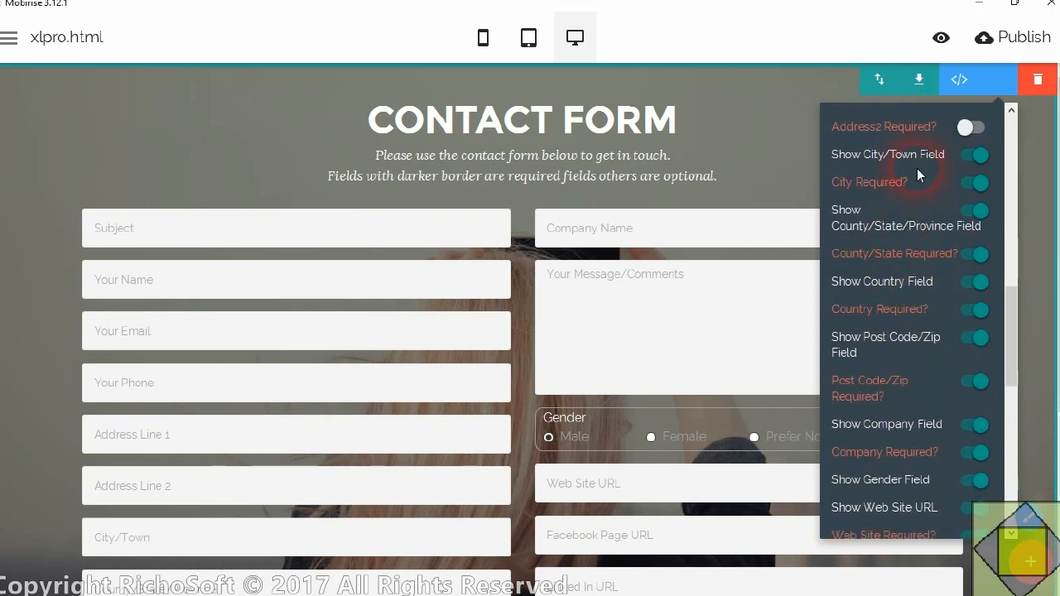
pyautogui.moveTo(885, 232)
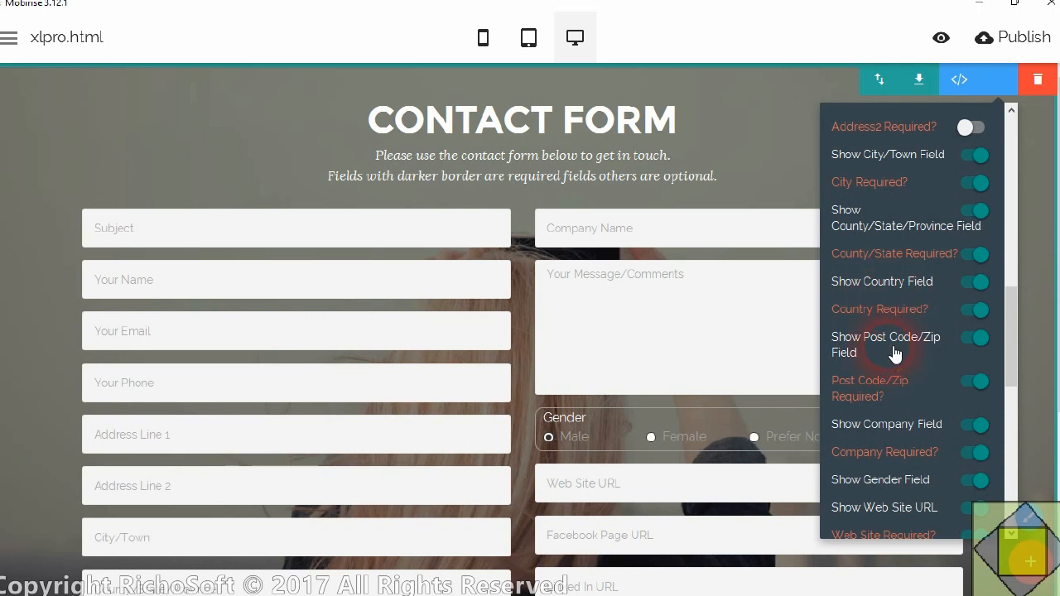
pyautogui.scroll(-3)
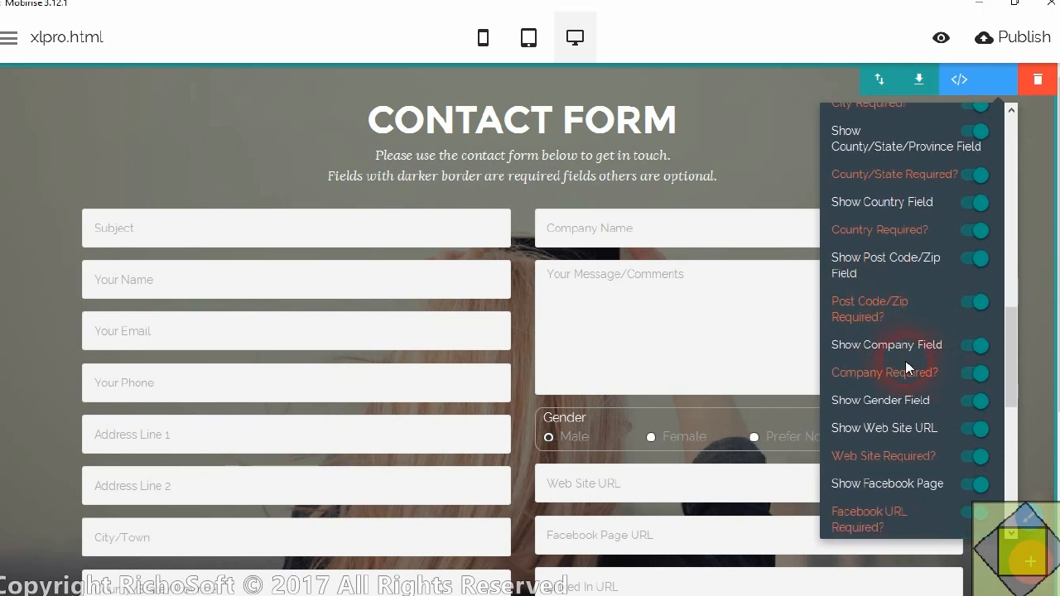
pyautogui.scroll(-3)
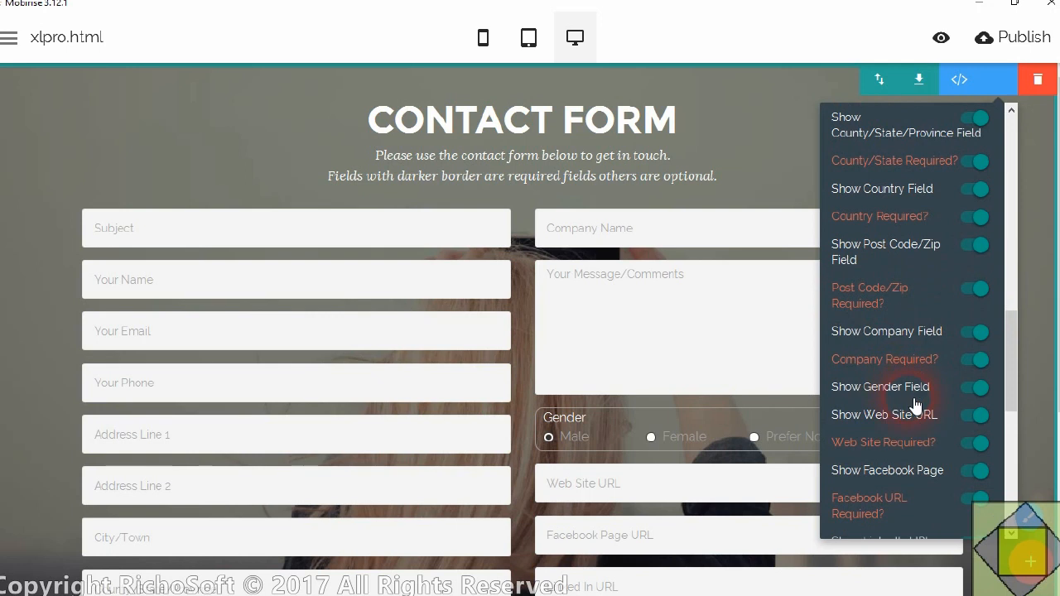
pyautogui.scroll(-3)
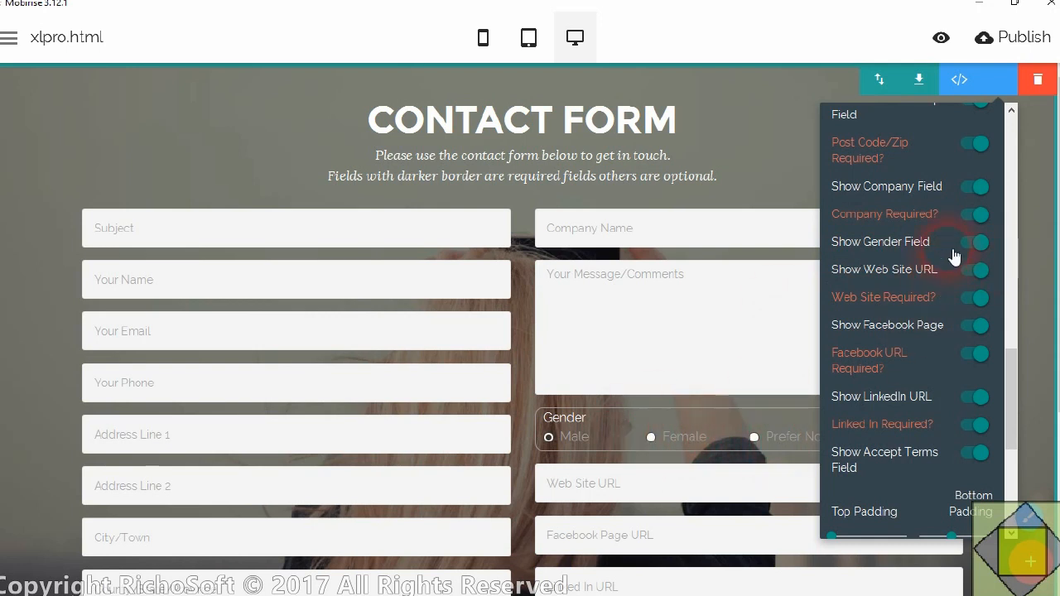
# Hide the Gender, Facebook page and LinkedIn fields from the form
pyautogui.click(974, 241)
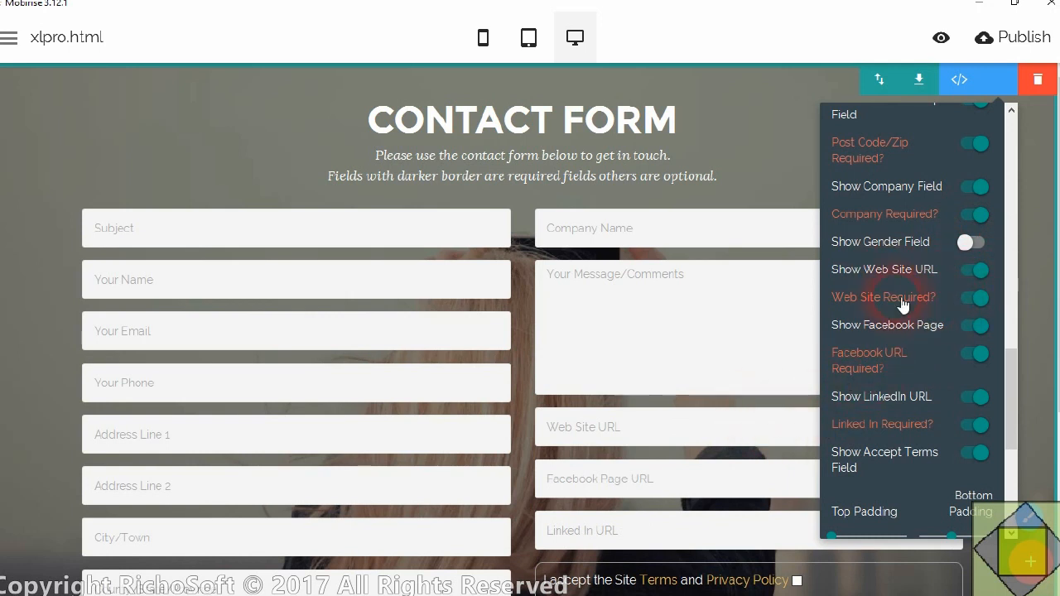
pyautogui.scroll(-3)
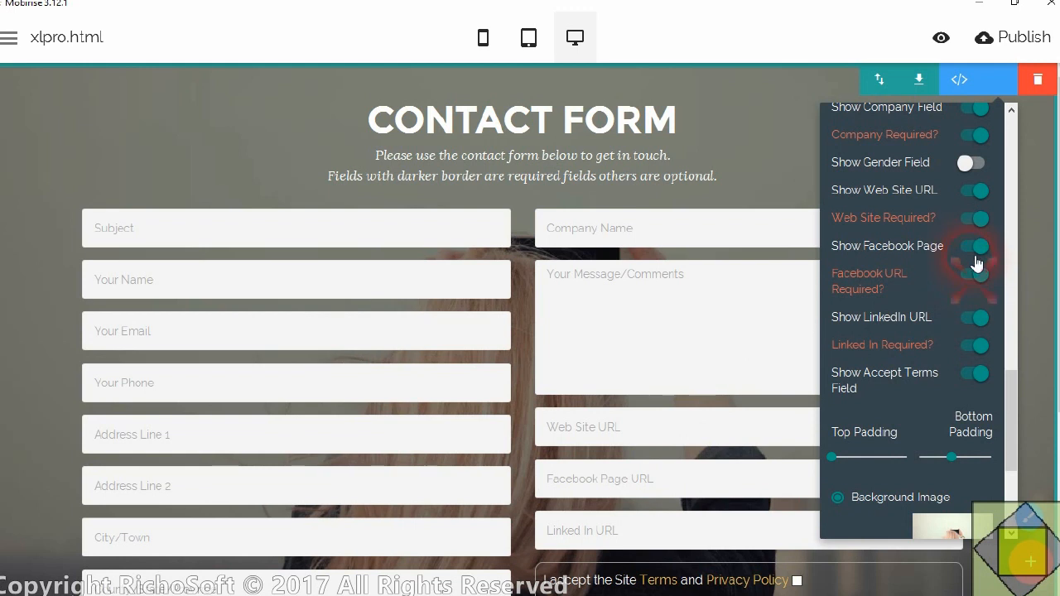
pyautogui.click(972, 246)
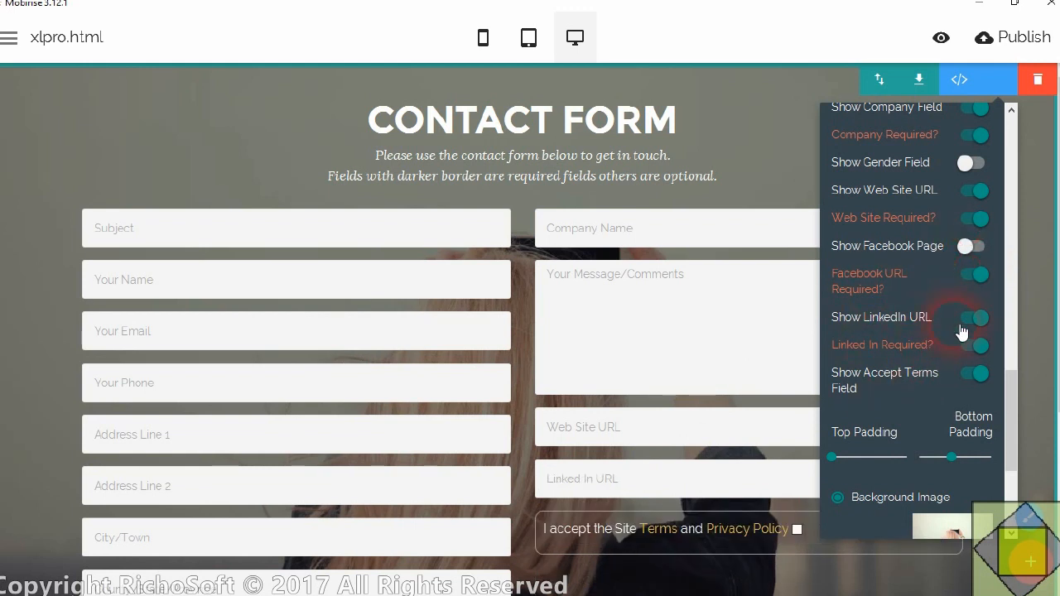
pyautogui.click(973, 317)
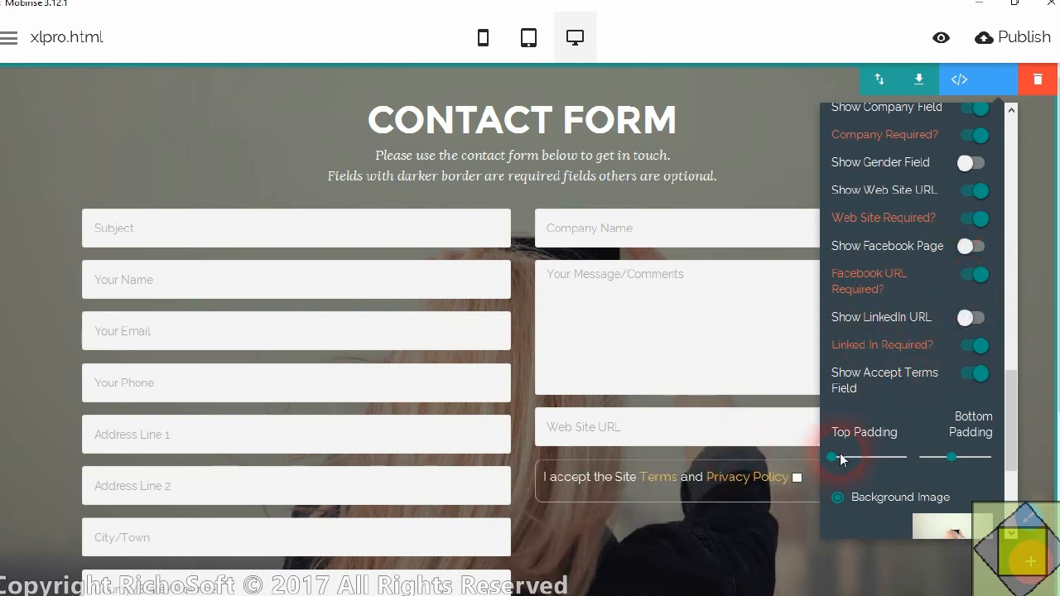
# Switch on Show Accept Terms Field and scroll down the panel
pyautogui.scroll(-3)
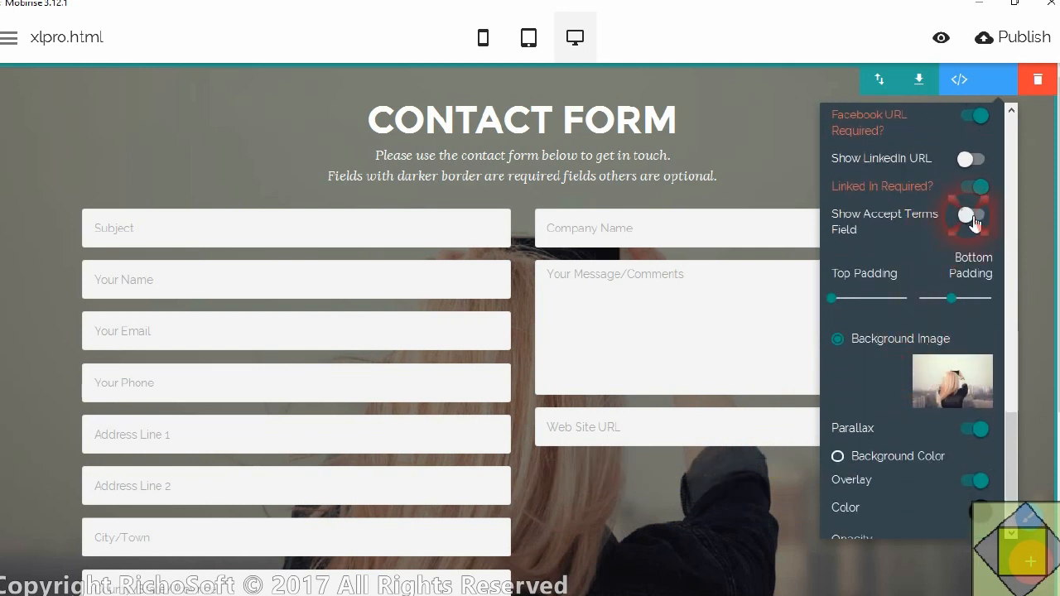
pyautogui.click(972, 215)
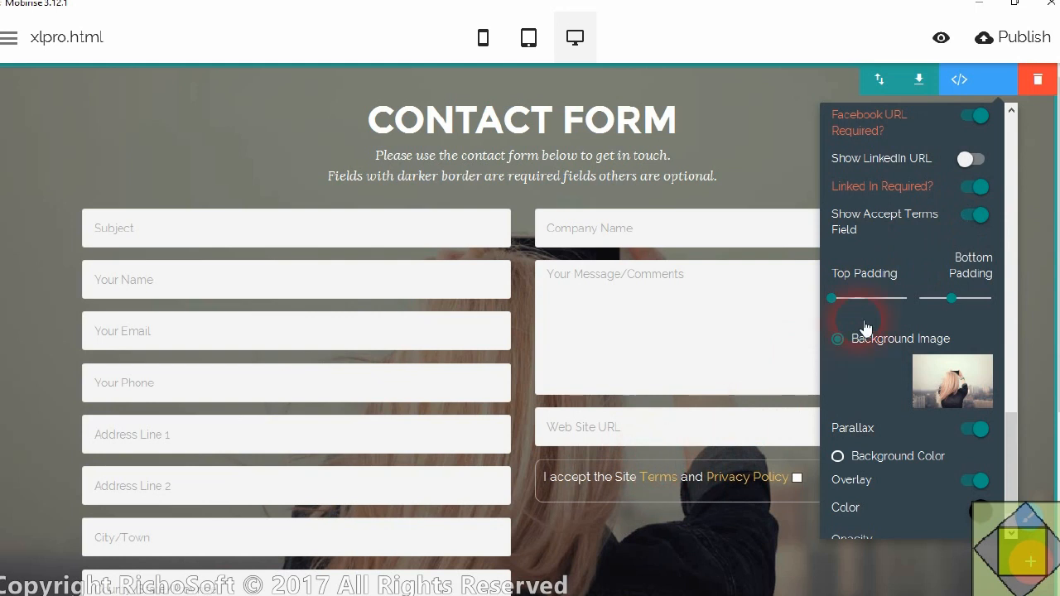
pyautogui.scroll(-3)
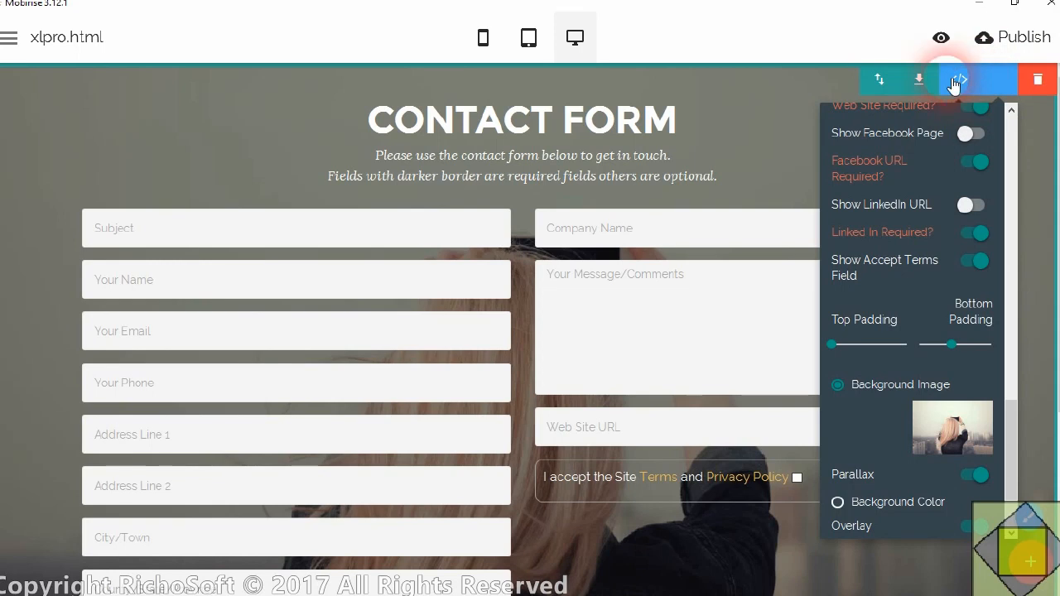
pyautogui.moveTo(1024, 38)
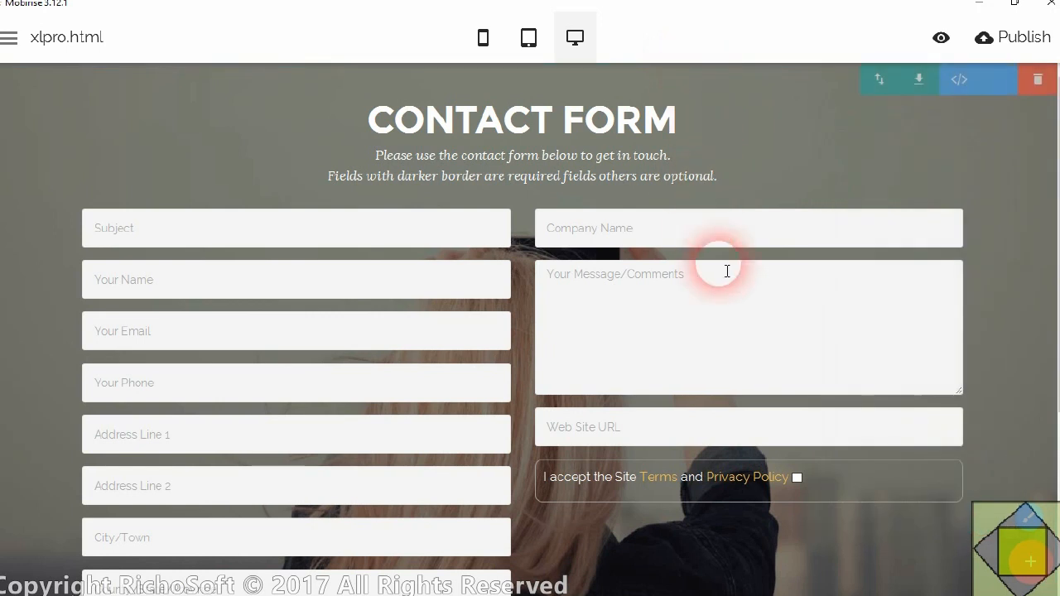
pyautogui.moveTo(1026, 37)
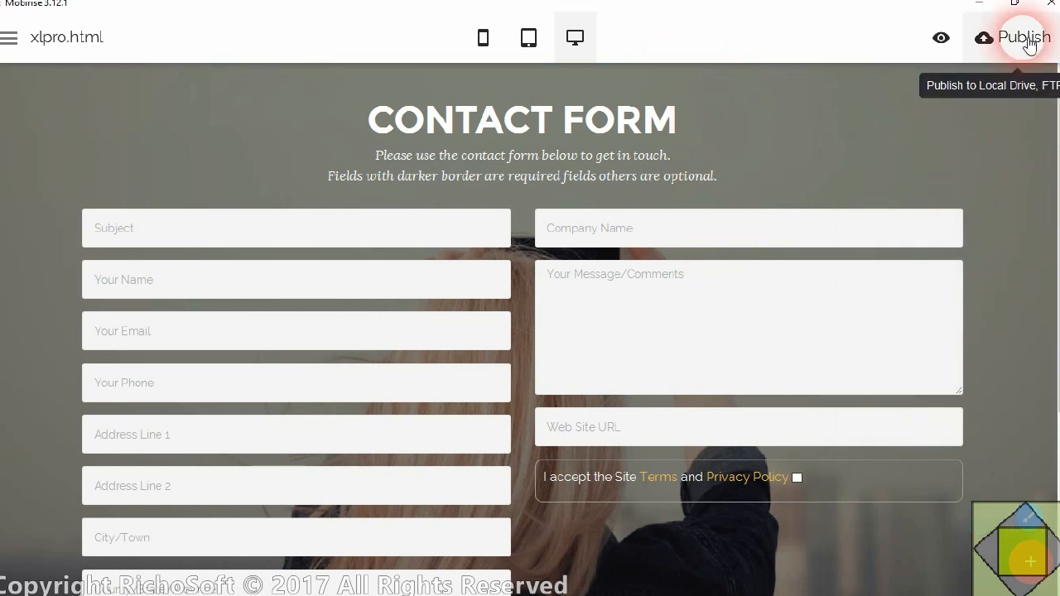
# Publish the site to the local drive, outputting to D:\testpro\package
pyautogui.click(1022, 38)
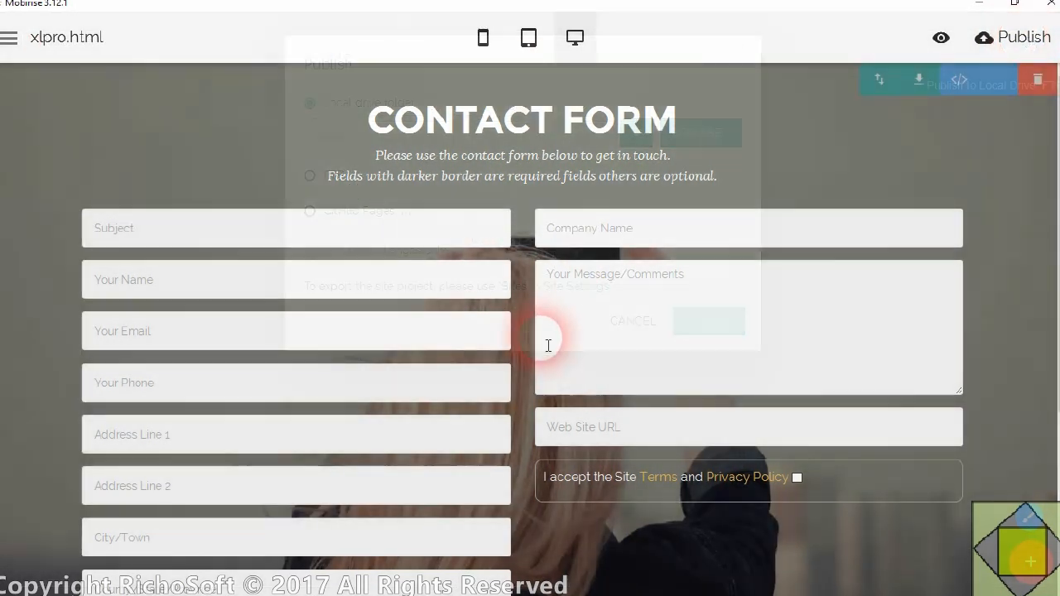
pyautogui.click(632, 321)
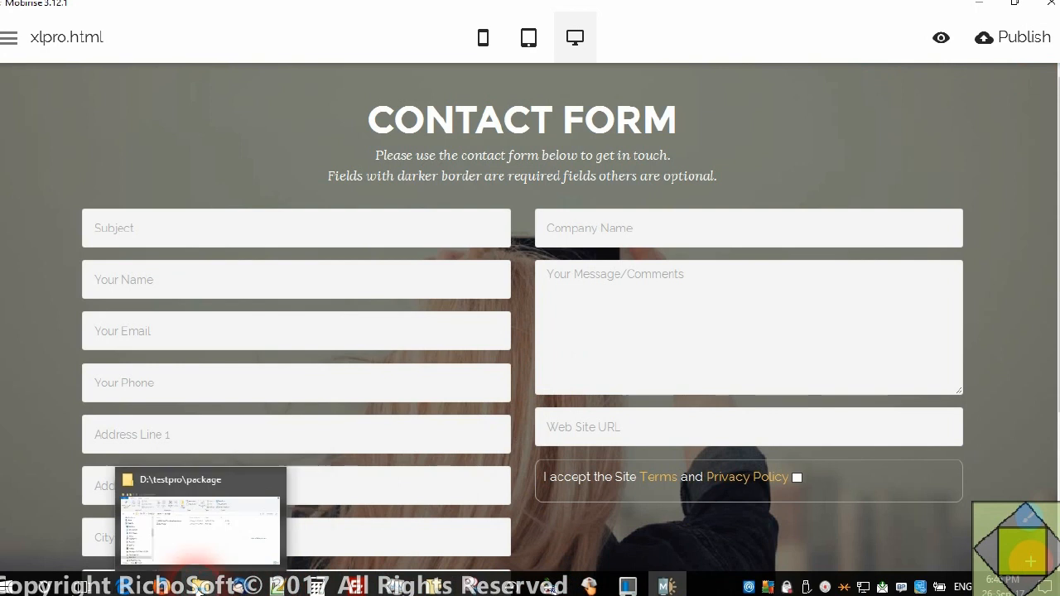
# Open secret.php from the D:\testpro\package folder in Notepad++
pyautogui.click(198, 530)
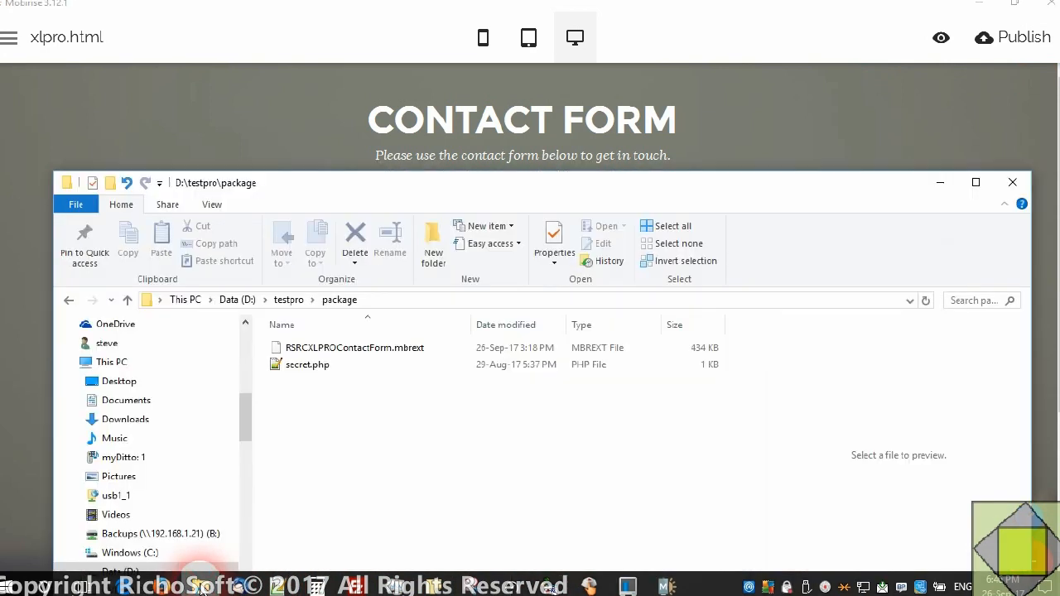
pyautogui.click(372, 466)
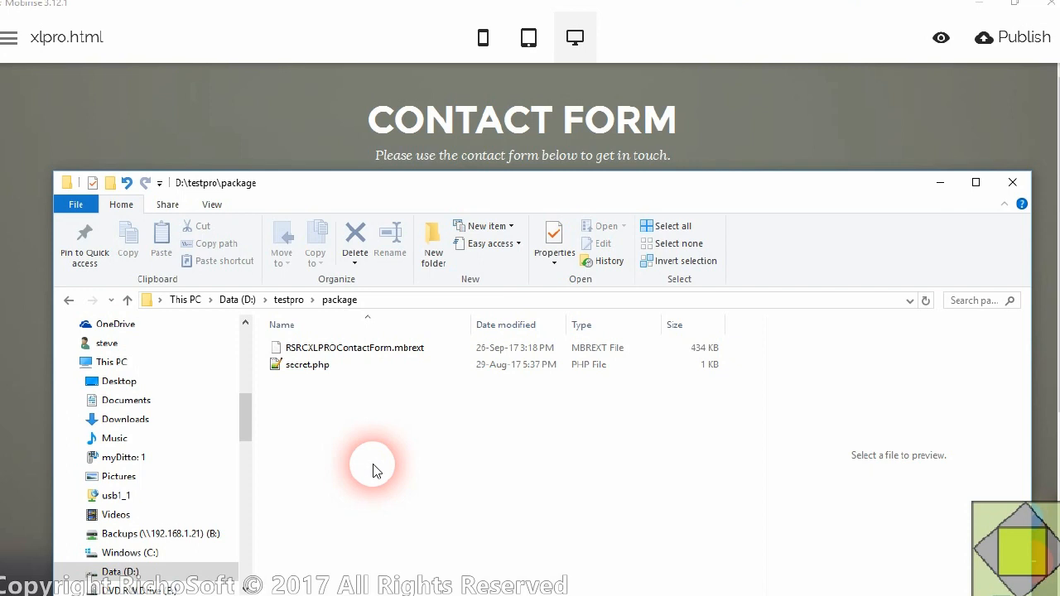
pyautogui.click(372, 364)
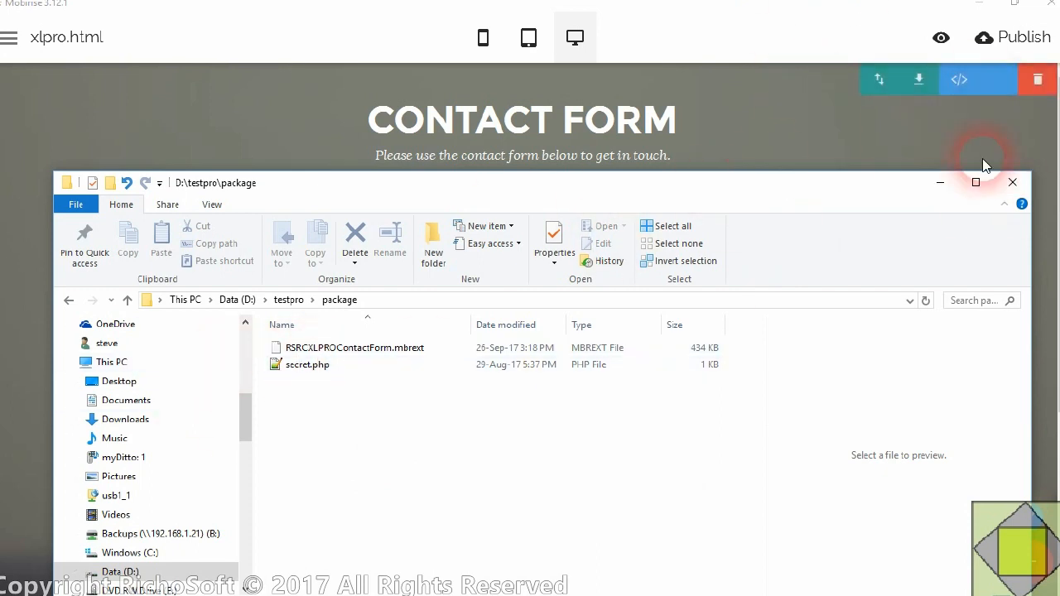
pyautogui.click(307, 364)
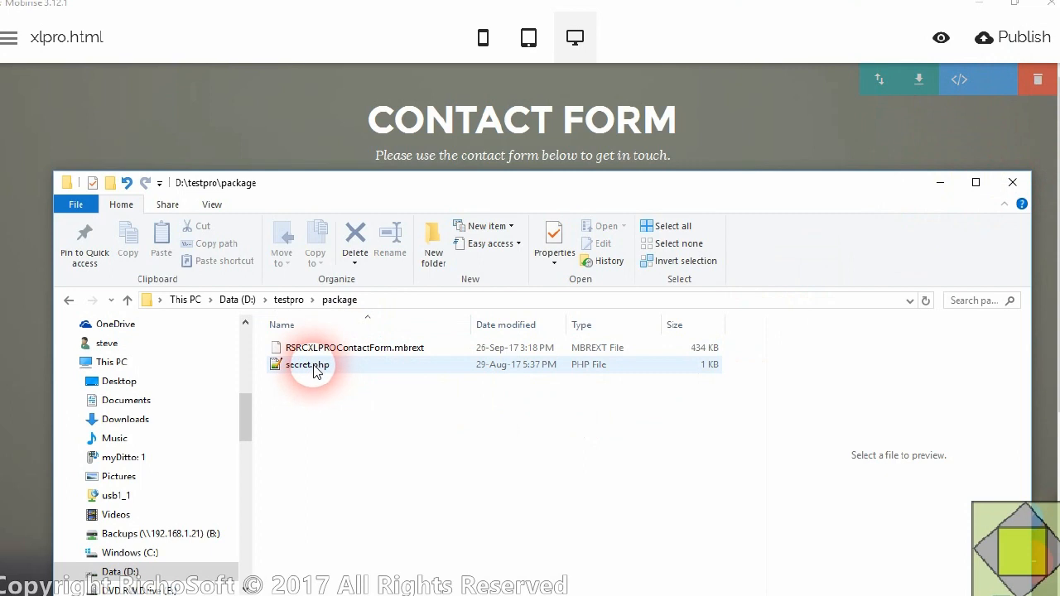
pyautogui.click(307, 364)
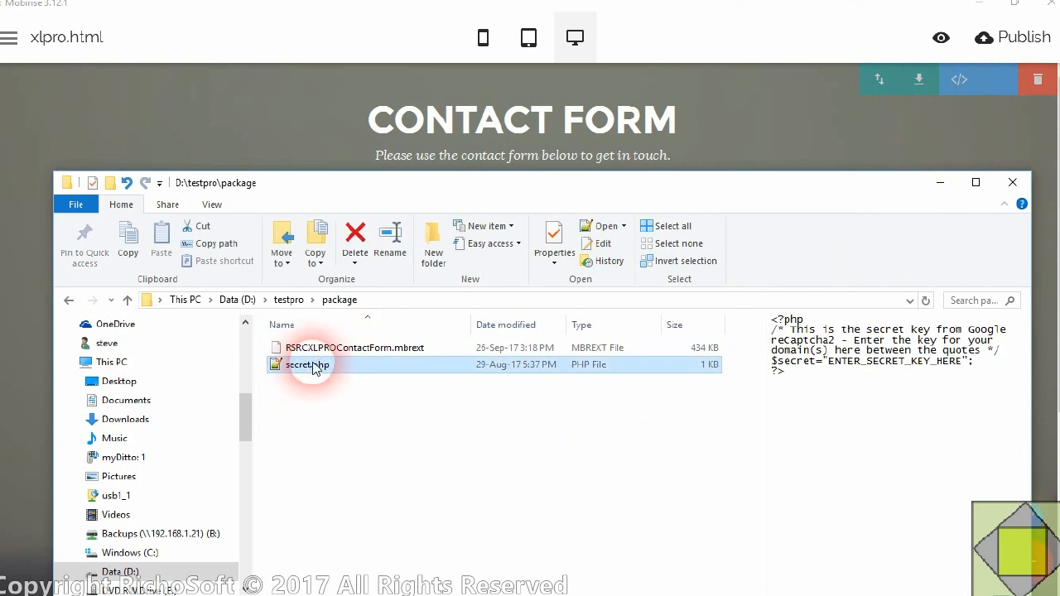
pyautogui.rightClick(307, 364)
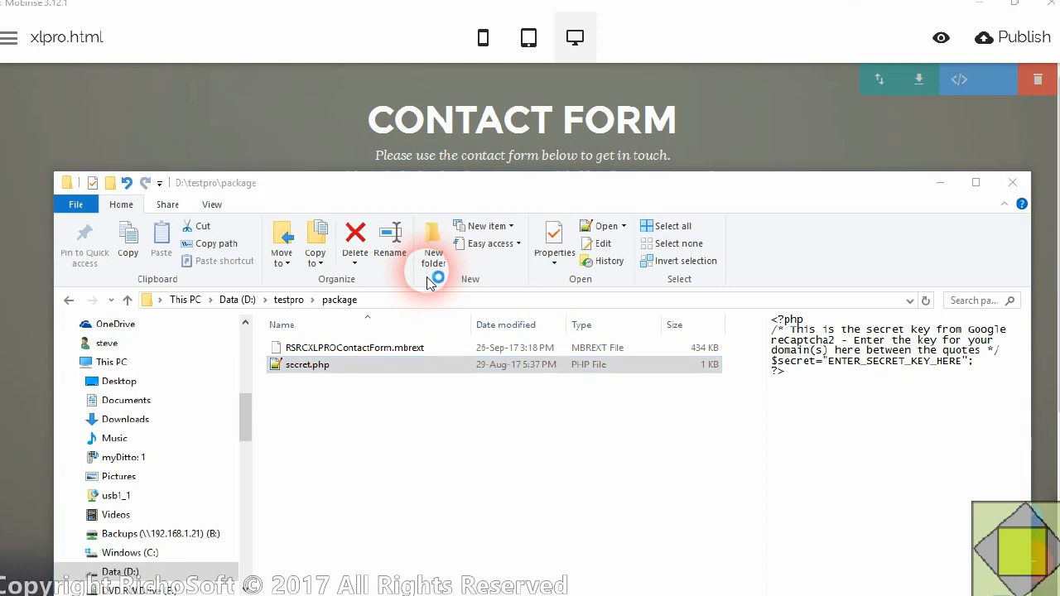
pyautogui.doubleClick(307, 364)
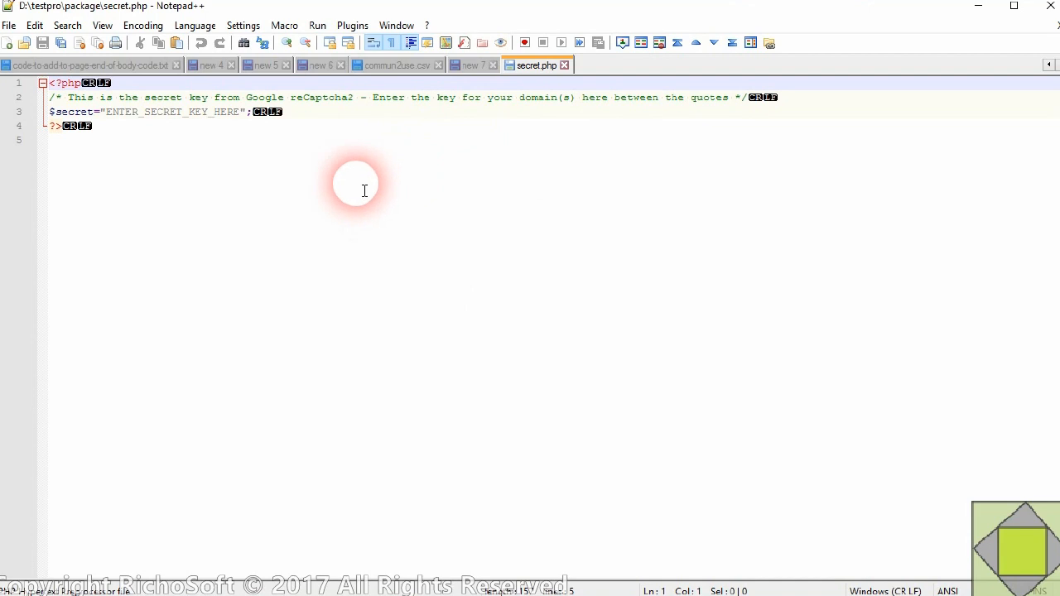
pyautogui.click(123, 126)
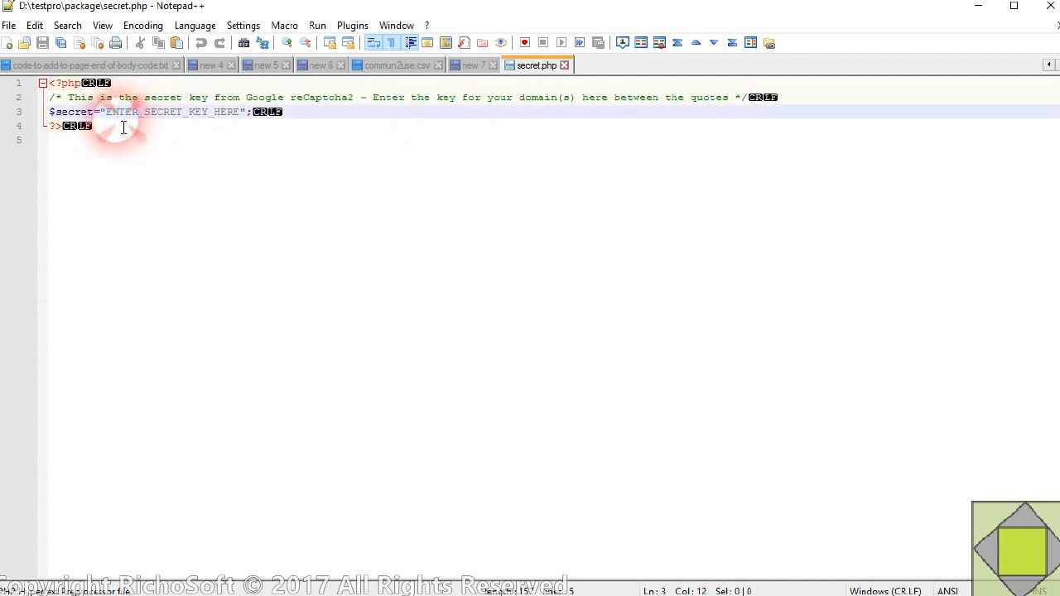
pyautogui.moveTo(106, 112); pyautogui.dragTo(247, 112)
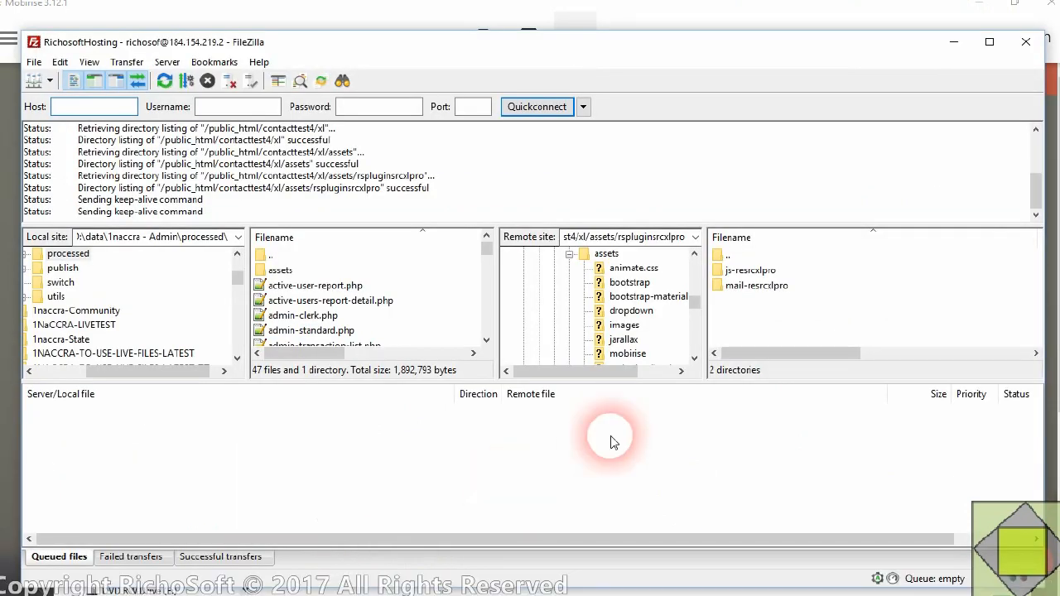
pyautogui.moveTo(715, 315)
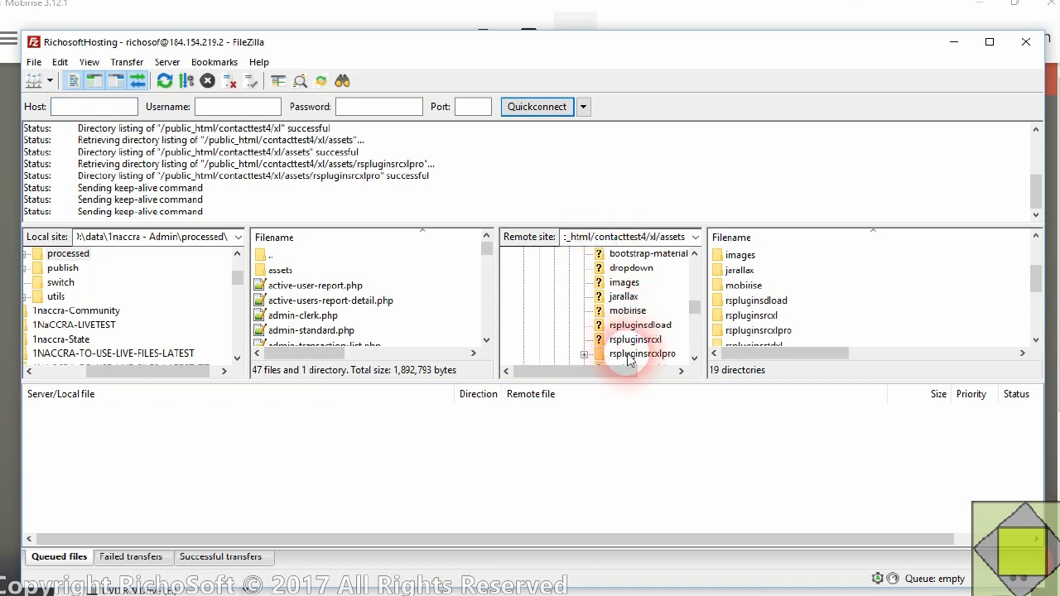
# Browse the remote pane into rspluginsrcxlpro, then mail-resrcxlpro, to list secret.php
pyautogui.doubleClick(643, 353)
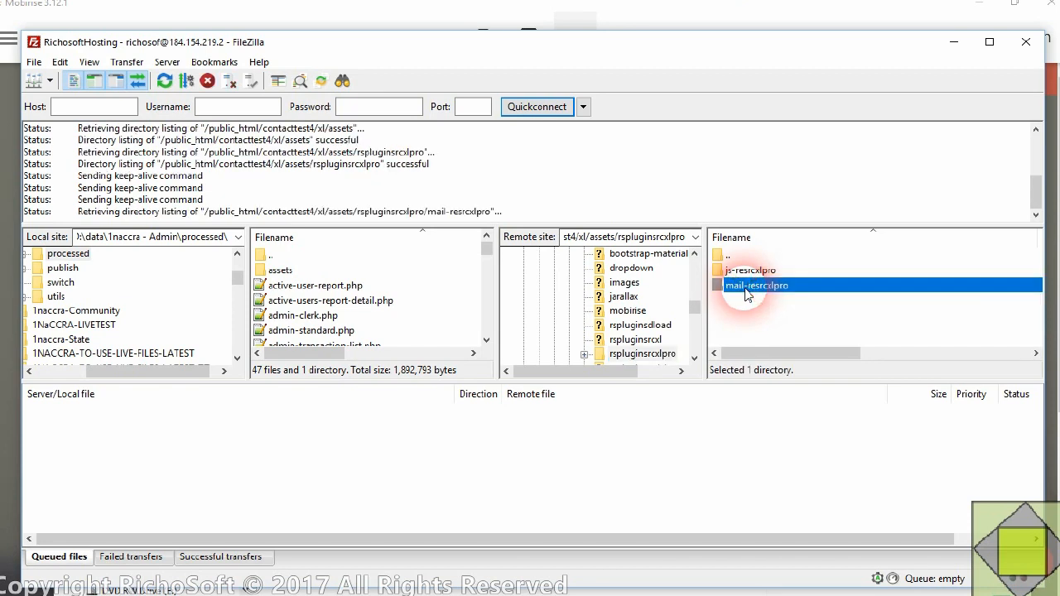
pyautogui.doubleClick(757, 285)
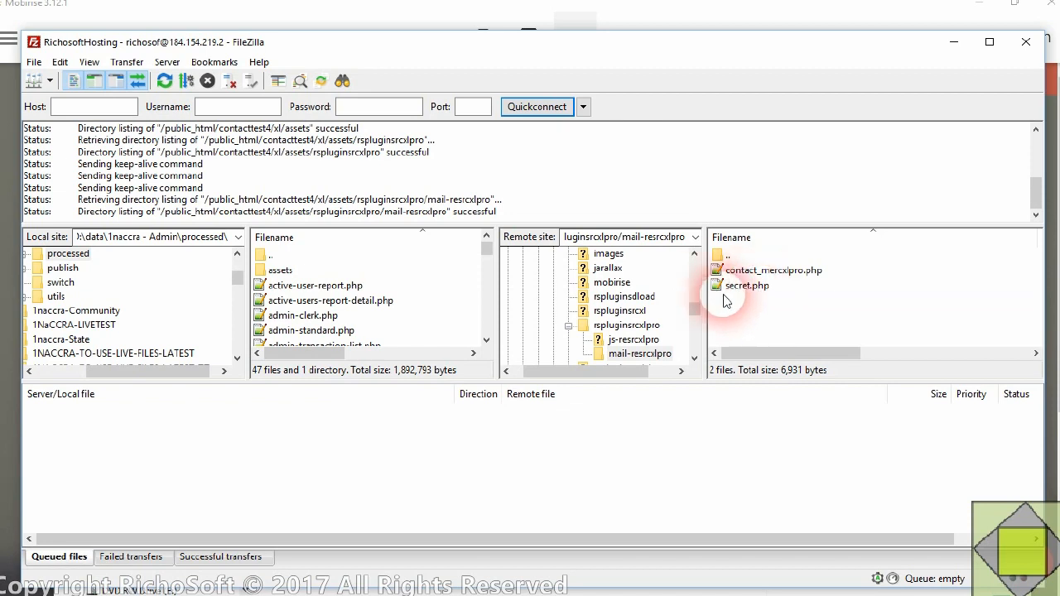
pyautogui.moveTo(736, 309)
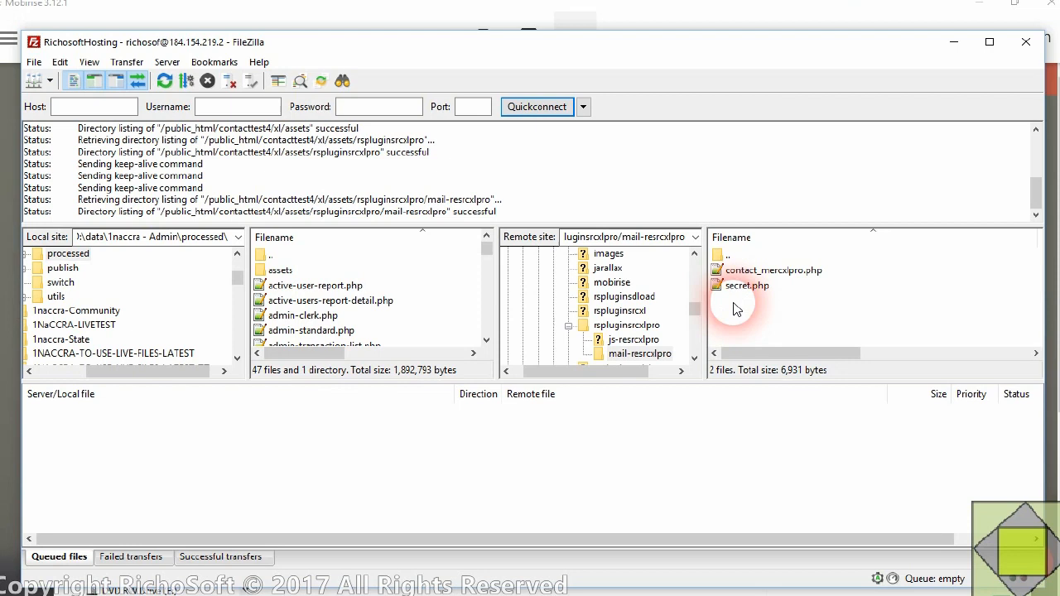
pyautogui.moveTo(770, 313)
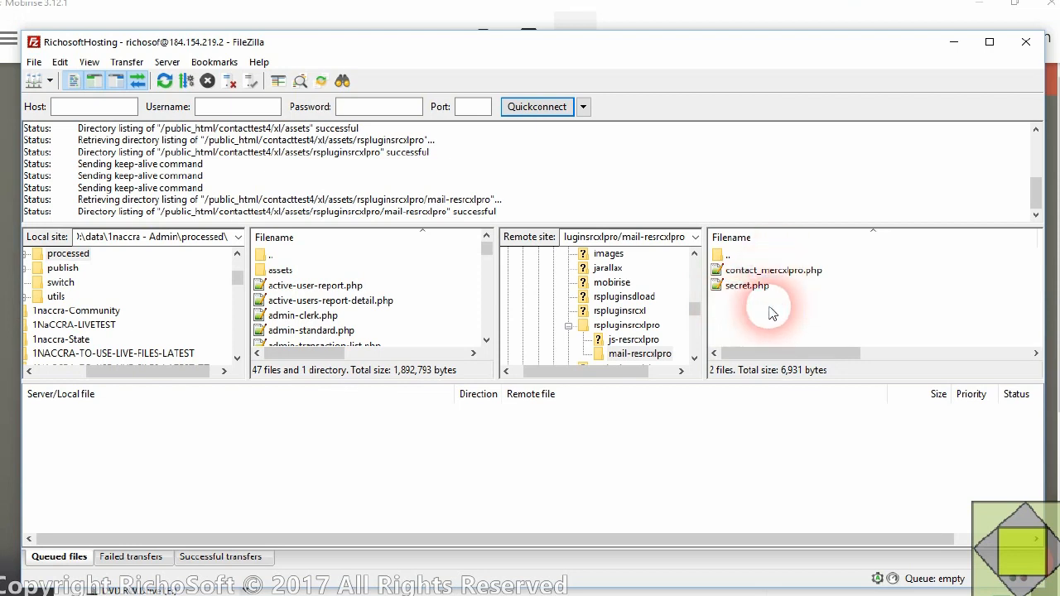
pyautogui.moveTo(765, 288)
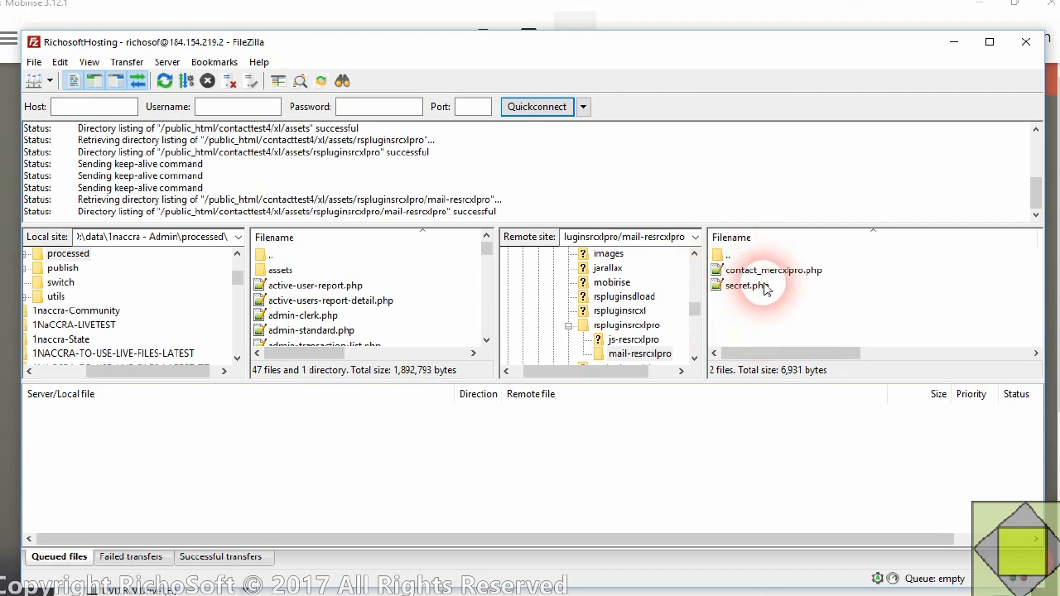
pyautogui.moveTo(743, 317)
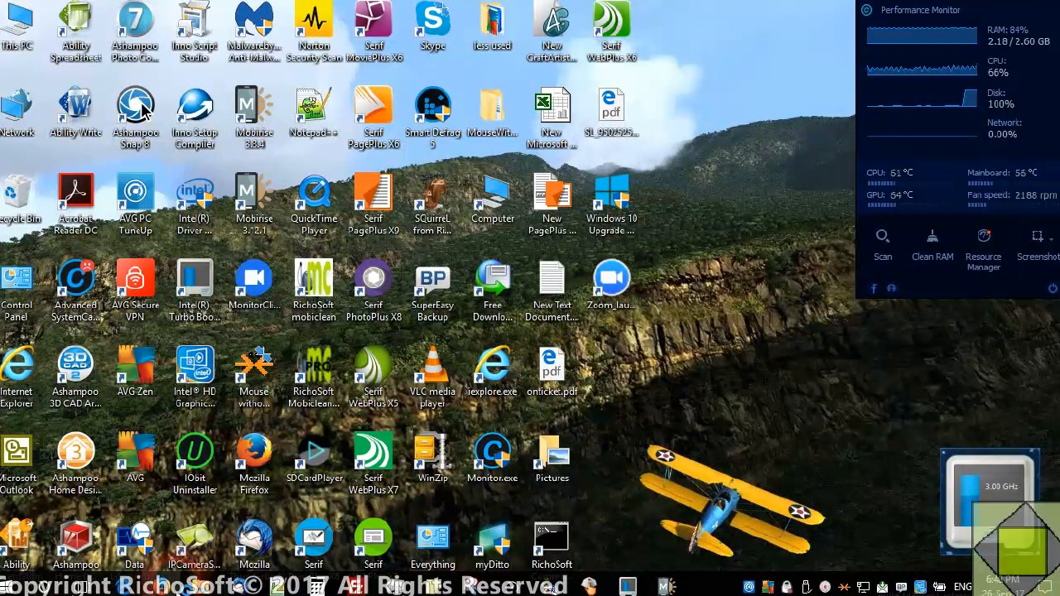
pyautogui.moveTo(174, 344)
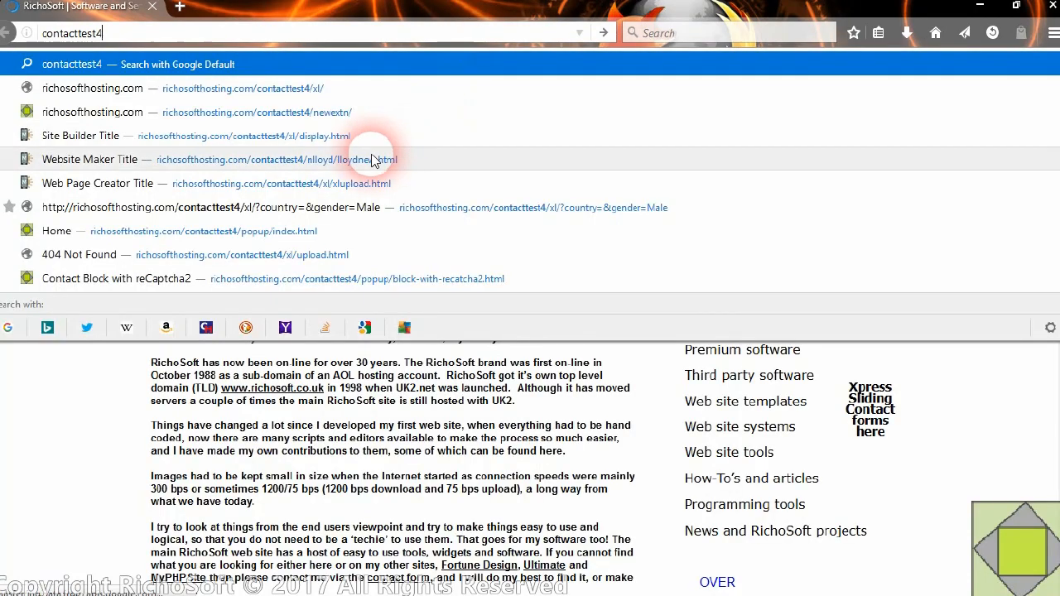
pyautogui.moveTo(346, 183)
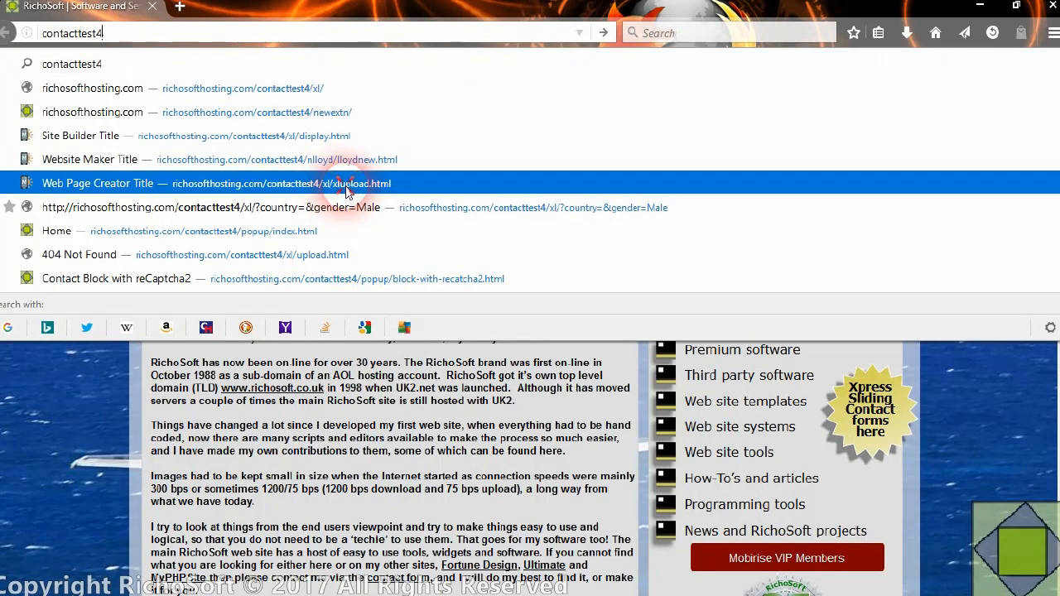
pyautogui.moveTo(348, 135)
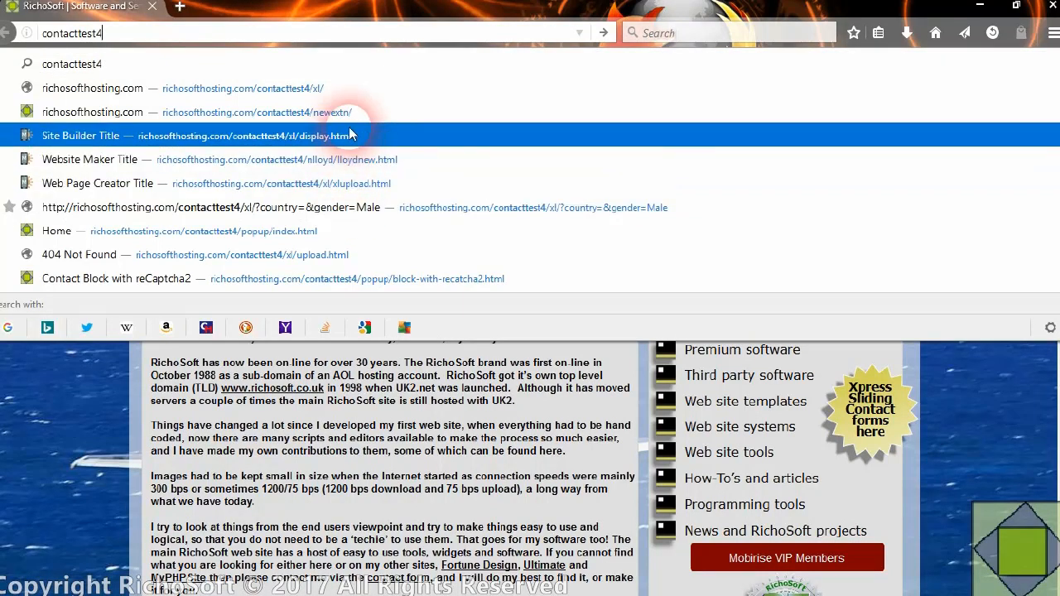
pyautogui.moveTo(399, 199)
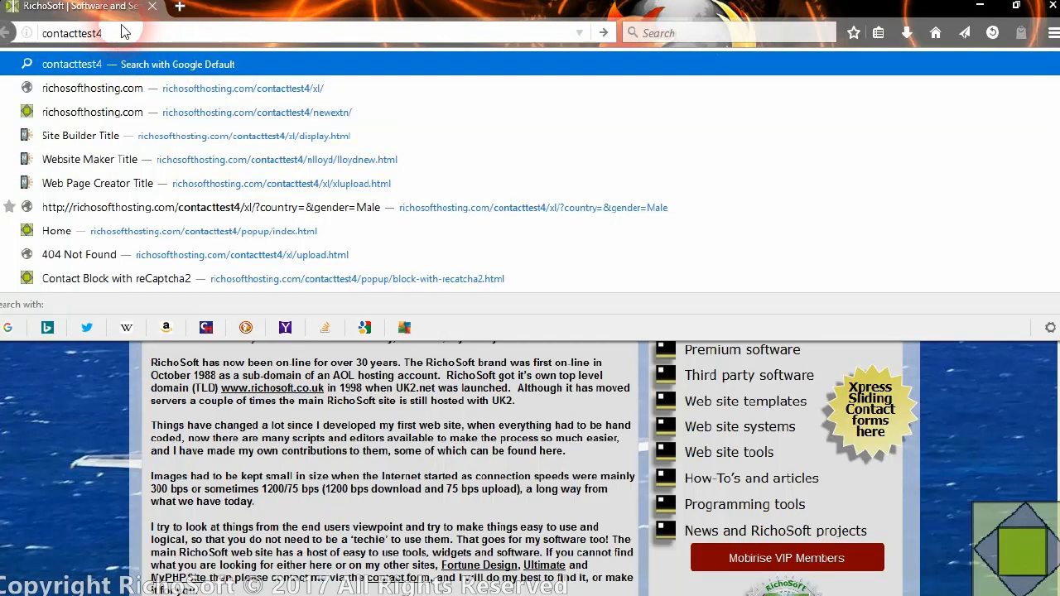
# Load richosofthosting.com/contacttest4/xl/xlpro.html from the Firefox address bar suggestion
pyautogui.write('/xl')
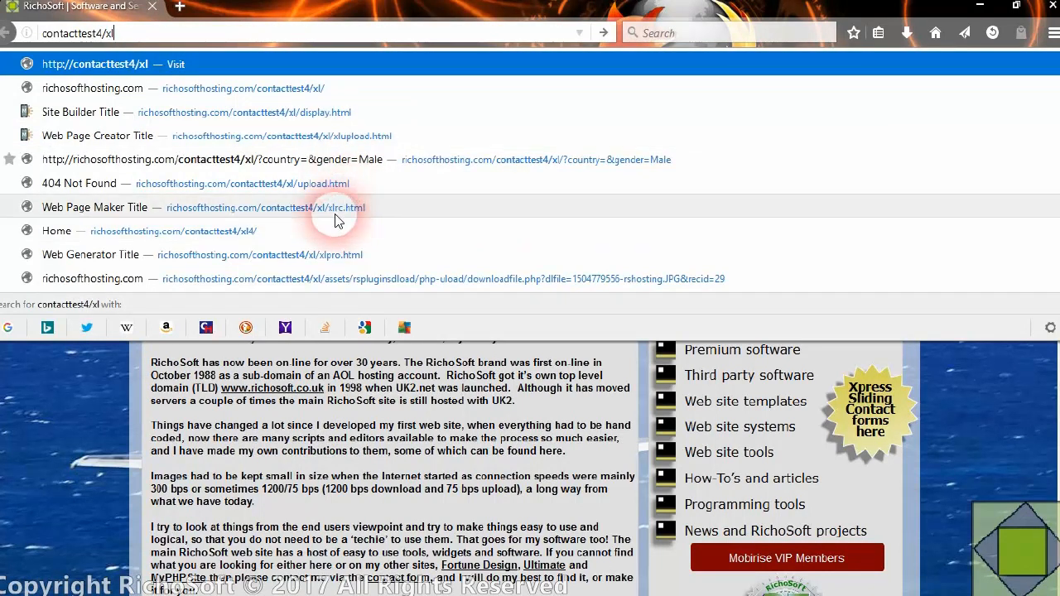
pyautogui.moveTo(344, 263)
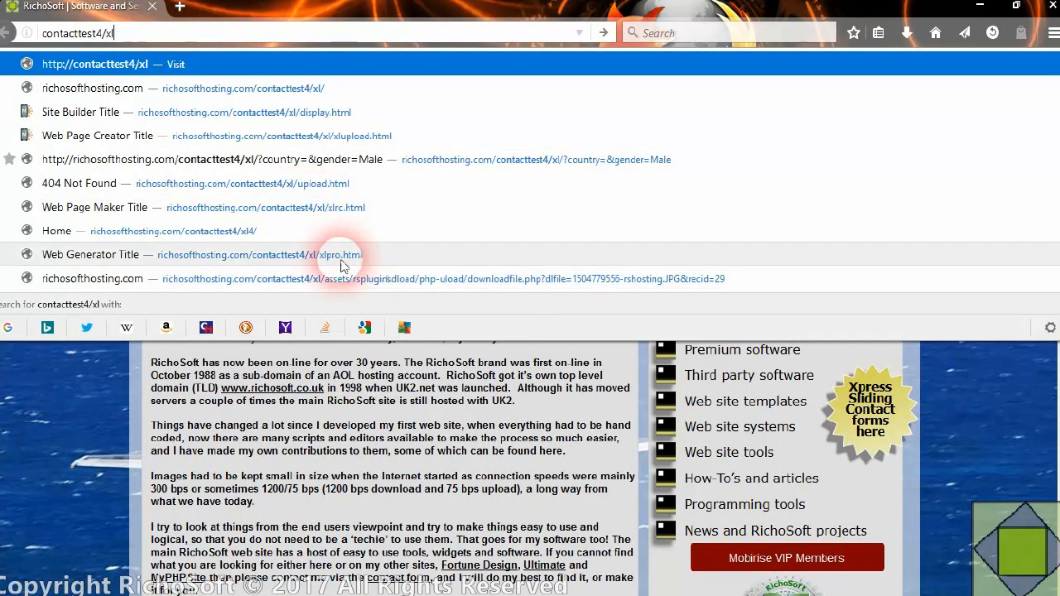
pyautogui.click(254, 254)
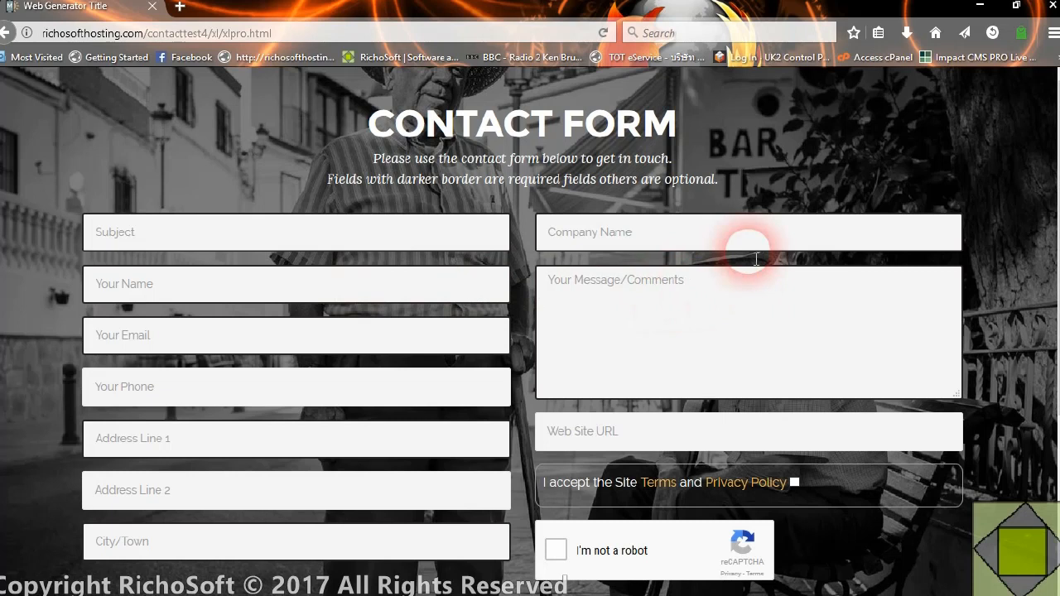
pyautogui.moveTo(152, 232)
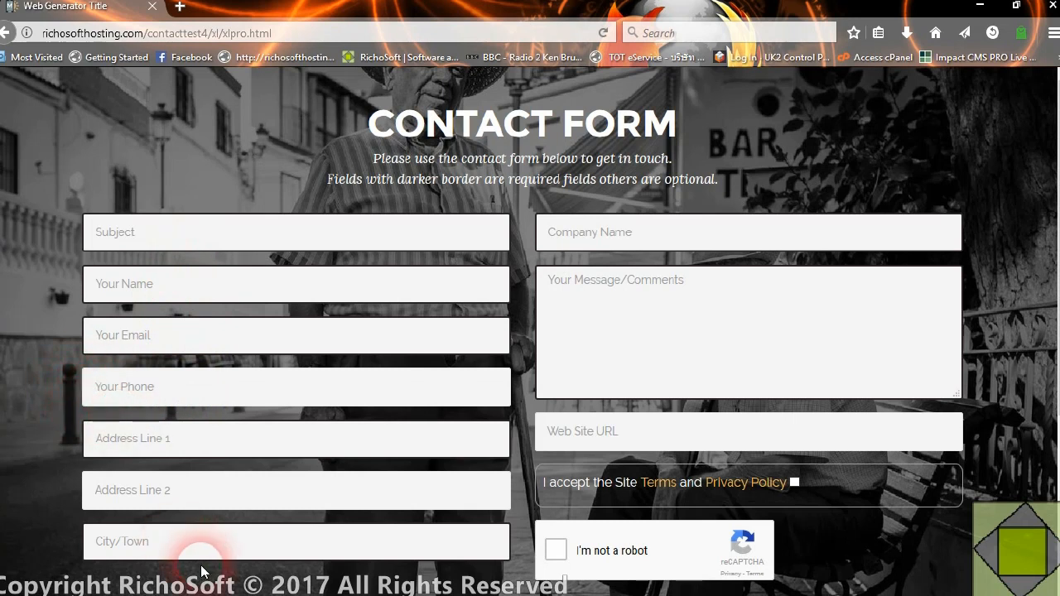
pyautogui.scroll(-3)
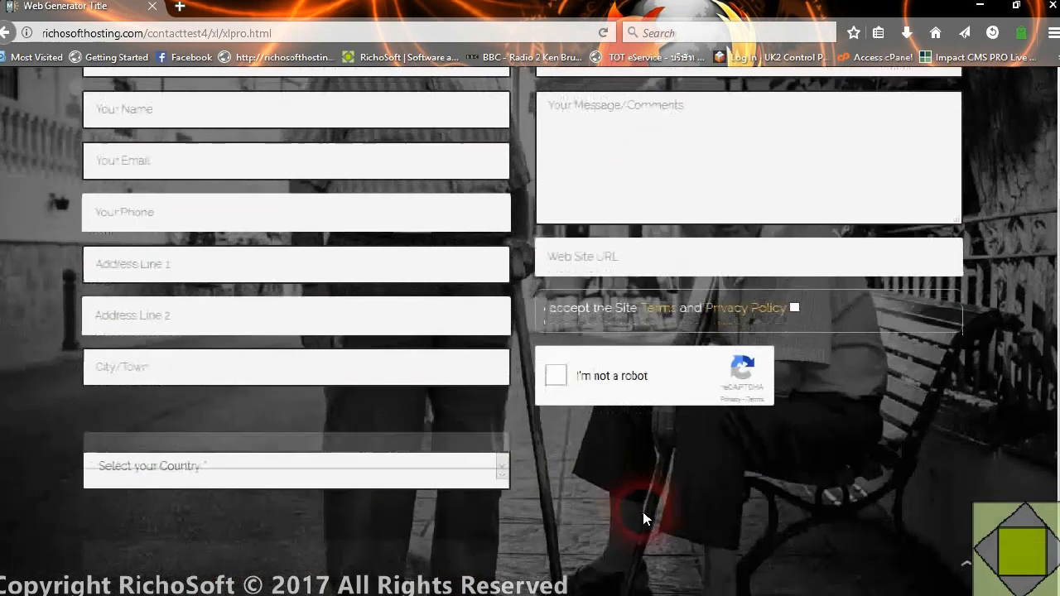
pyautogui.scroll(-3)
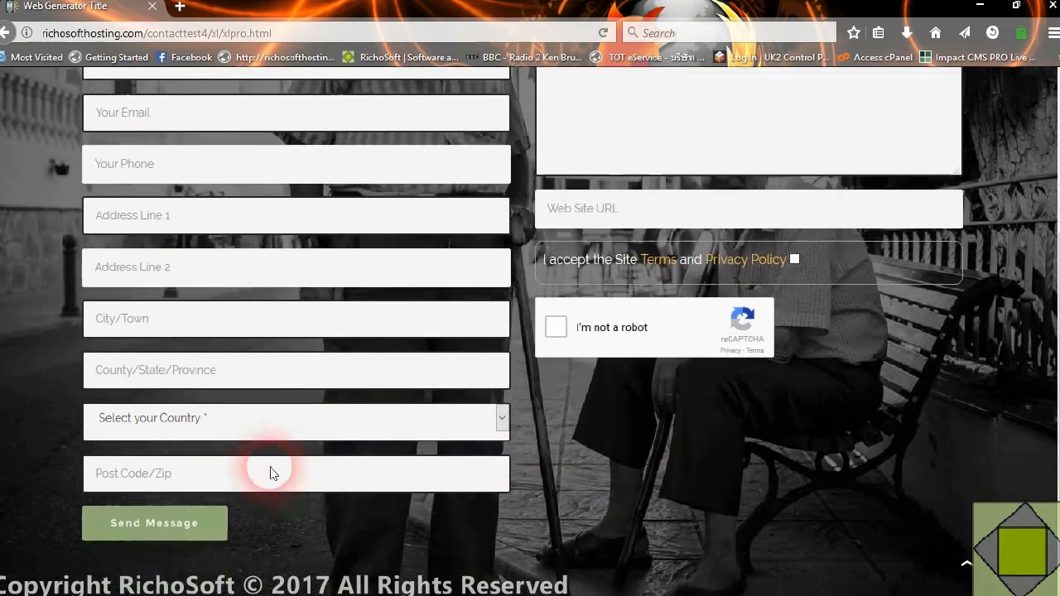
pyautogui.scroll(-3)
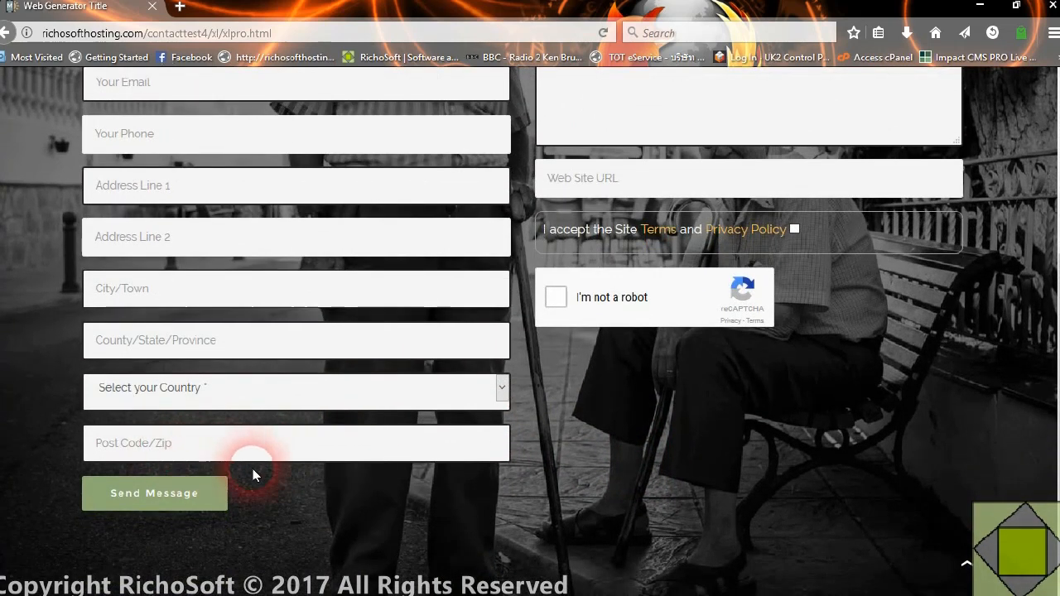
pyautogui.scroll(3)
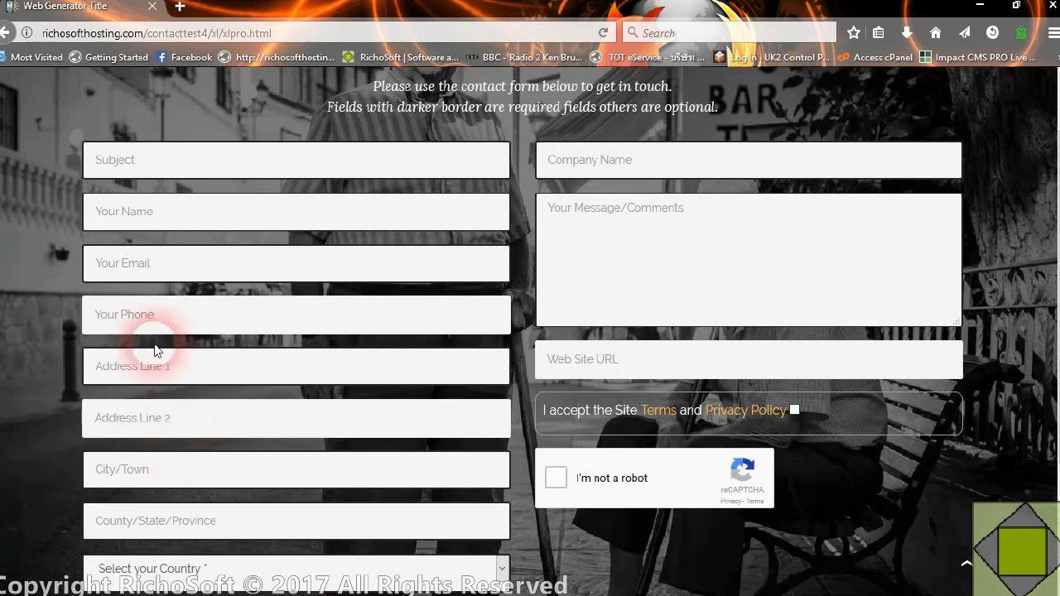
pyautogui.click(609, 359)
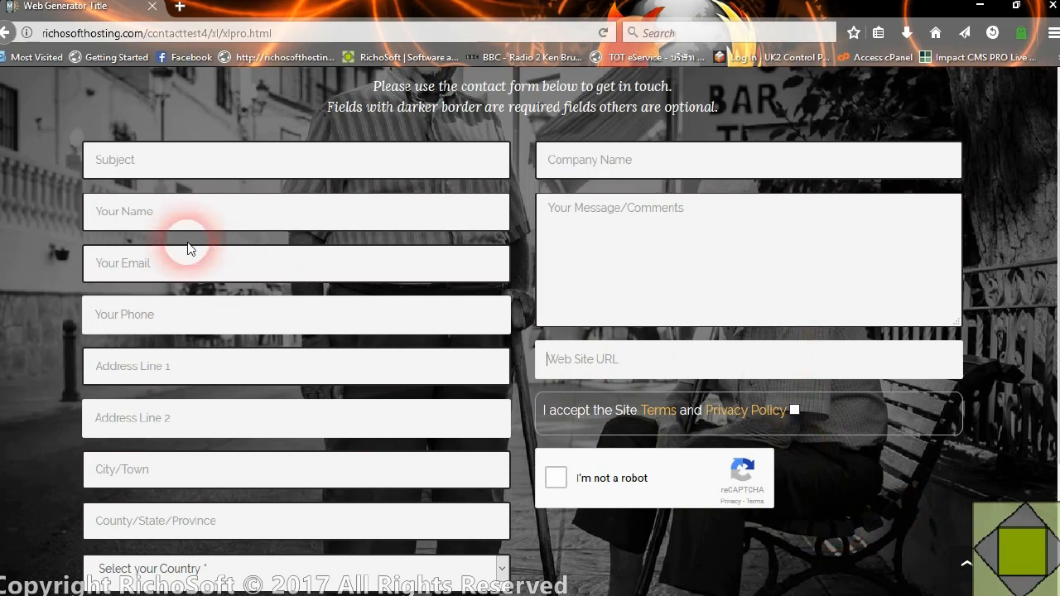
pyautogui.click(296, 159)
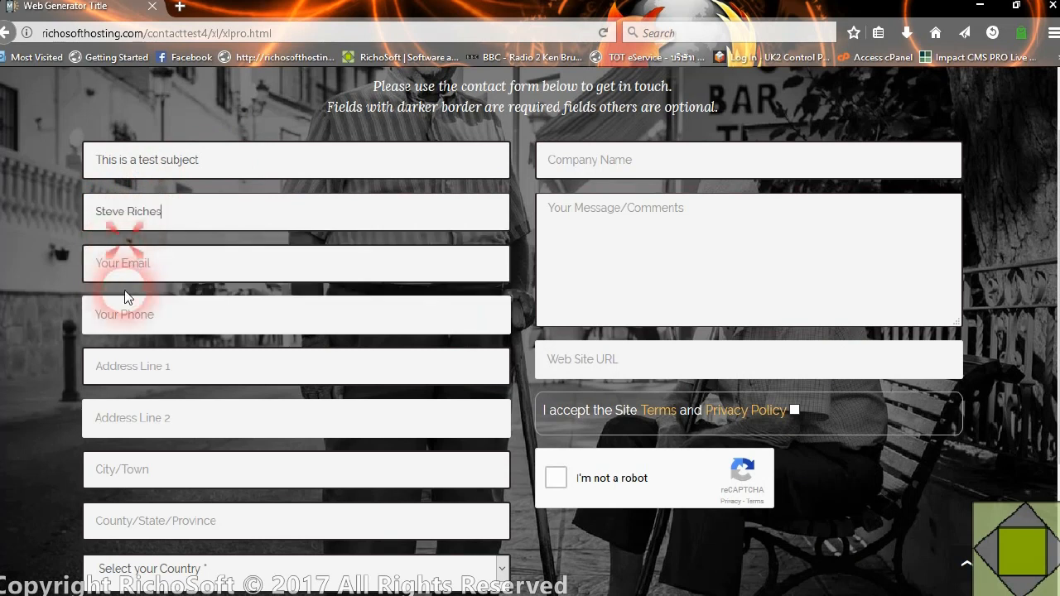
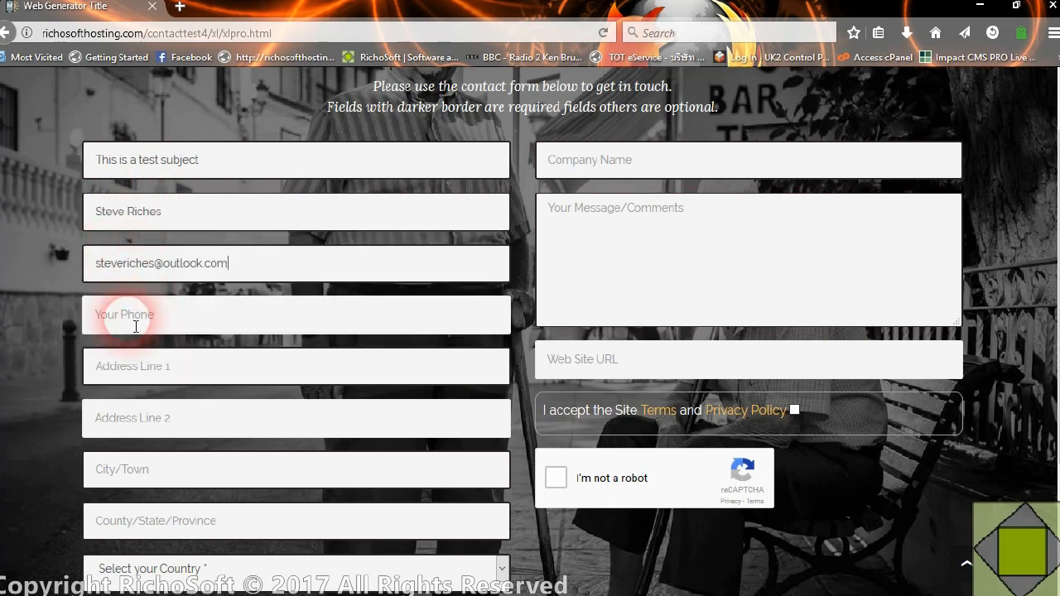
pyautogui.click(296, 366)
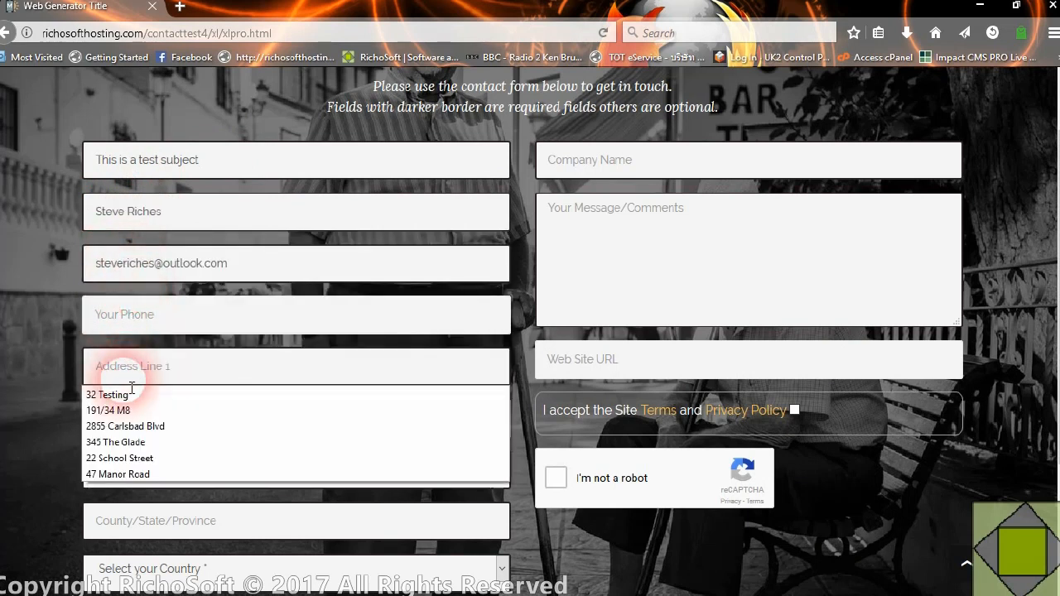
pyautogui.click(107, 394)
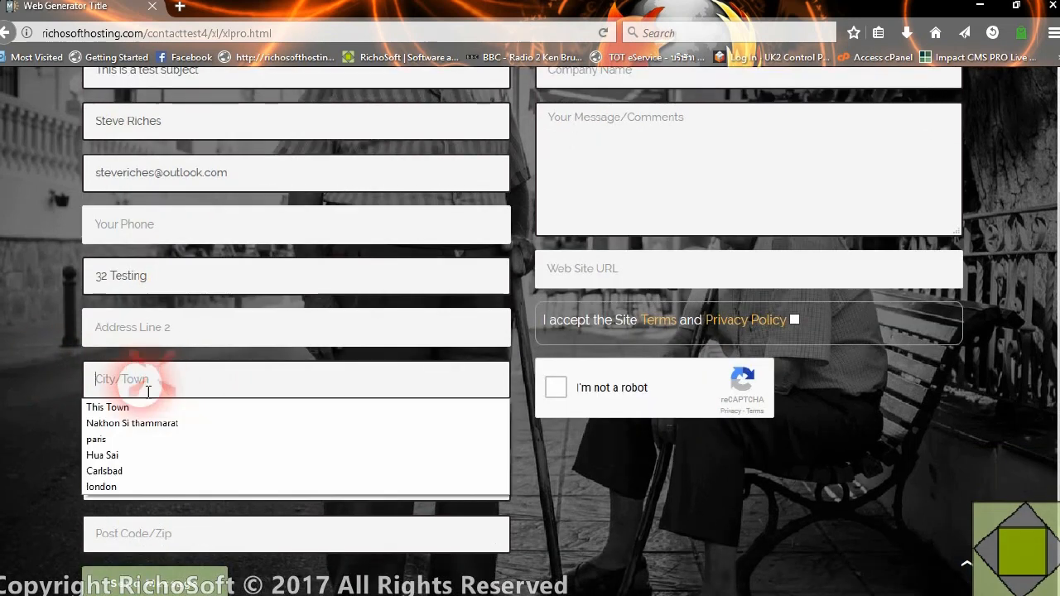
pyautogui.click(107, 406)
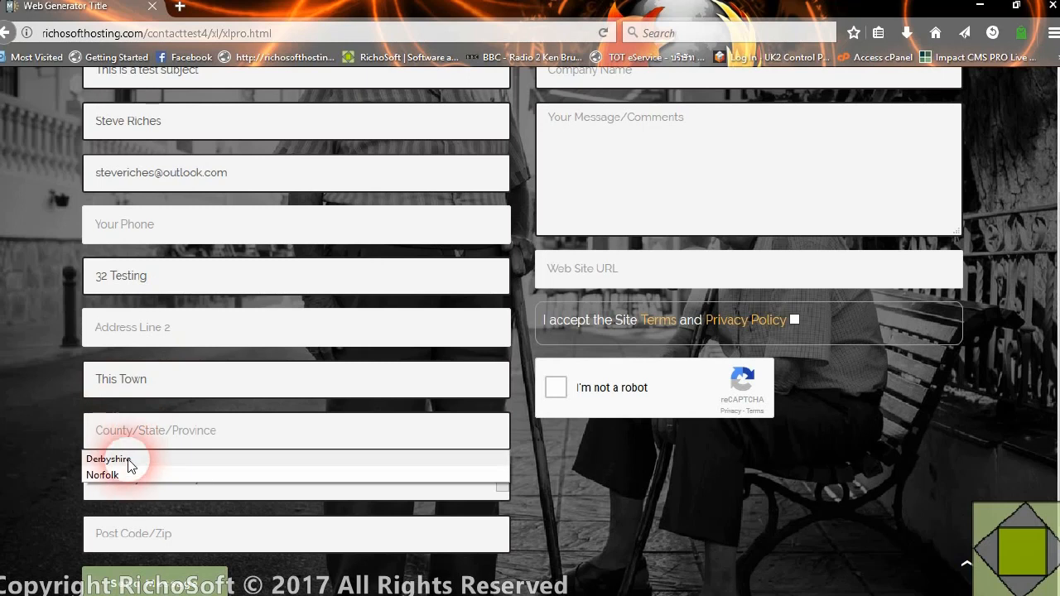
pyautogui.click(102, 474)
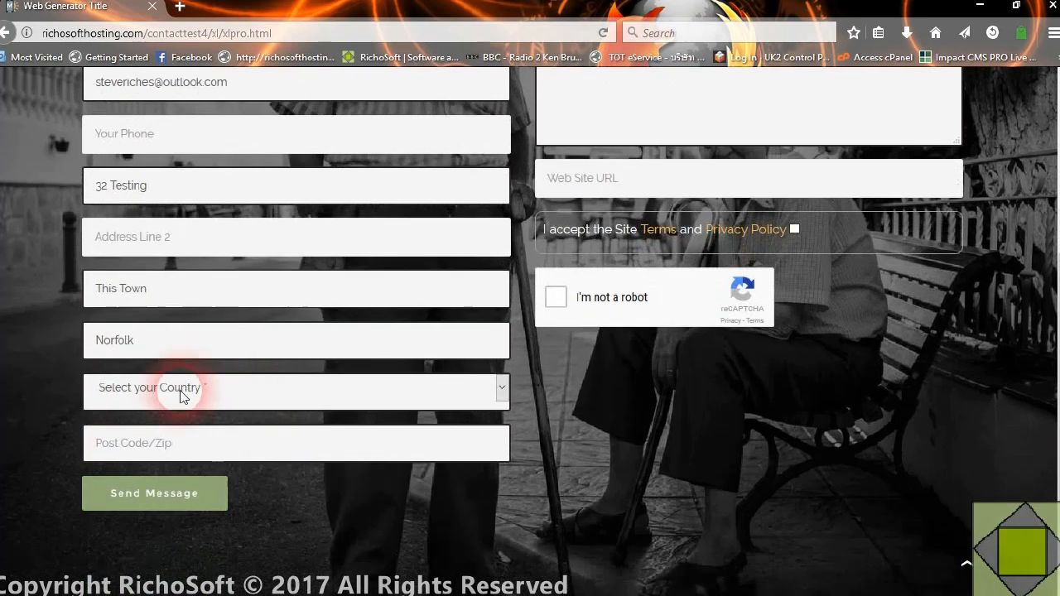
pyautogui.click(296, 388)
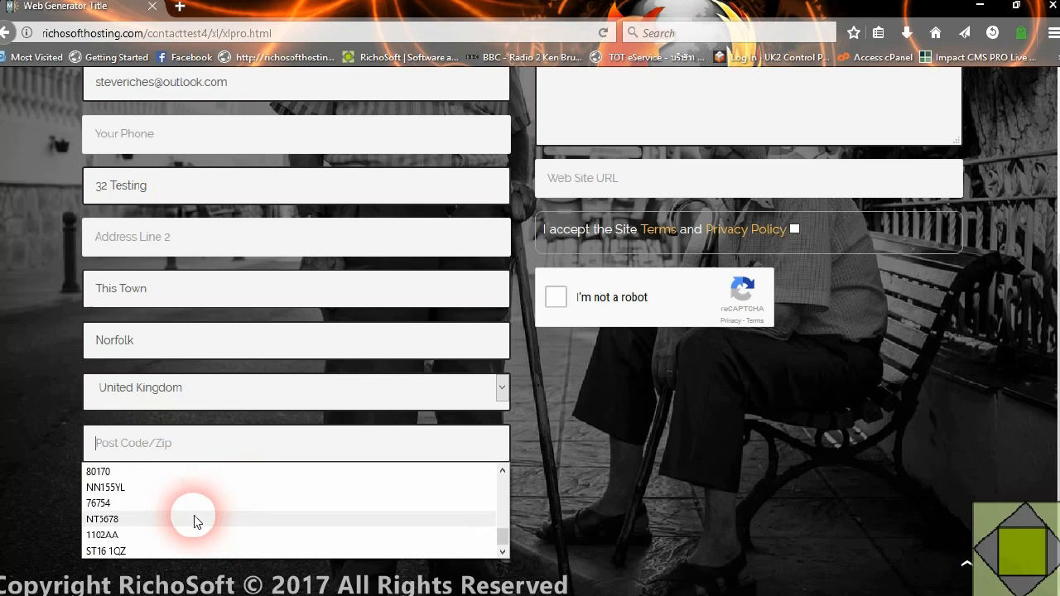
pyautogui.click(105, 486)
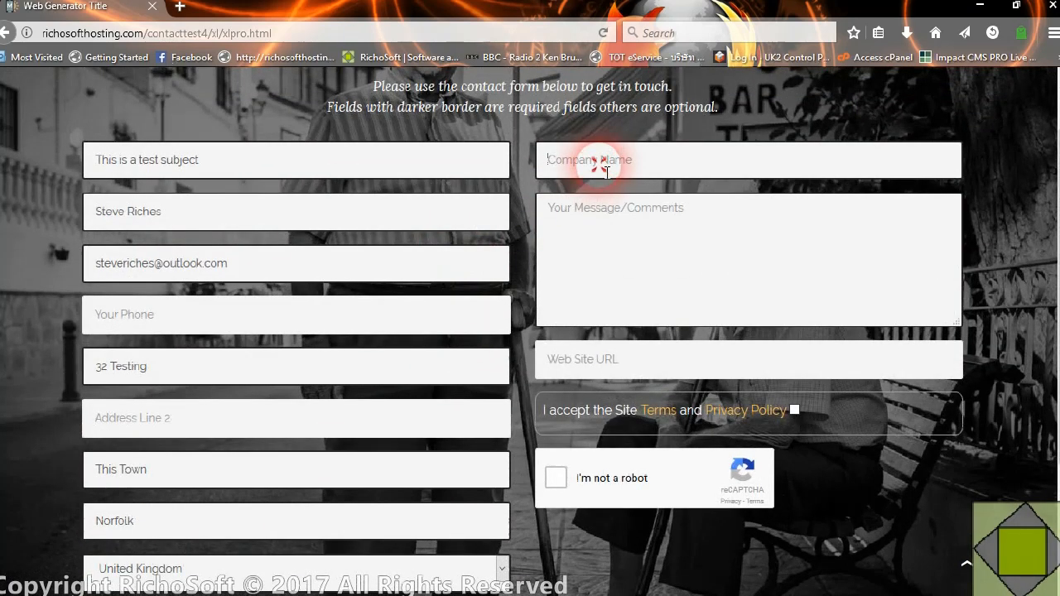
# Enter company RichoSoft, a three-line test message and the website URL
pyautogui.write('RichoSoft')
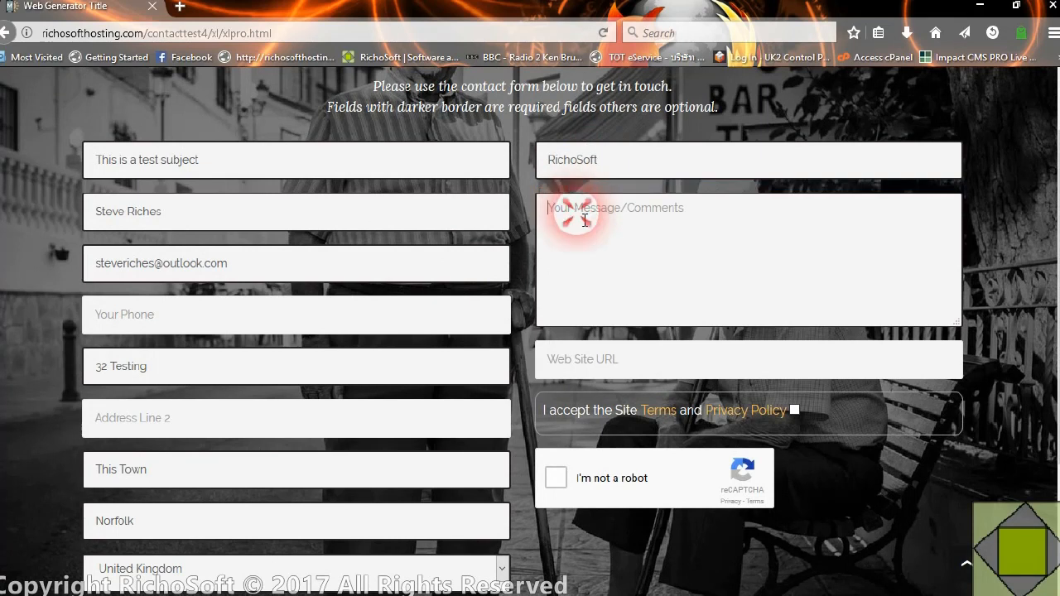
pyautogui.write('This')
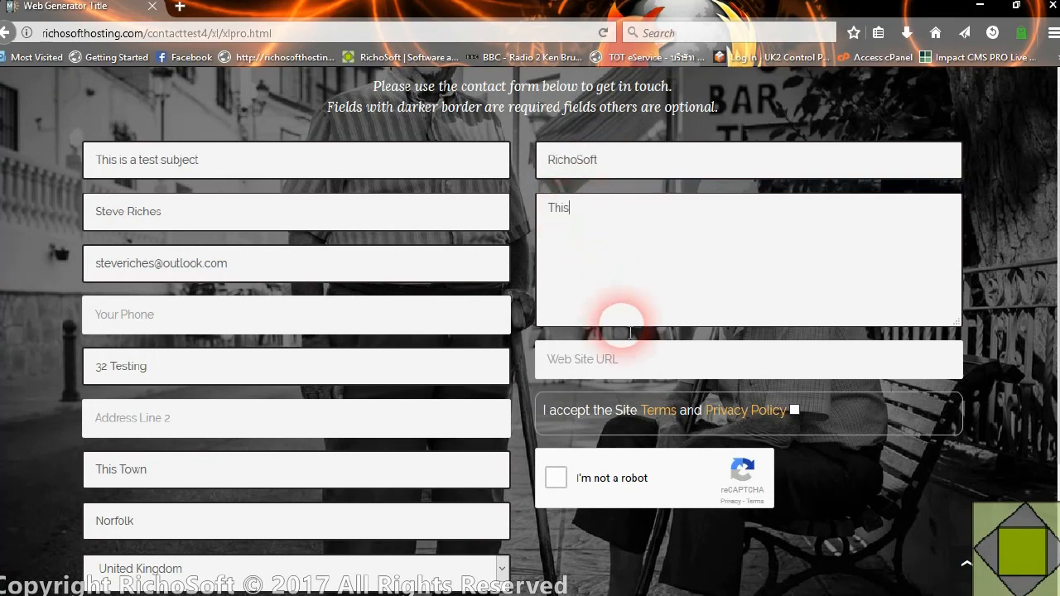
pyautogui.write('is a test')
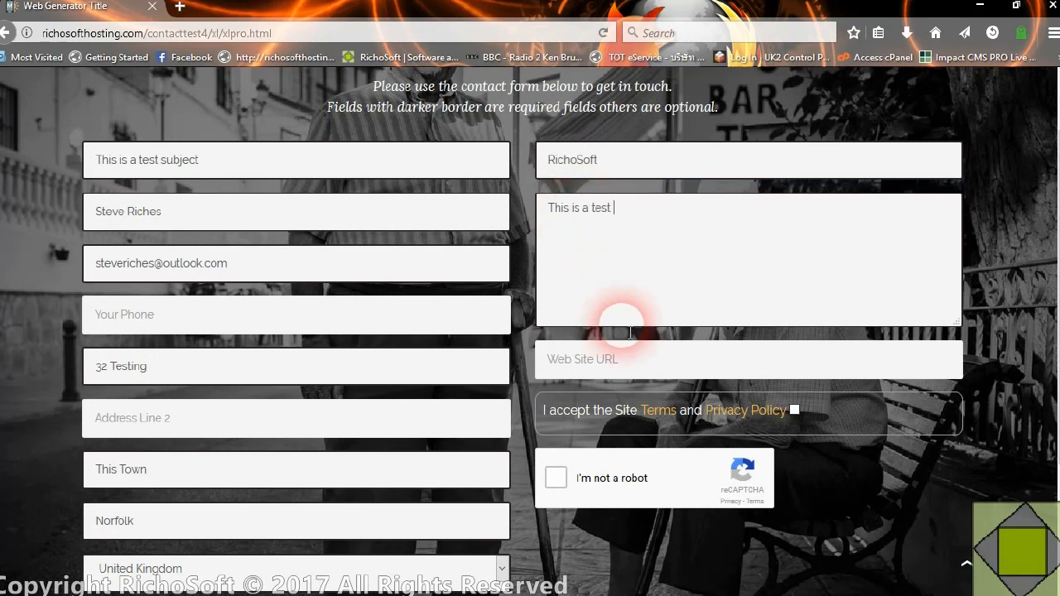
pyautogui.write('message')
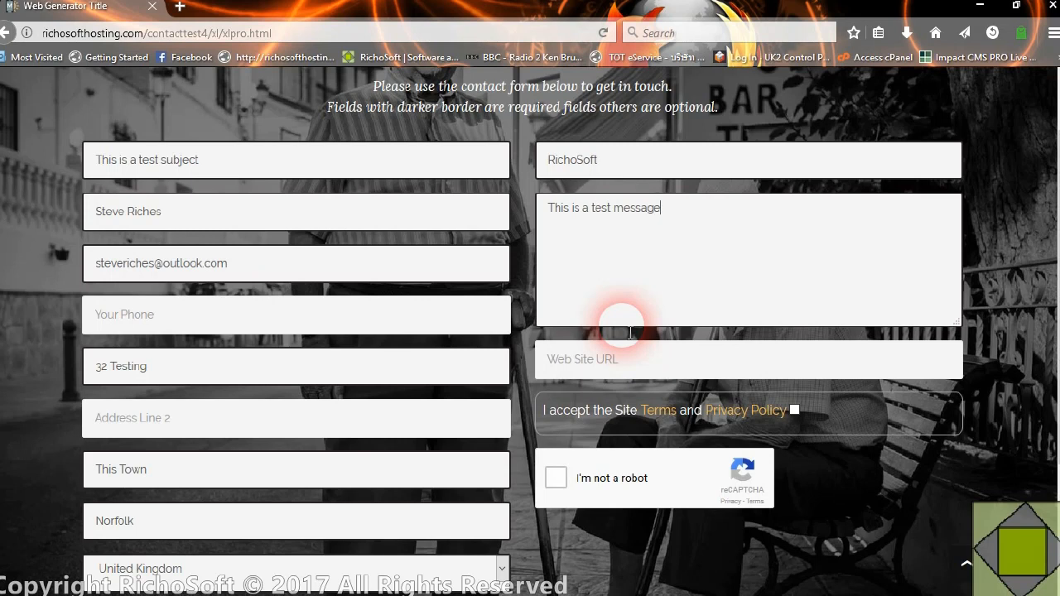
pyautogui.write('using the')
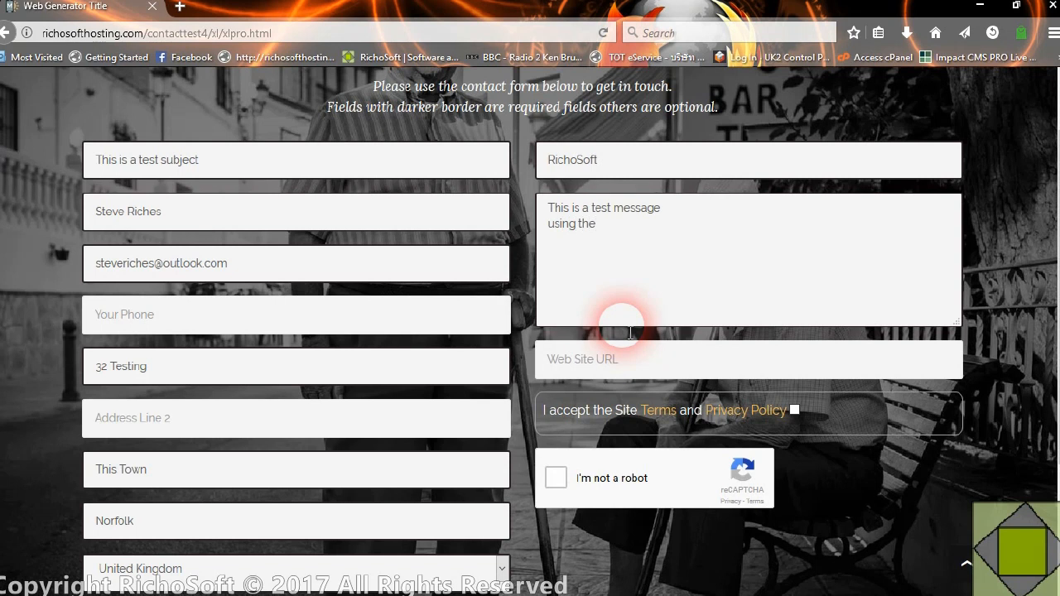
pyautogui.write('XL PRO c')
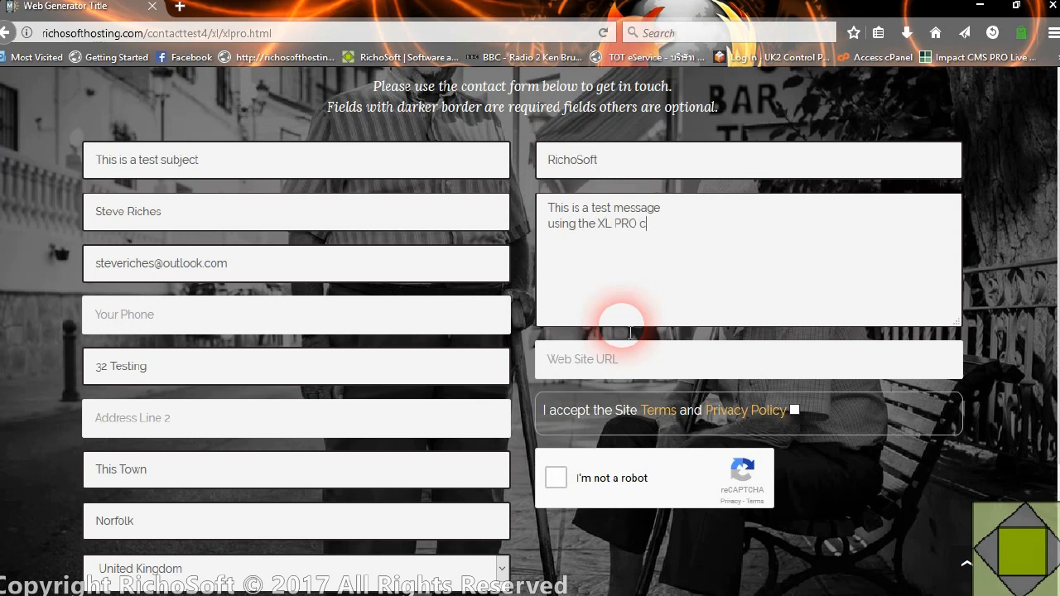
pyautogui.write('ontact form')
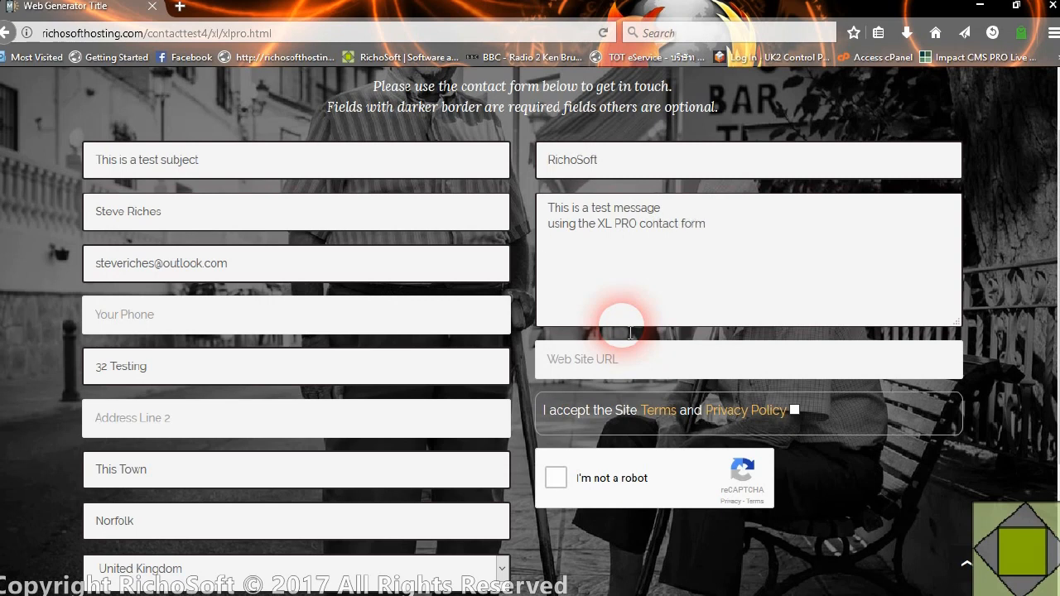
pyautogui.write('from RichoSoft')
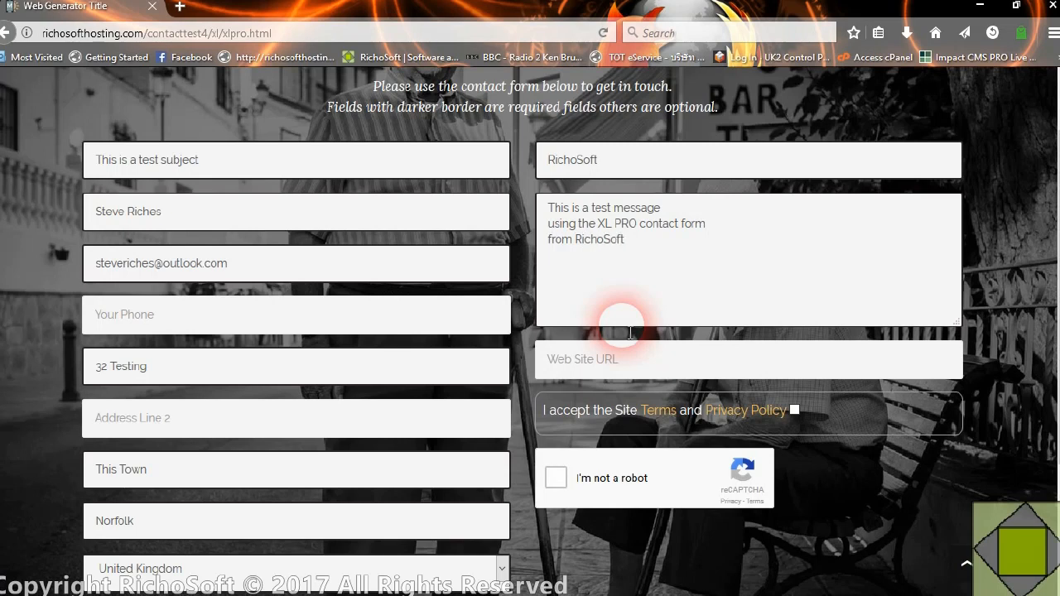
pyautogui.scroll(-3)
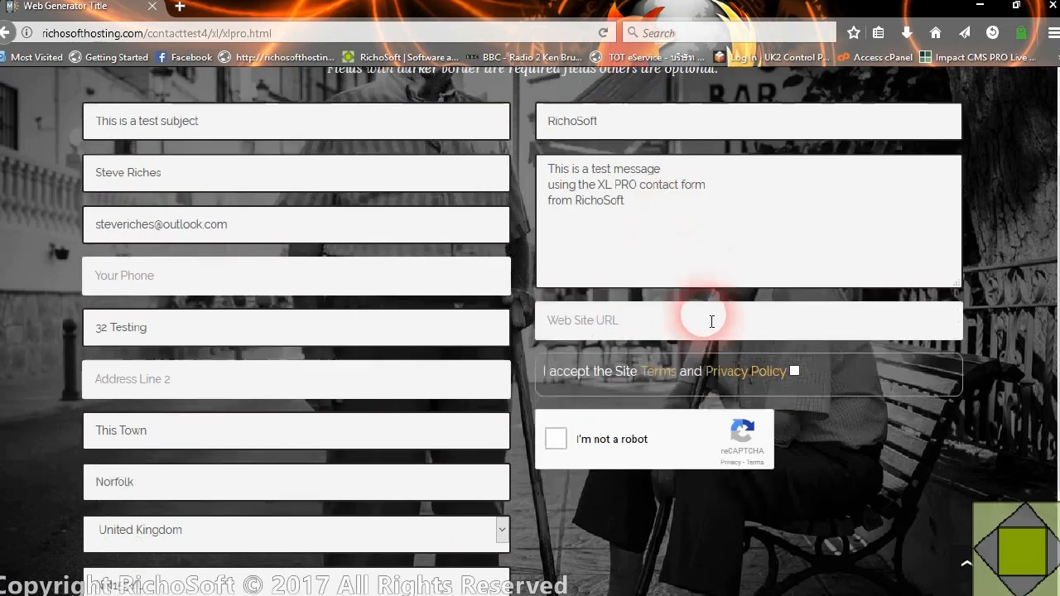
pyautogui.scroll(-3)
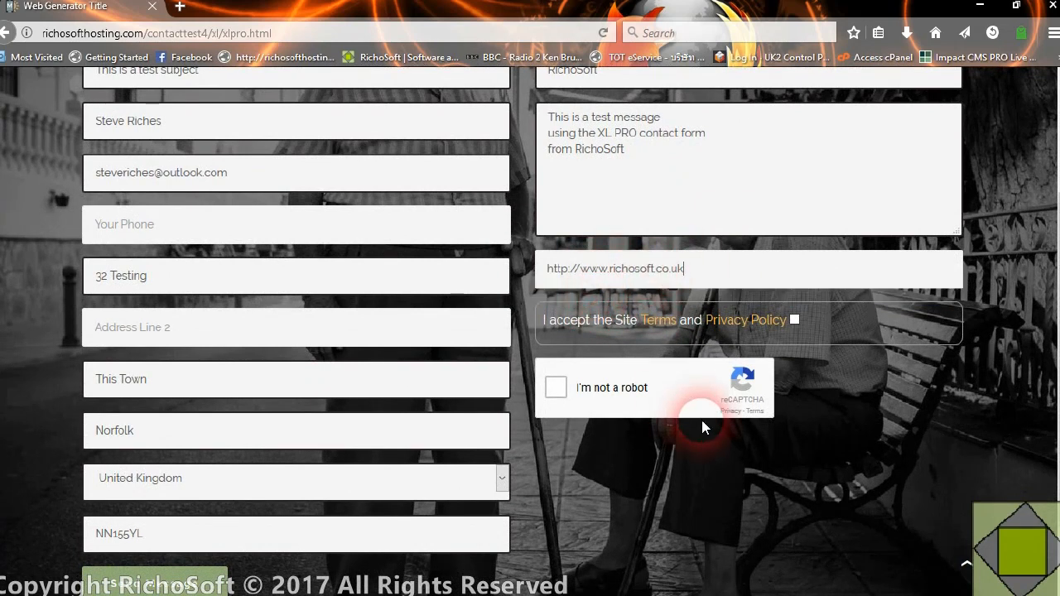
pyautogui.moveTo(567, 469)
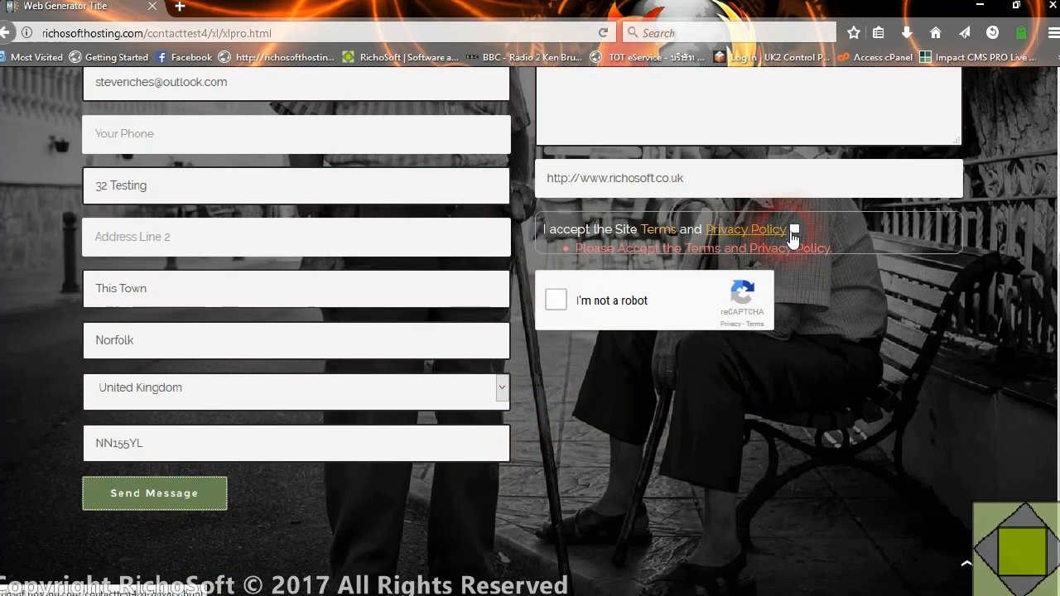
# Tick the Terms/Privacy checkbox and try sending the form, hitting a captcha error
pyautogui.click(793, 229)
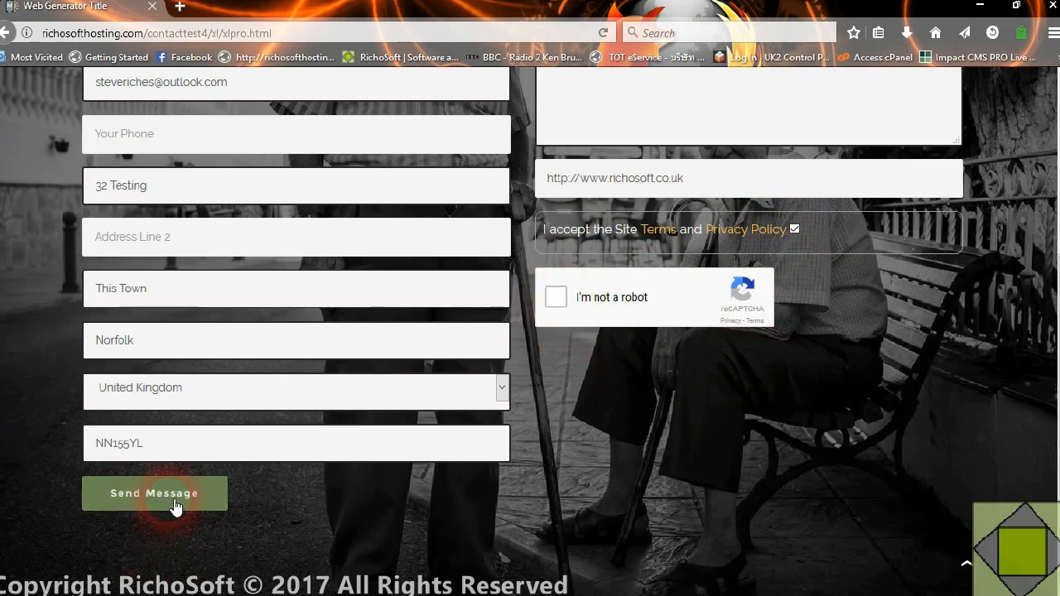
pyautogui.click(154, 493)
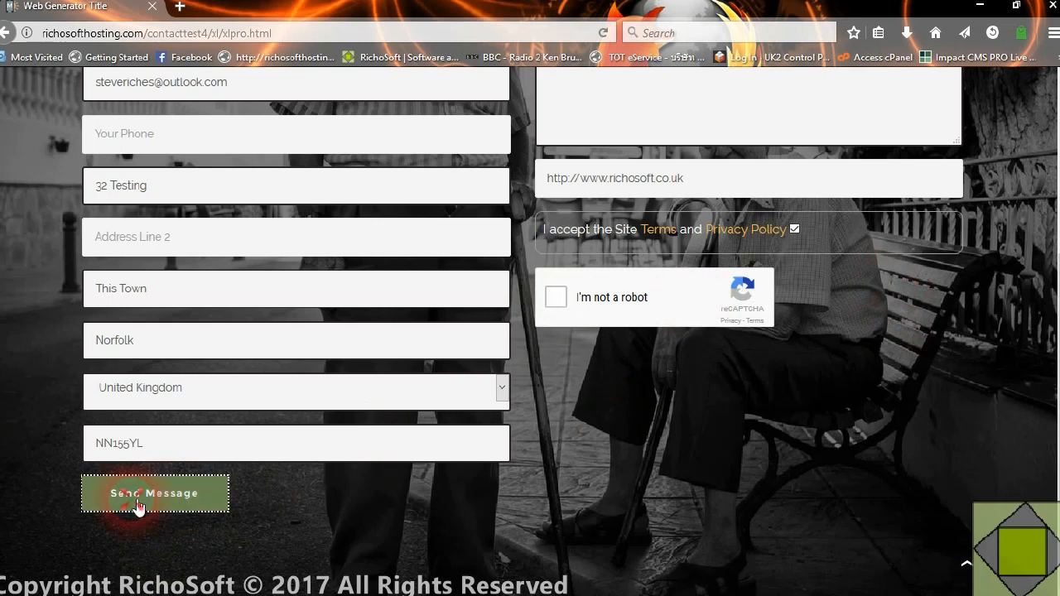
pyautogui.click(154, 493)
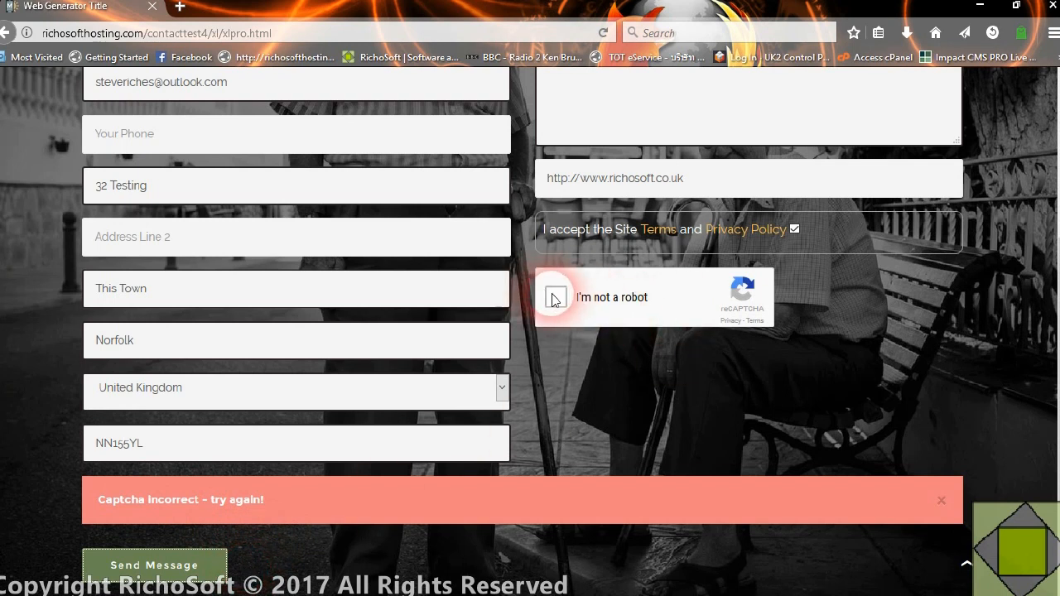
# Tick 'I'm not a robot' and resend, getting 'Your message has been sent.'
pyautogui.click(557, 298)
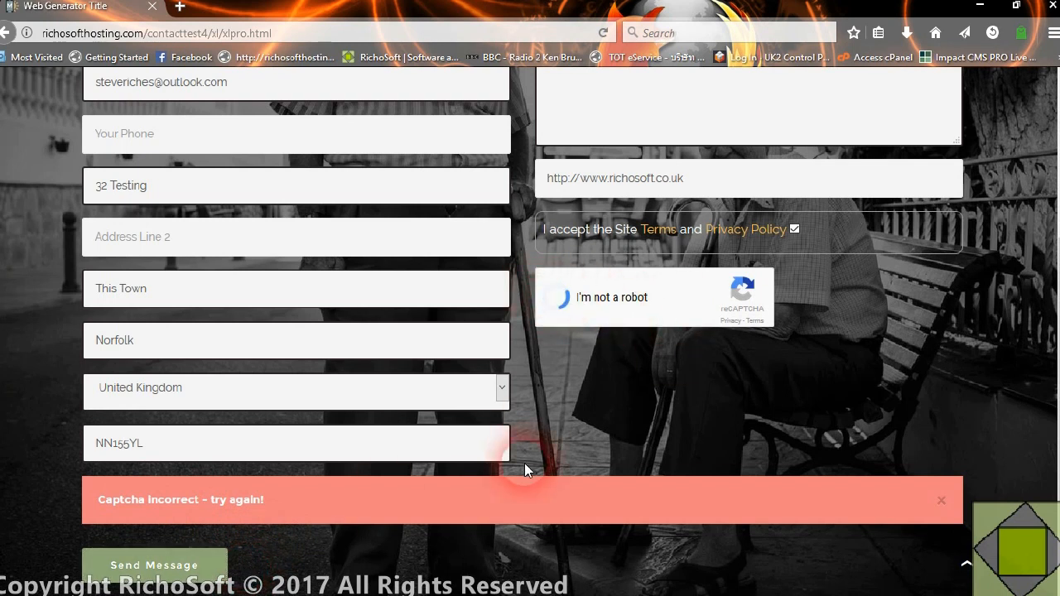
pyautogui.click(560, 297)
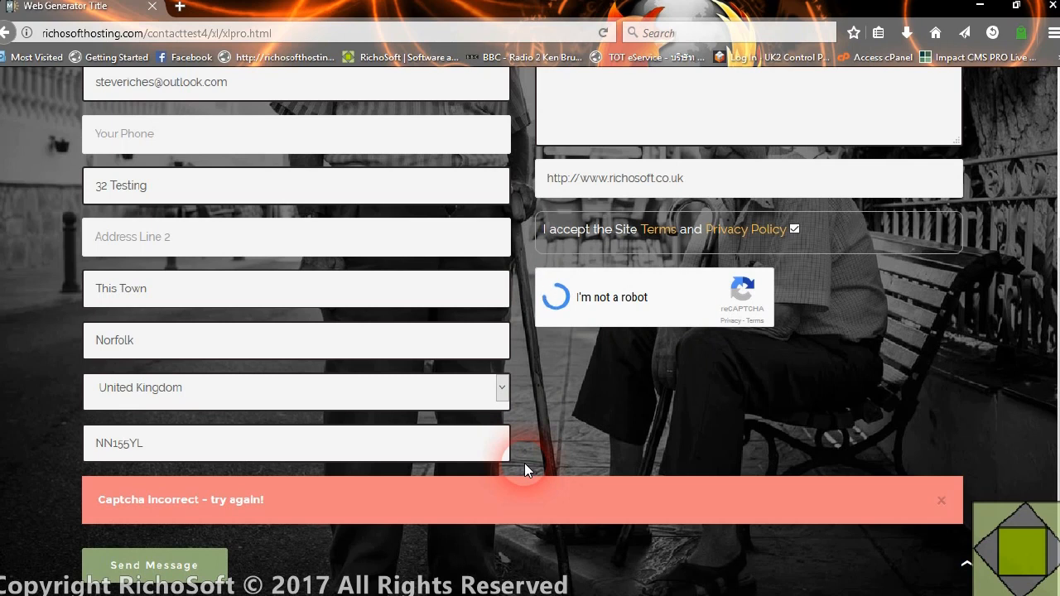
pyautogui.click(558, 296)
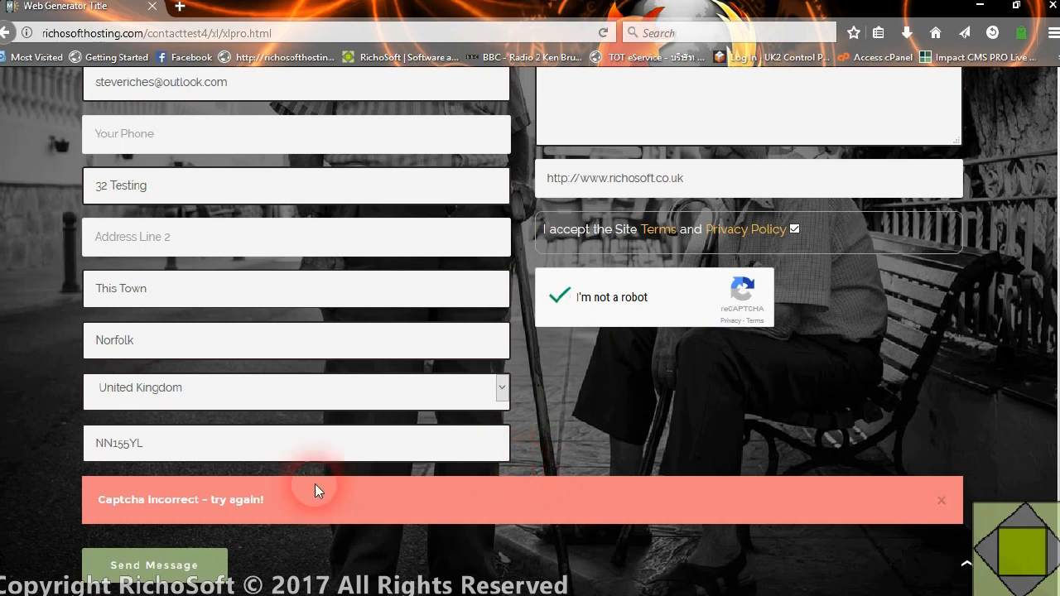
pyautogui.click(153, 565)
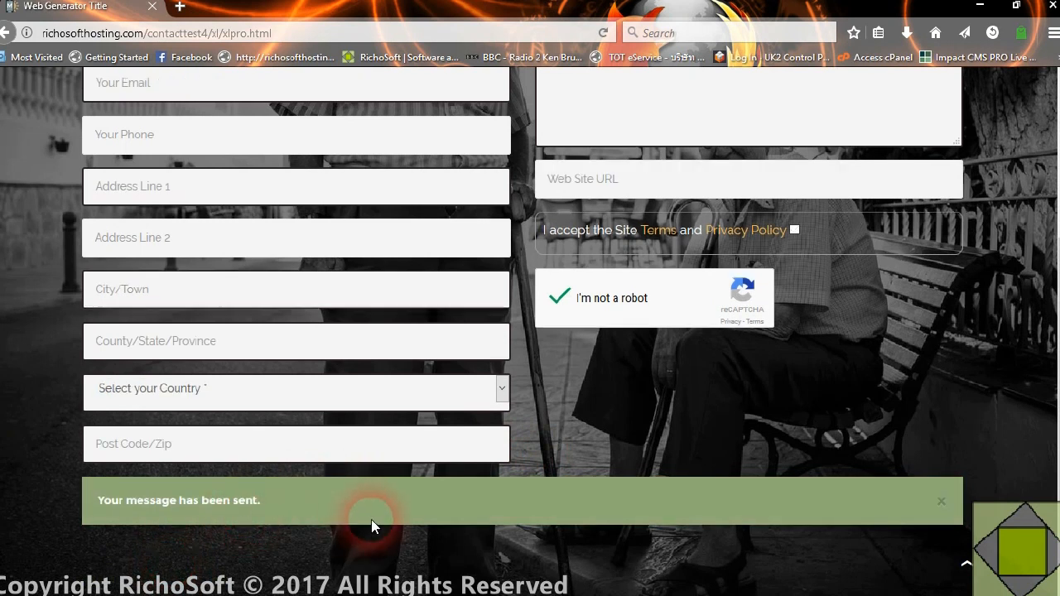
pyautogui.scroll(3)
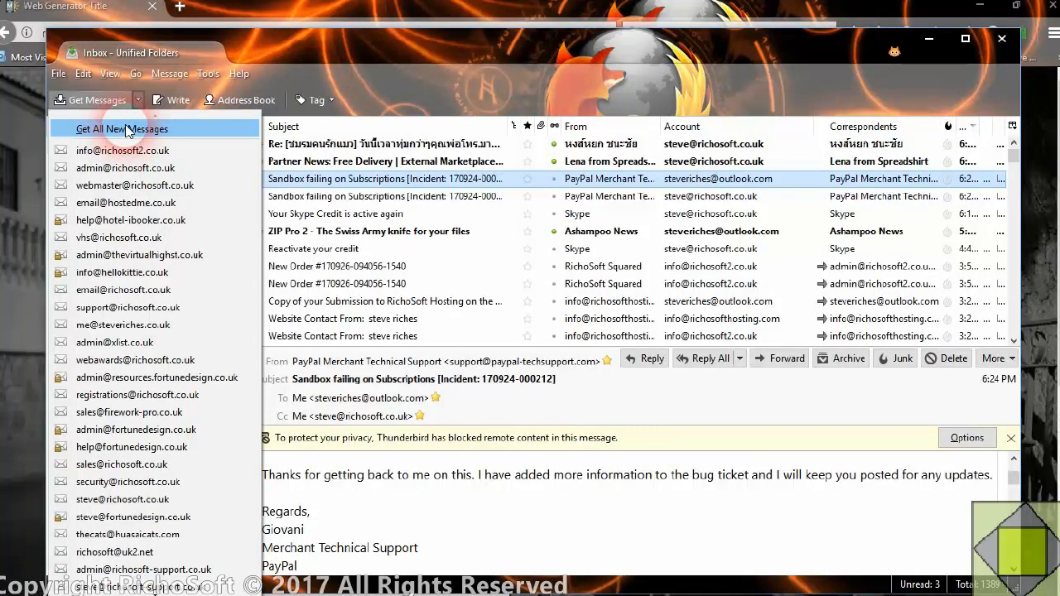
pyautogui.click(121, 128)
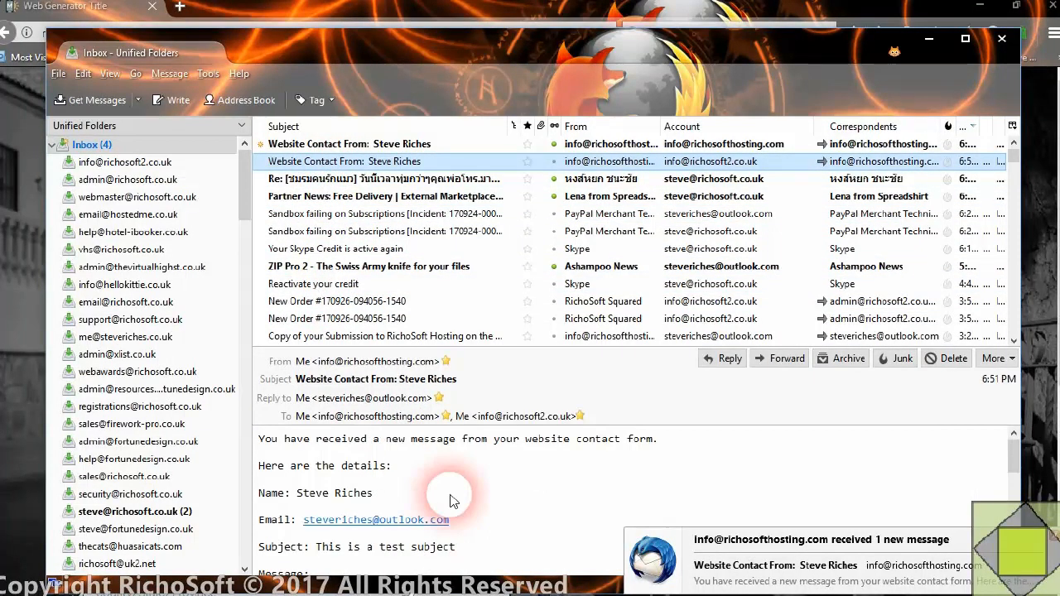
pyautogui.moveTo(598, 379)
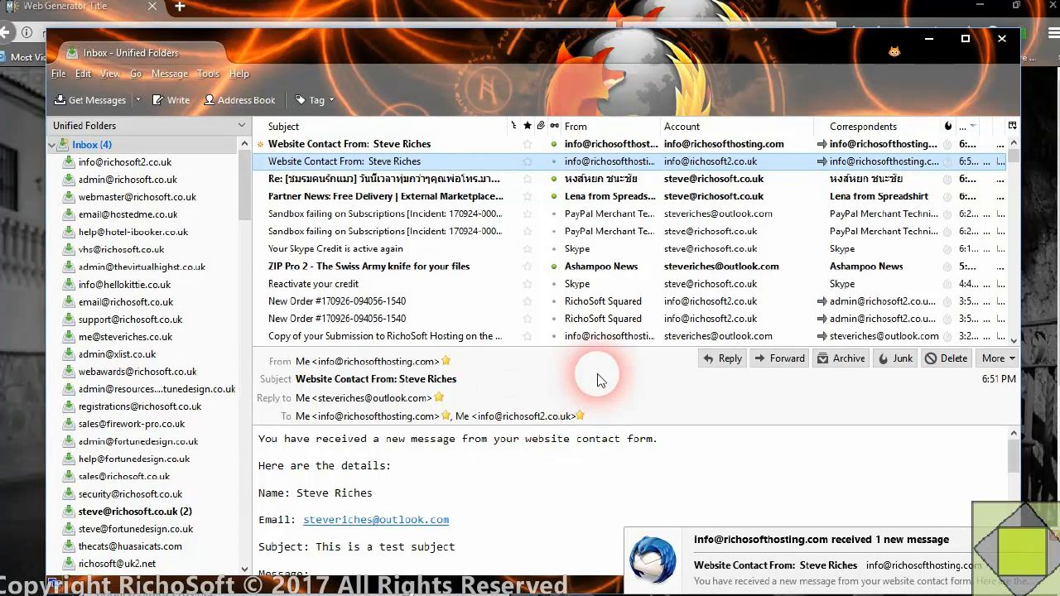
pyautogui.moveTo(547, 496)
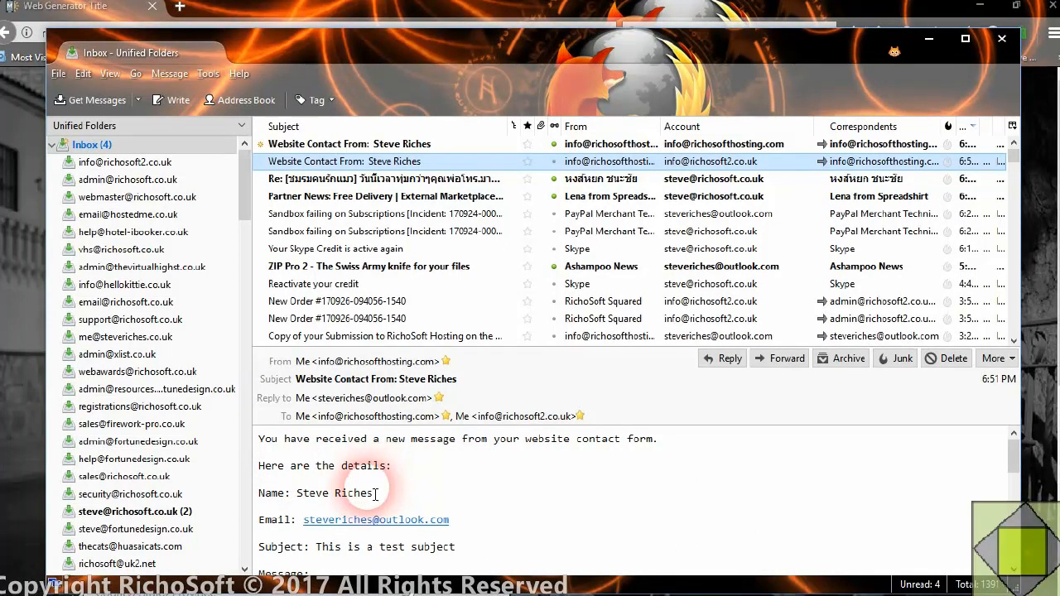
pyautogui.scroll(-3)
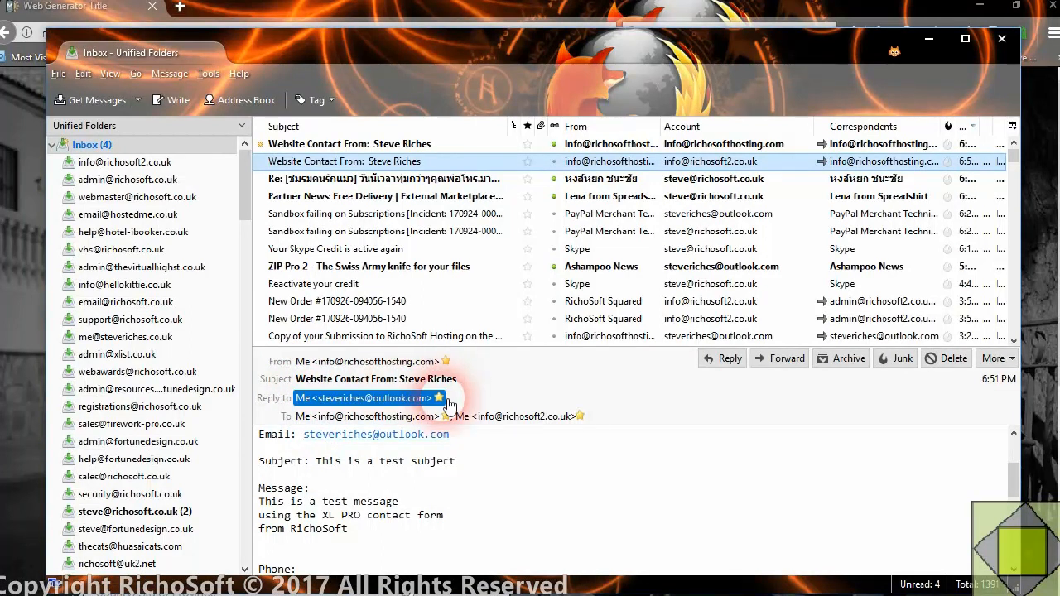
pyautogui.moveTo(356, 404)
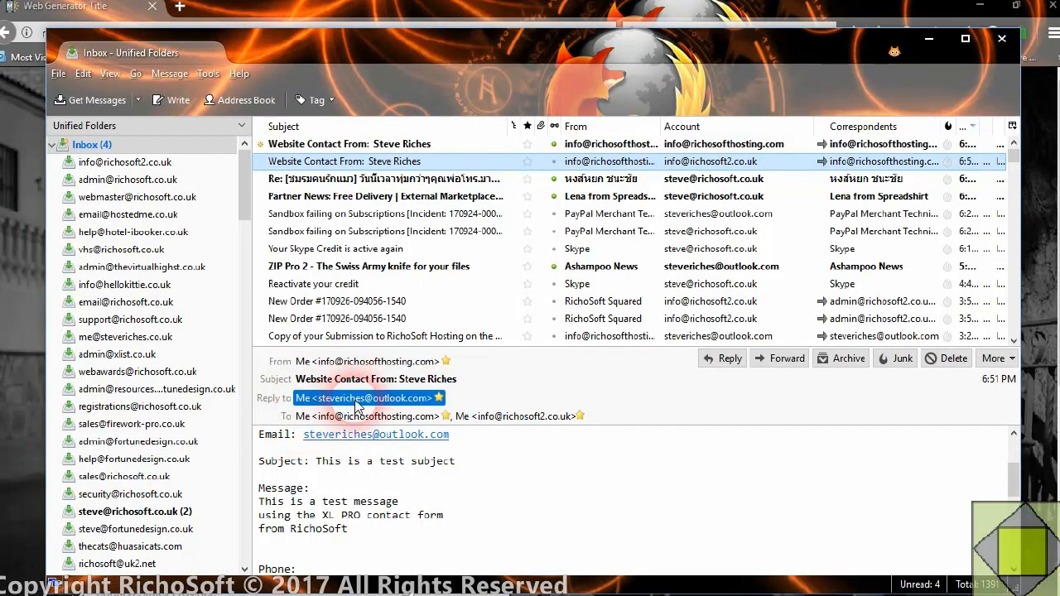
pyautogui.moveTo(359, 405)
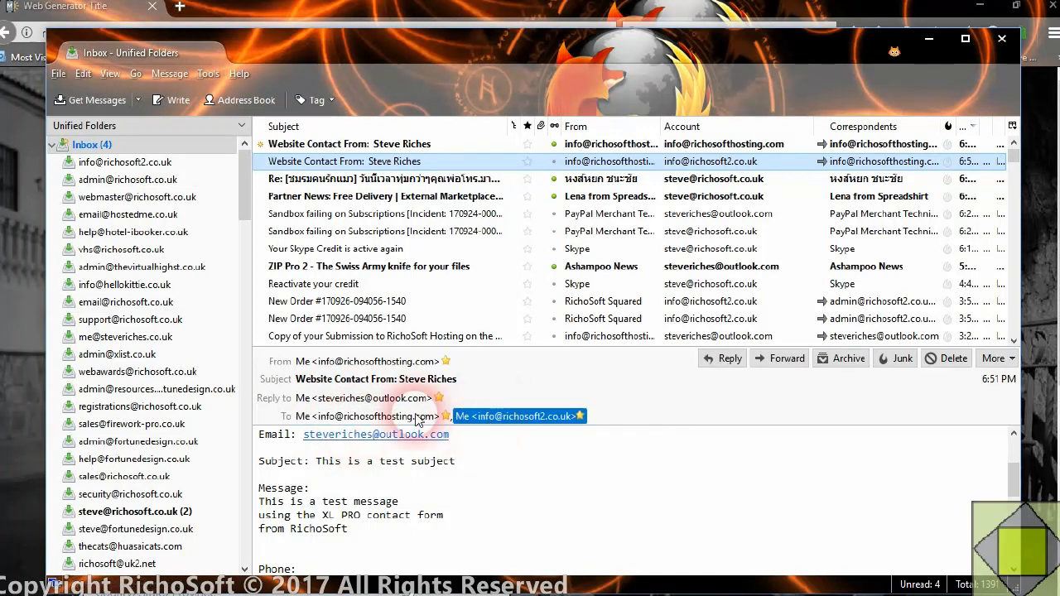
pyautogui.scroll(-3)
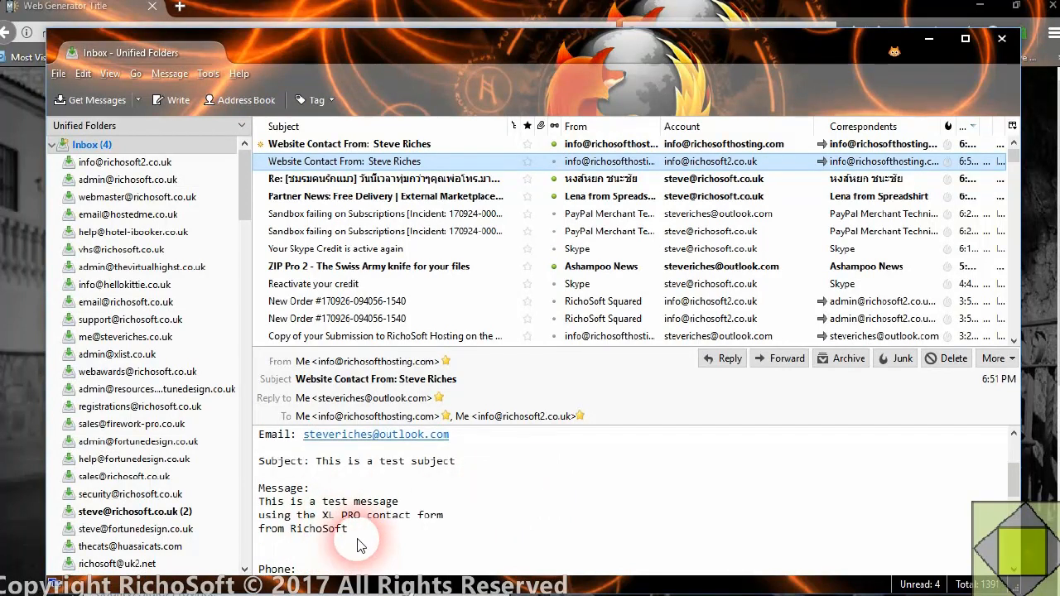
pyautogui.scroll(-3)
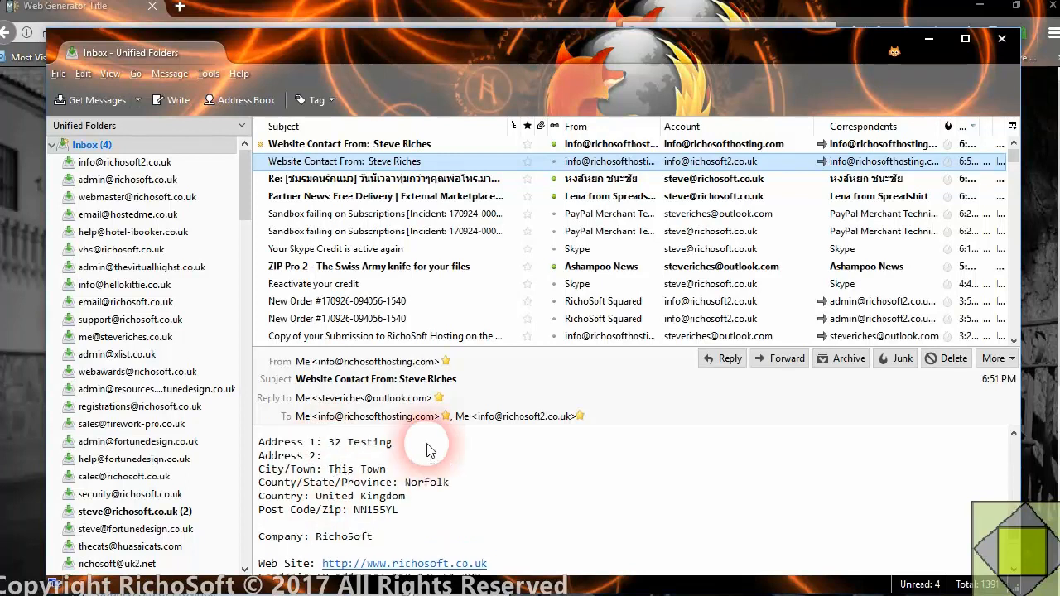
pyautogui.scroll(-3)
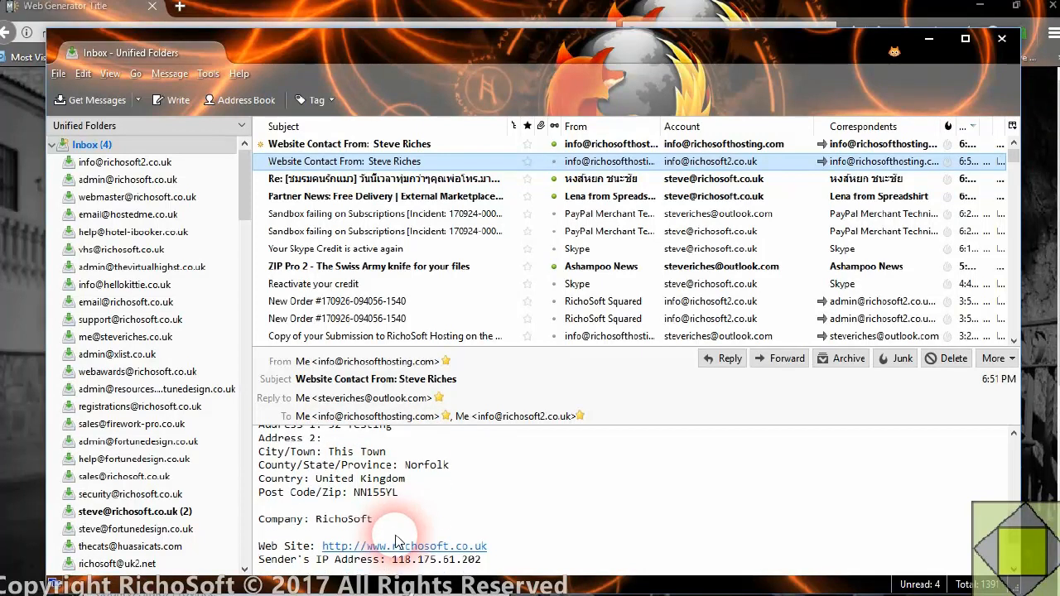
pyautogui.scroll(-3)
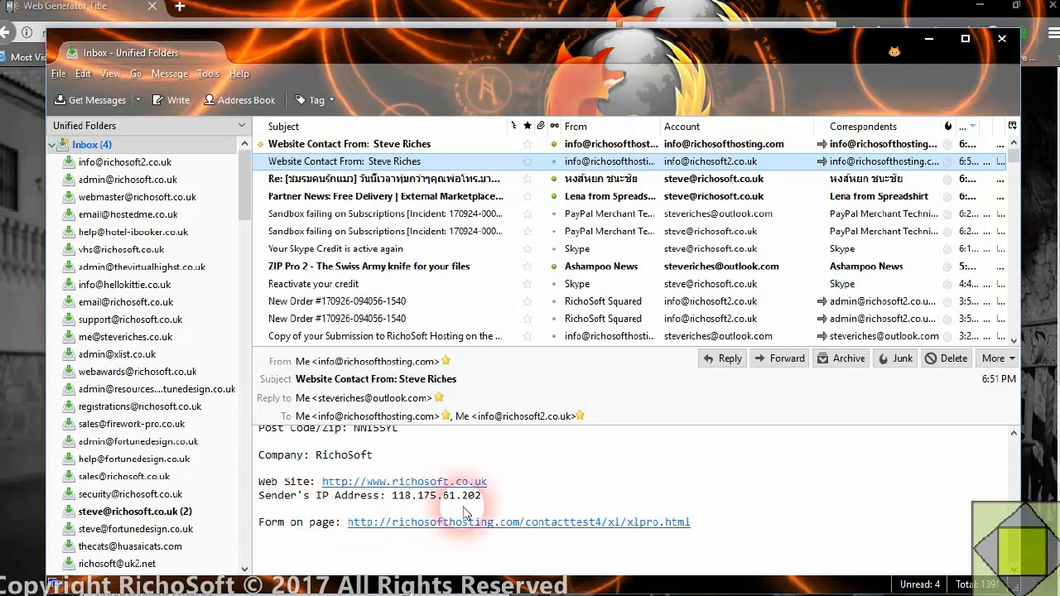
pyautogui.moveTo(418, 546)
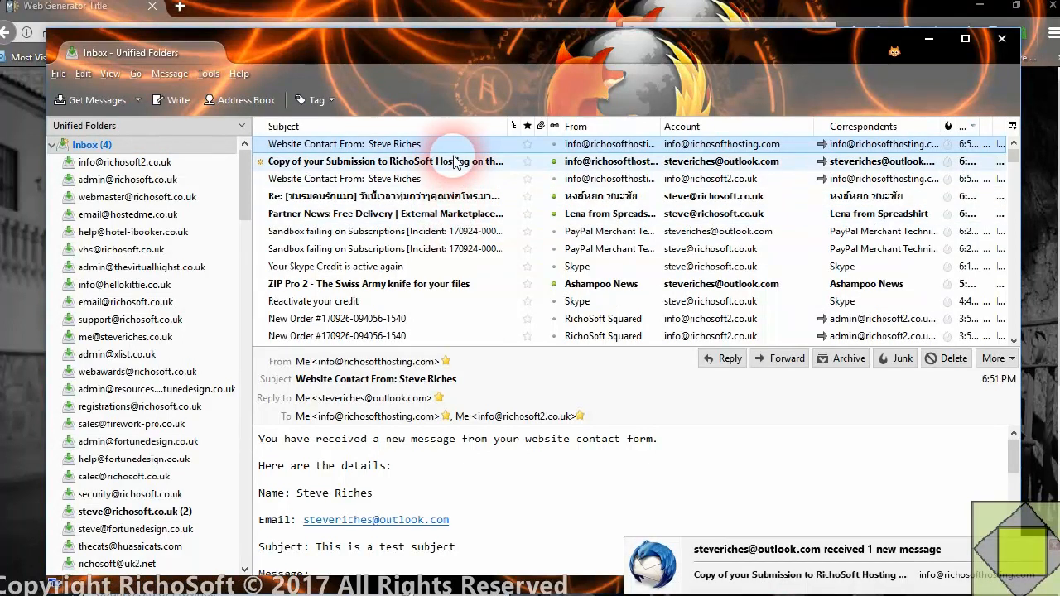
# Read the 'Copy of your Submission to RichoSoft Hosting' email, checking its submitted details
pyautogui.click(385, 161)
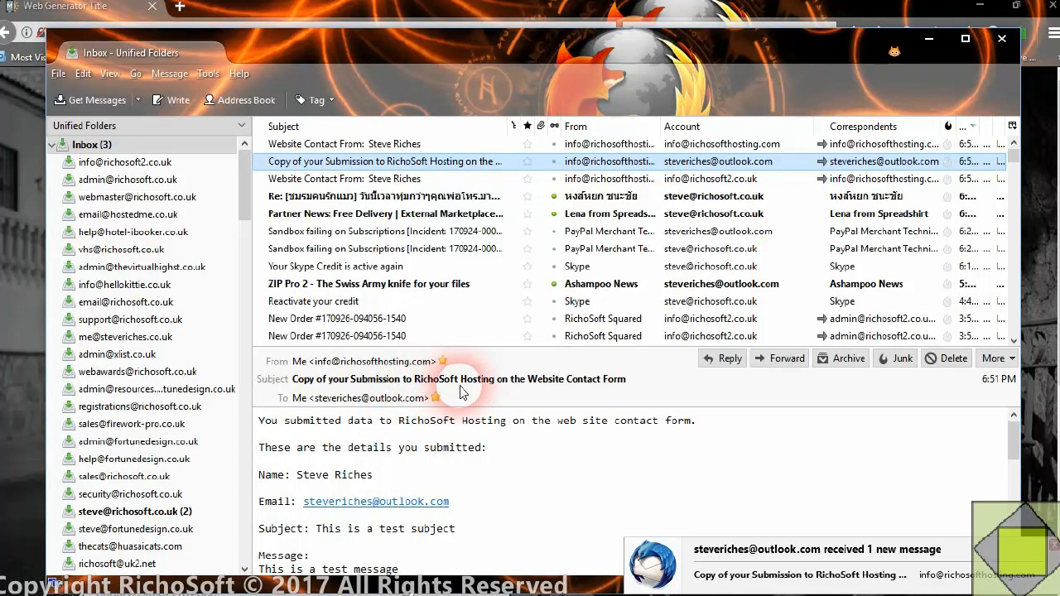
pyautogui.doubleClick(360, 398)
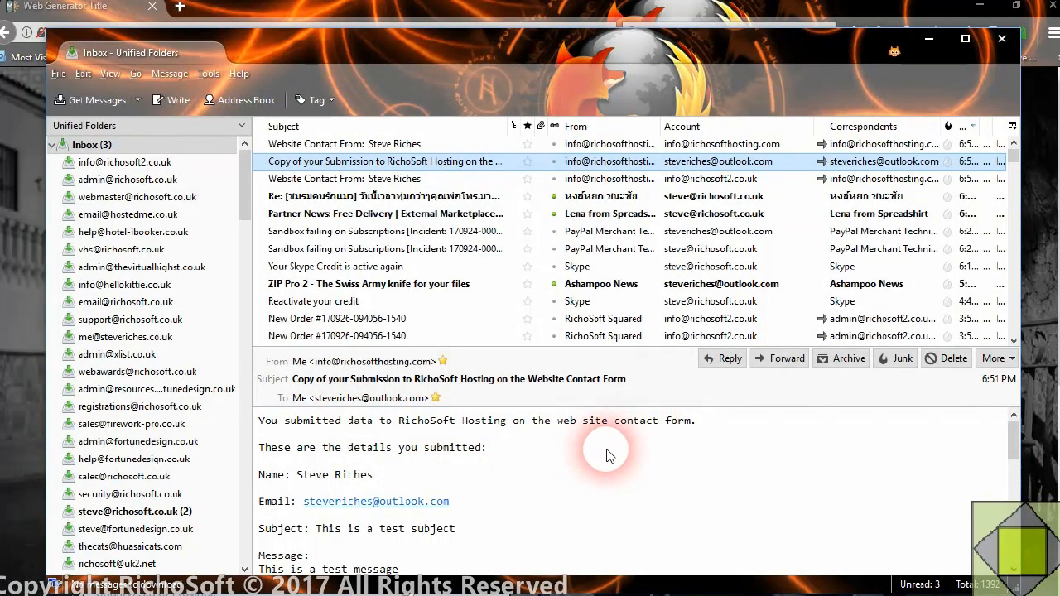
pyautogui.moveTo(429, 468)
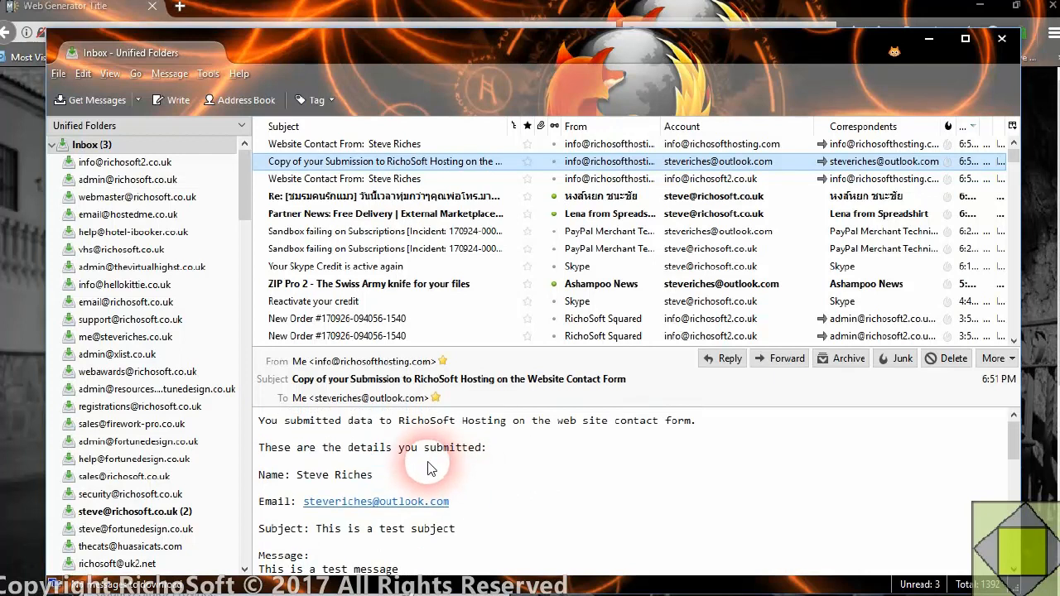
pyautogui.moveTo(406, 497)
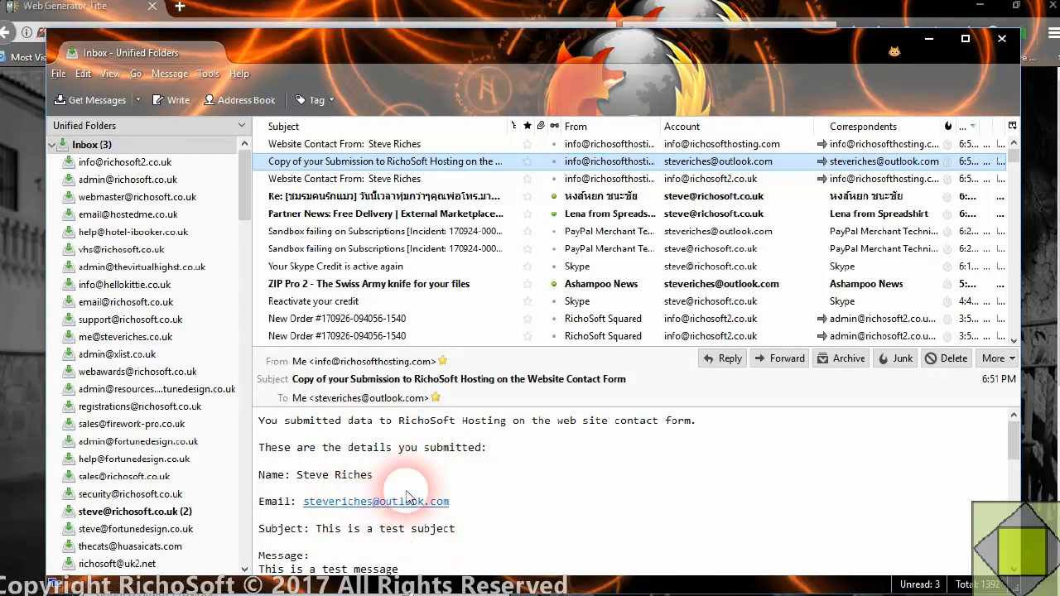
pyautogui.scroll(-3)
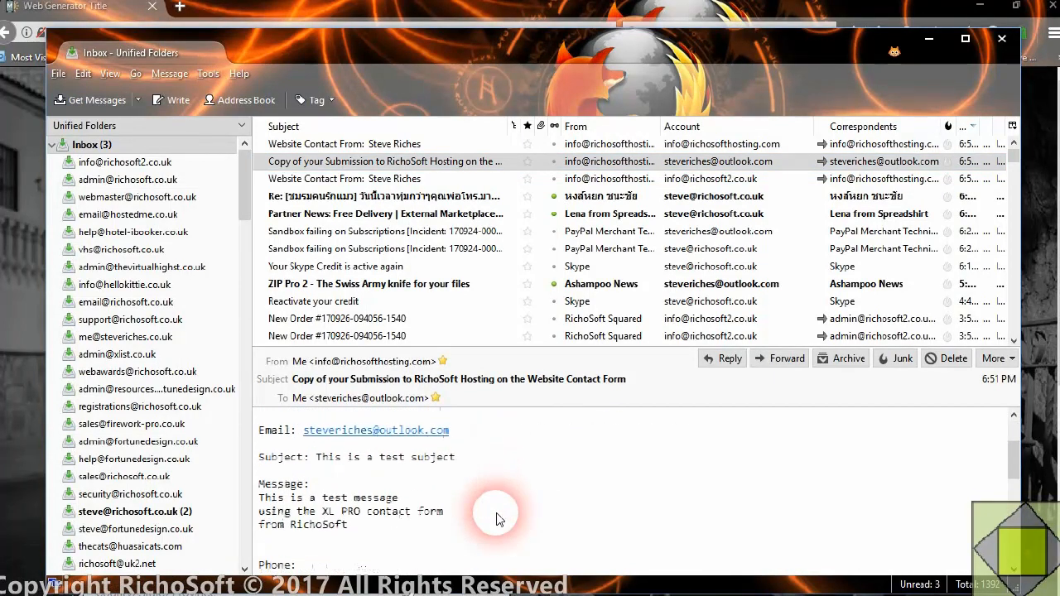
pyautogui.scroll(-3)
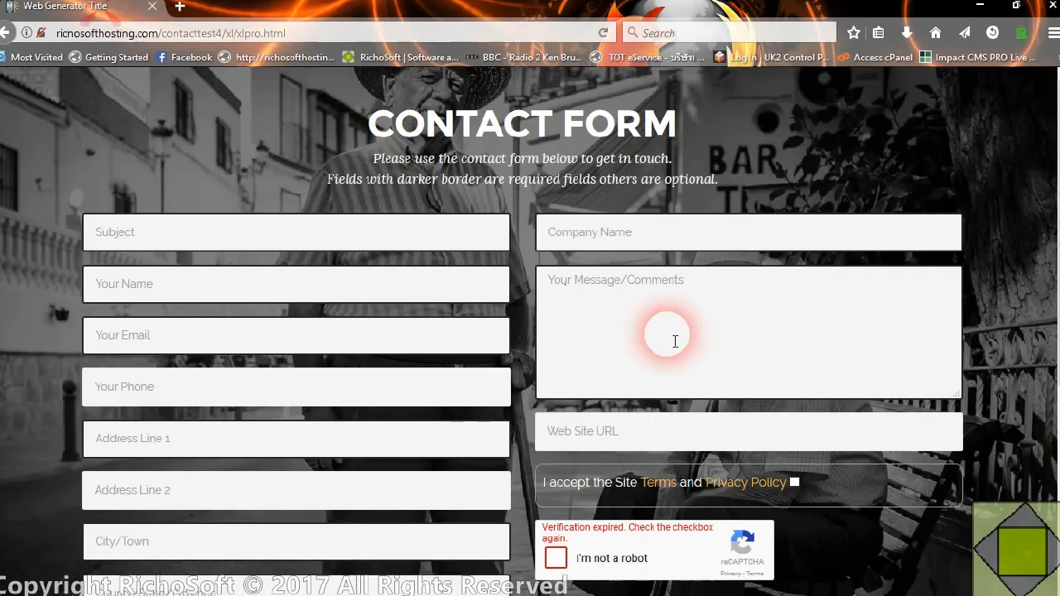
pyautogui.moveTo(705, 337)
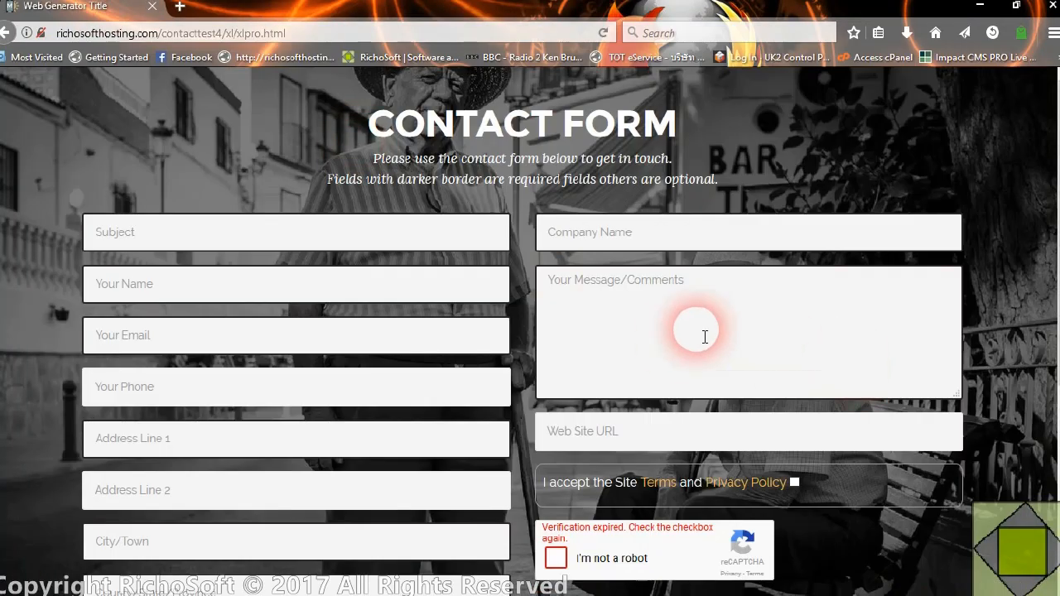